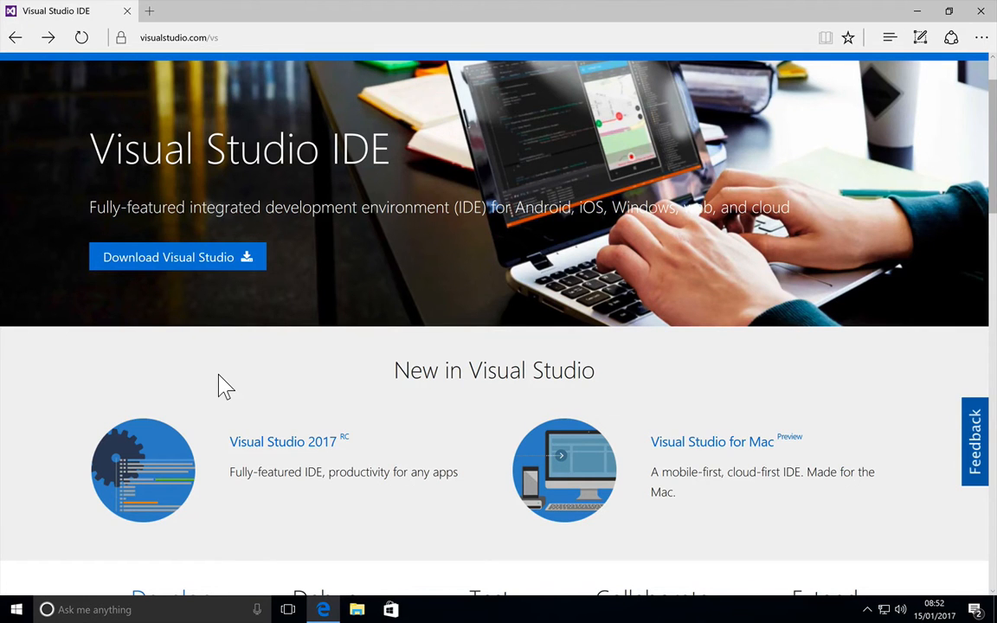
mouse_move(921, 16)
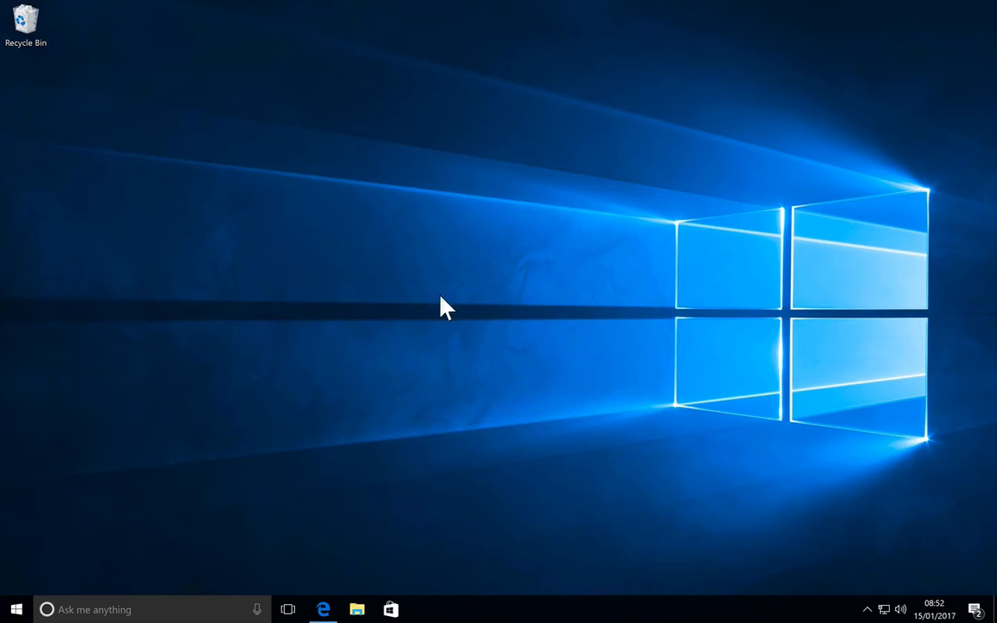
mouse_move(480, 286)
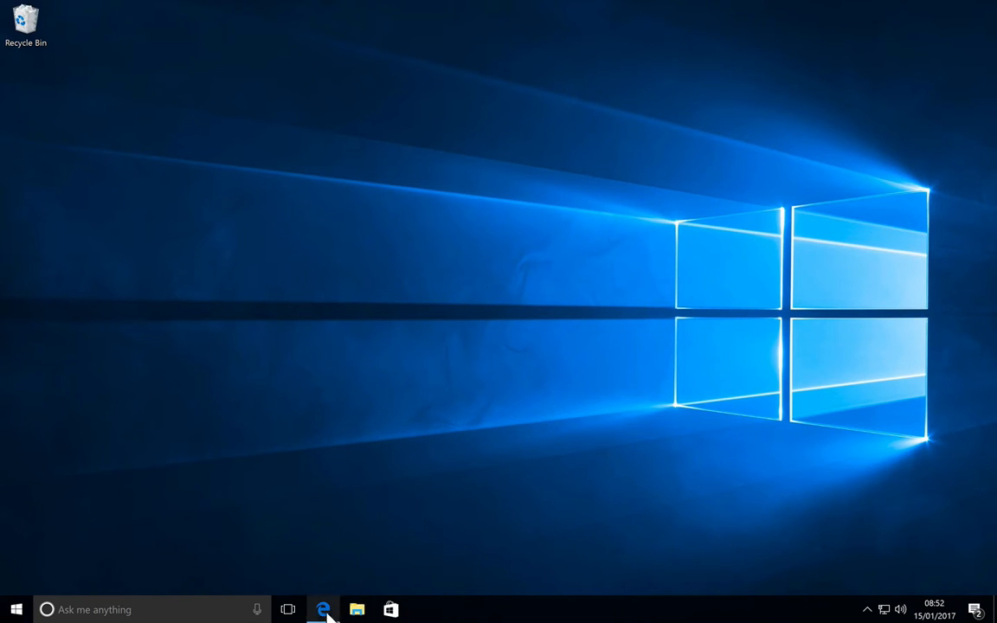
Open Microsoft Edge and scroll down the page to find the Visual Studio 2017 link.
left_click(323, 609)
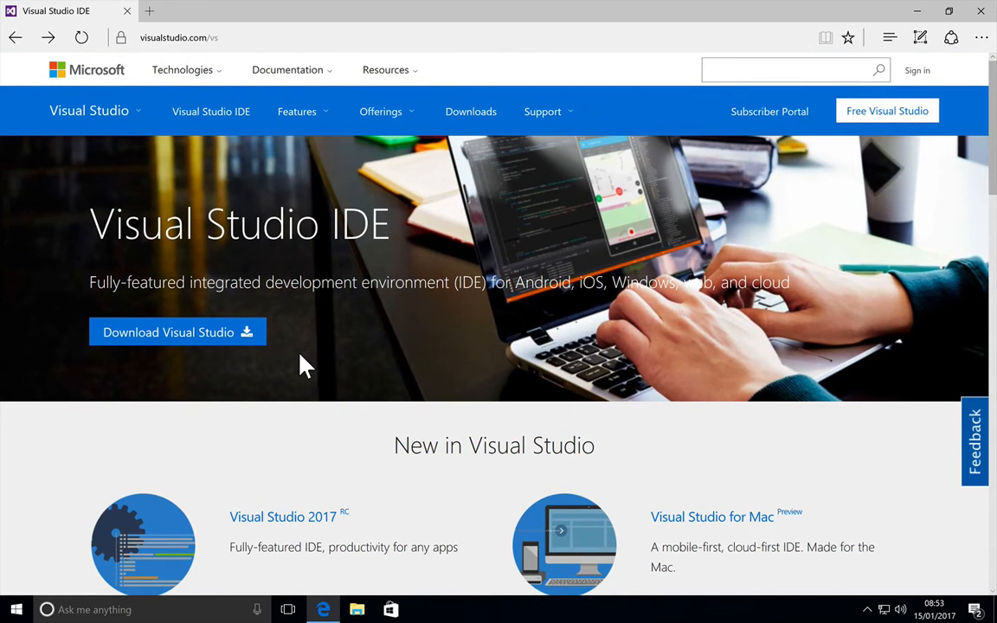
scroll("down", 3)
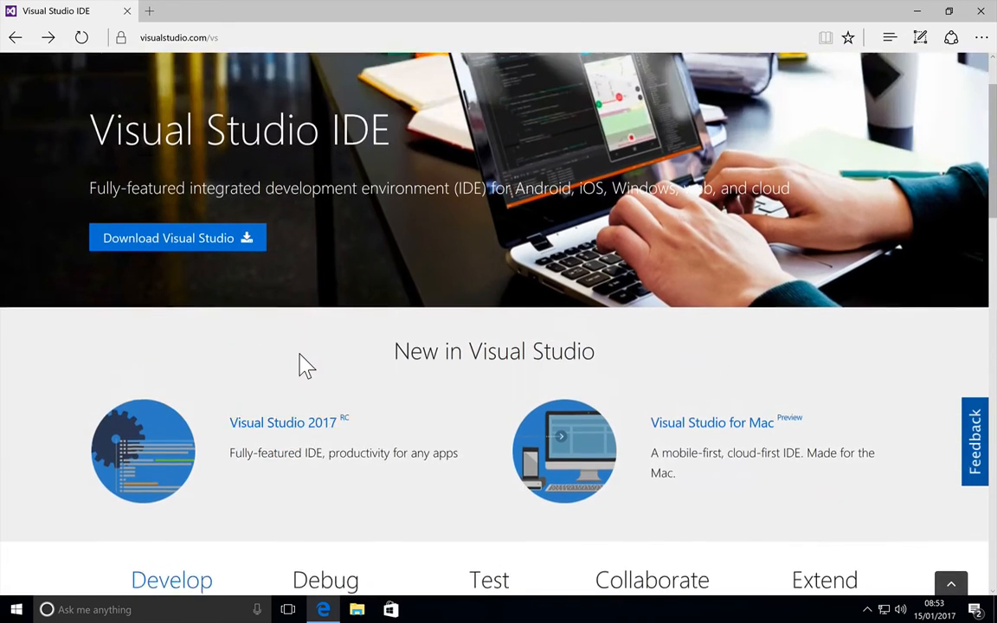
scroll("down", 3)
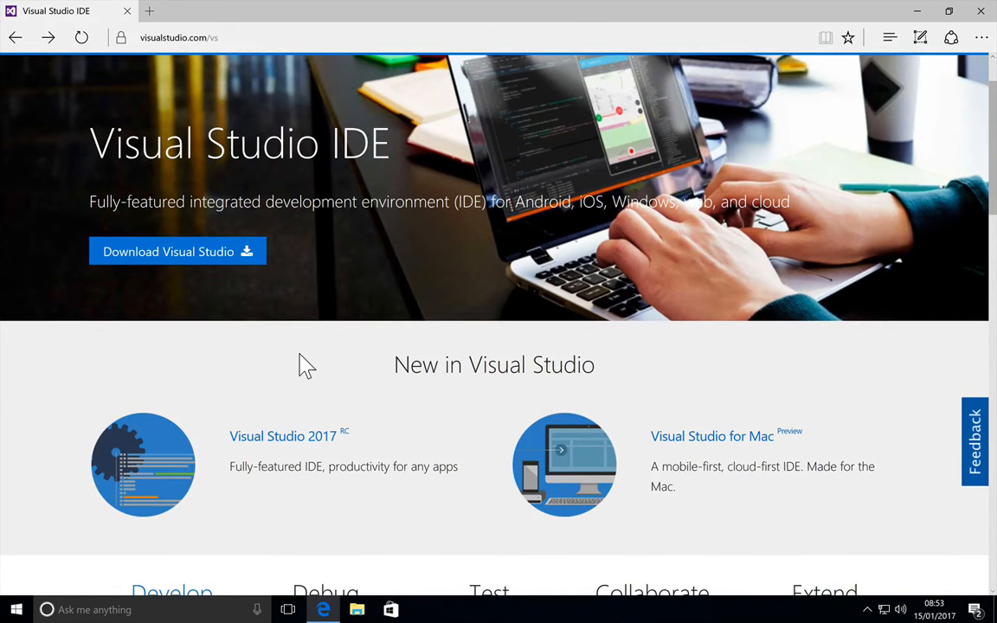
scroll("down", 3)
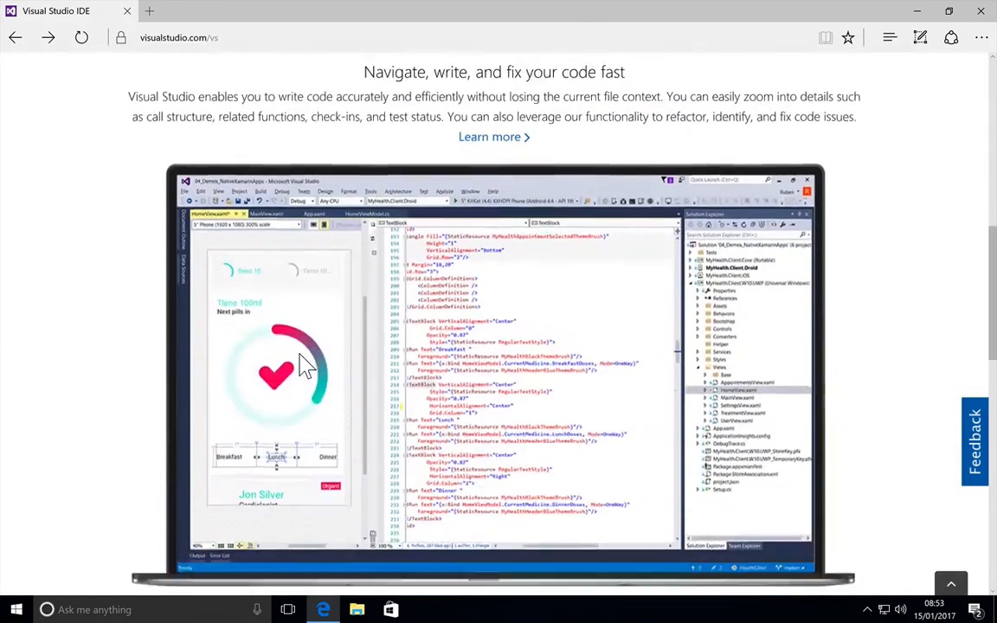
scroll("down", 3)
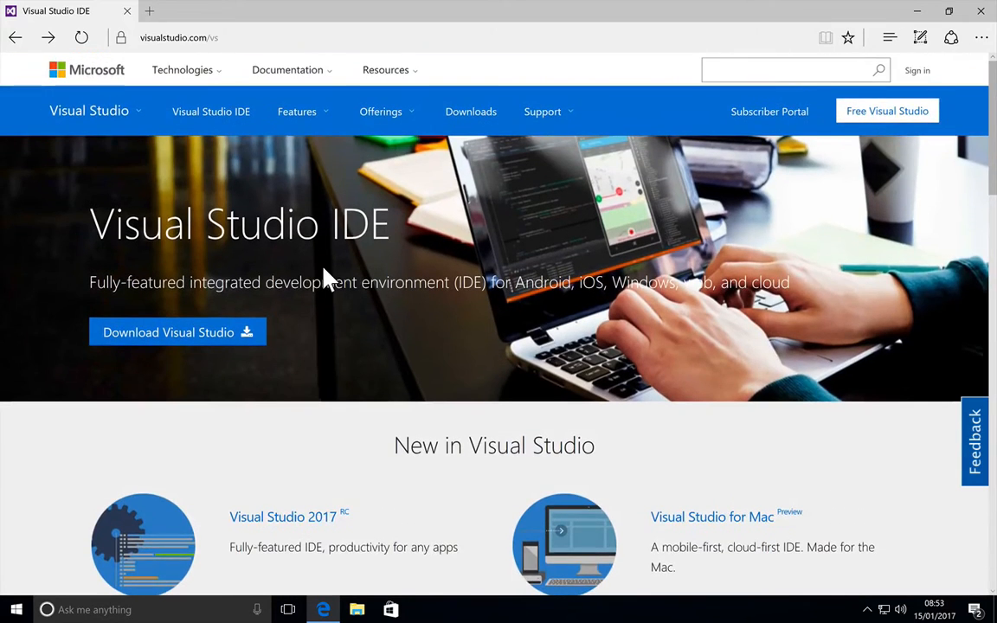
scroll("down", 3)
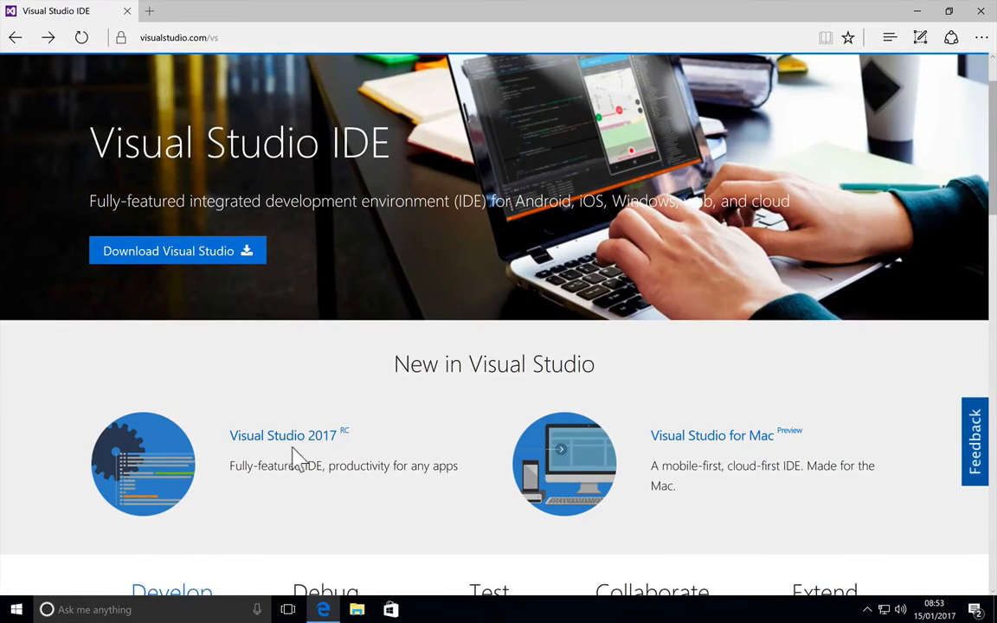
mouse_move(362, 444)
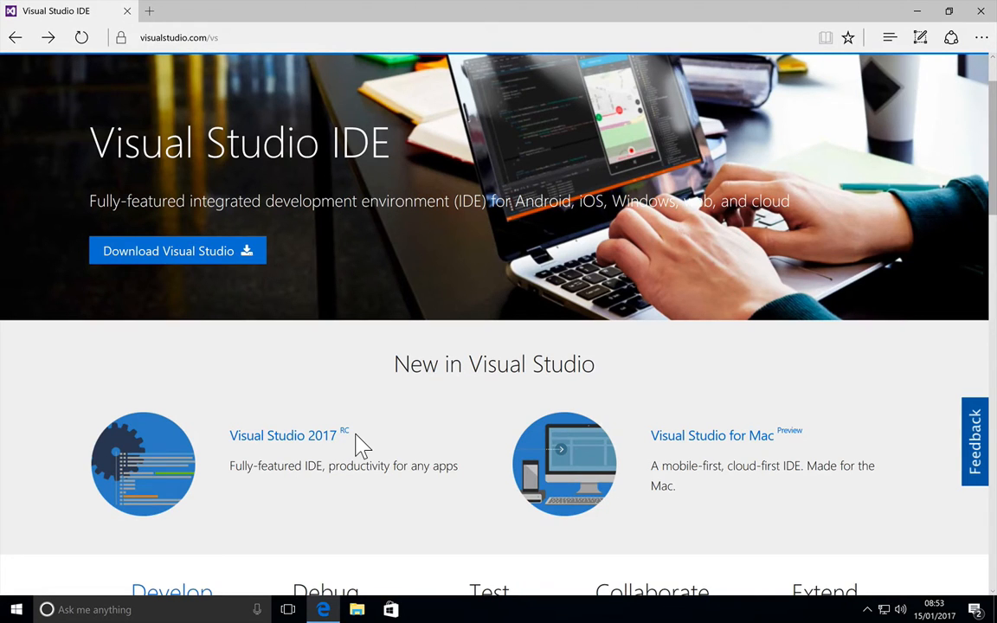
Open the Visual Studio 2017 RC page and scroll to its Community, Professional and Enterprise downloads.
left_click(283, 436)
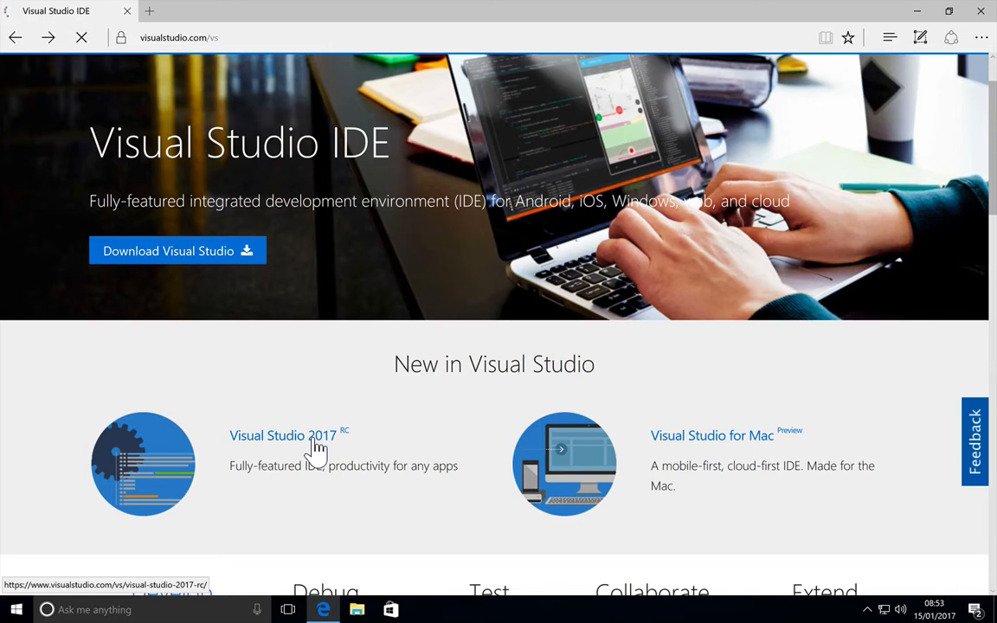
left_click(283, 435)
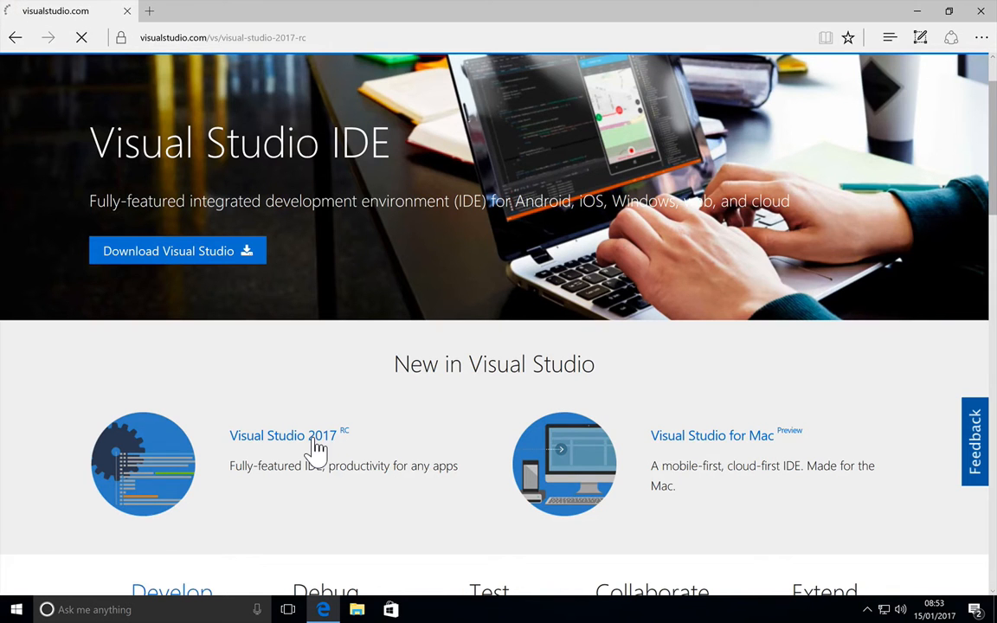
left_click(283, 435)
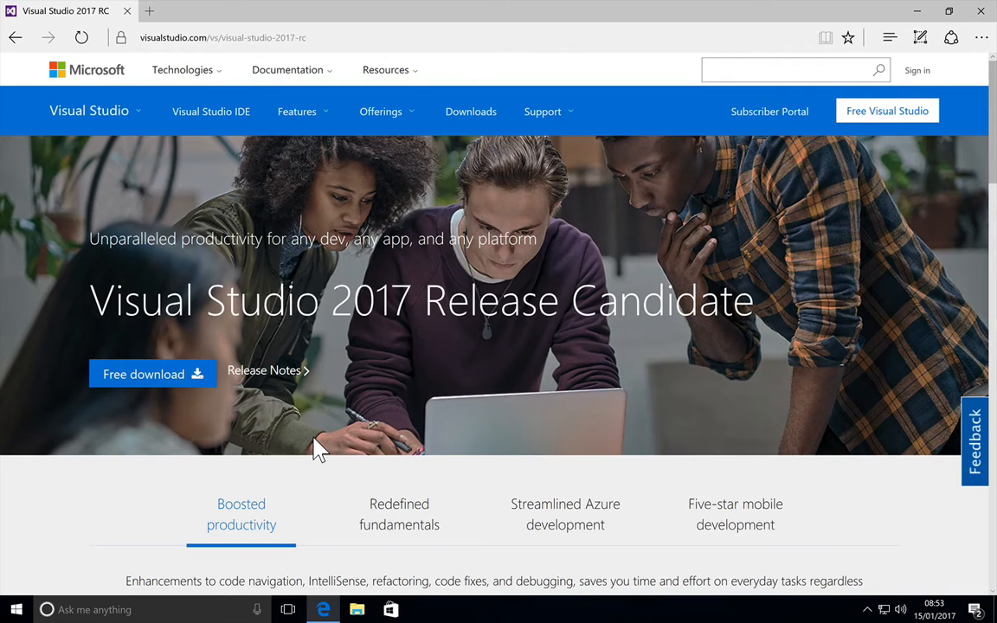
mouse_move(93, 504)
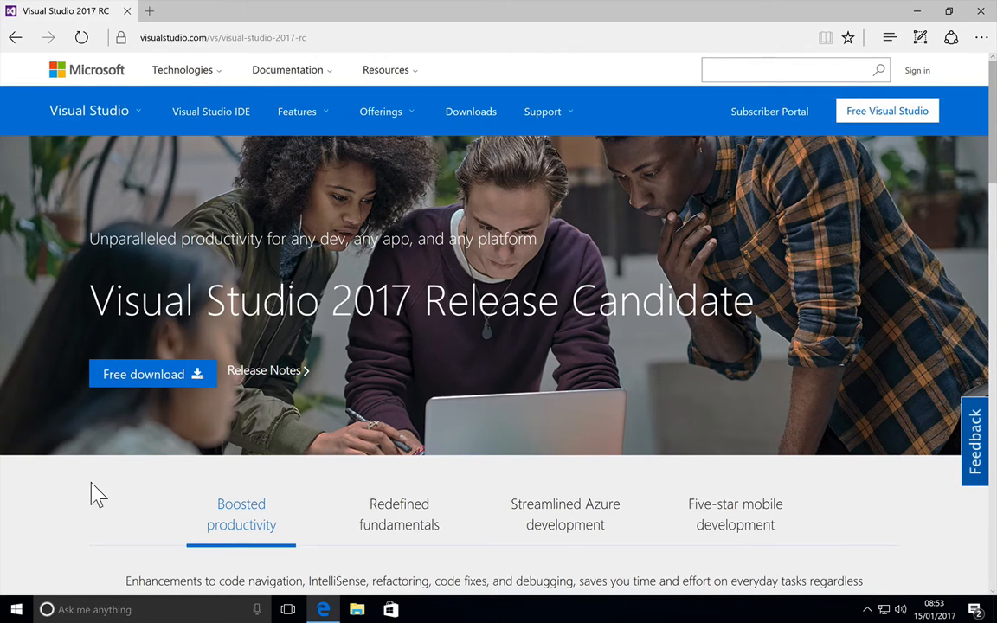
scroll("down", 3)
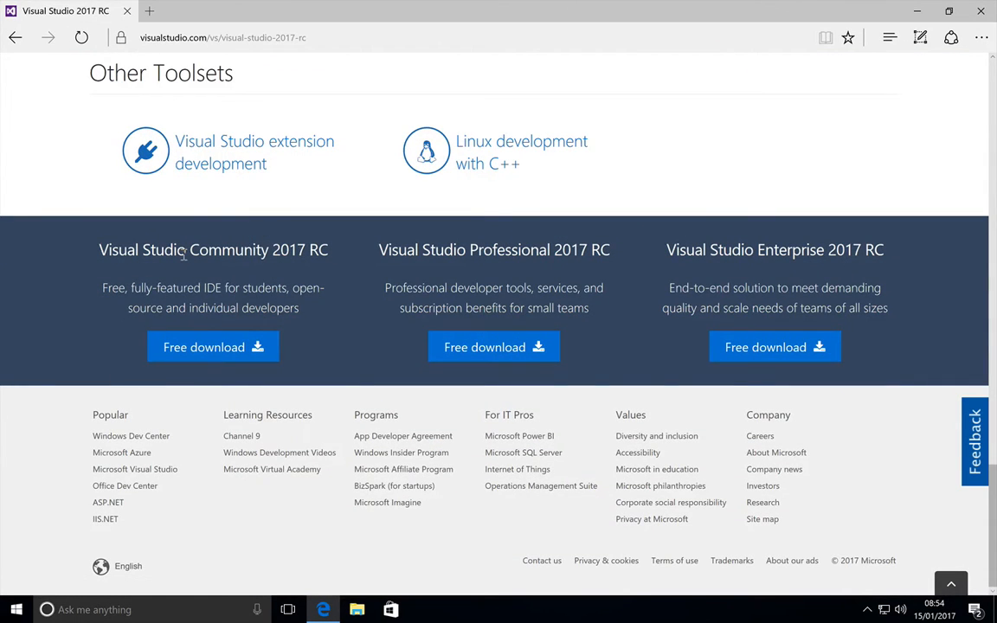
mouse_move(499, 248)
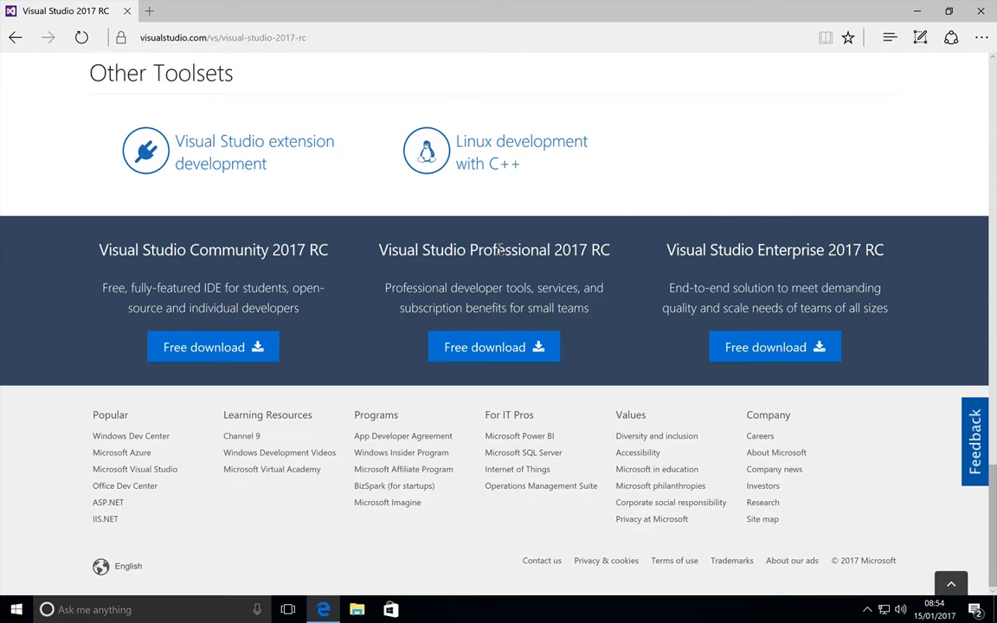
mouse_move(365, 250)
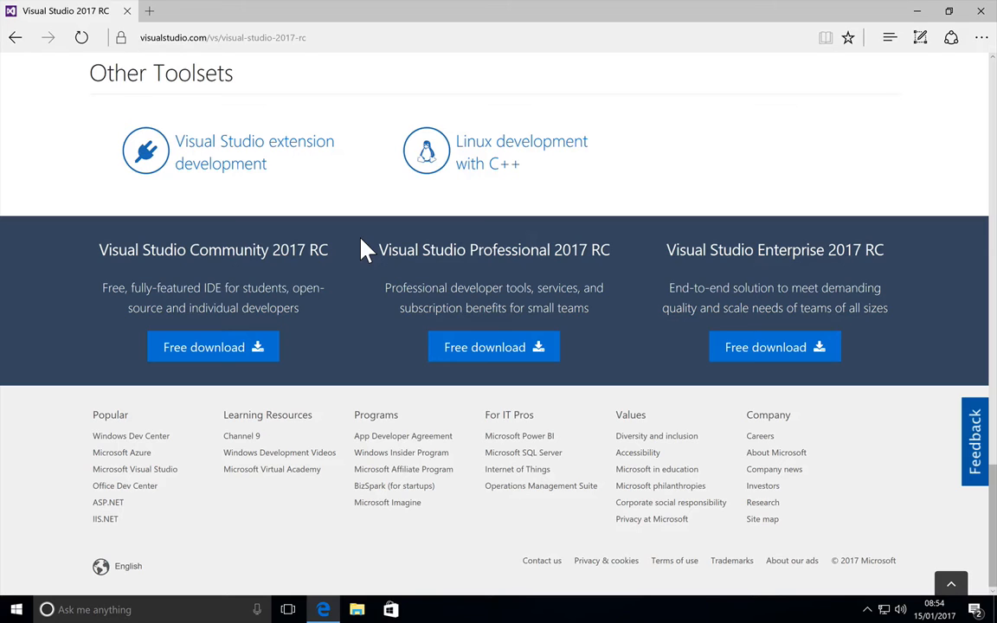
mouse_move(213, 347)
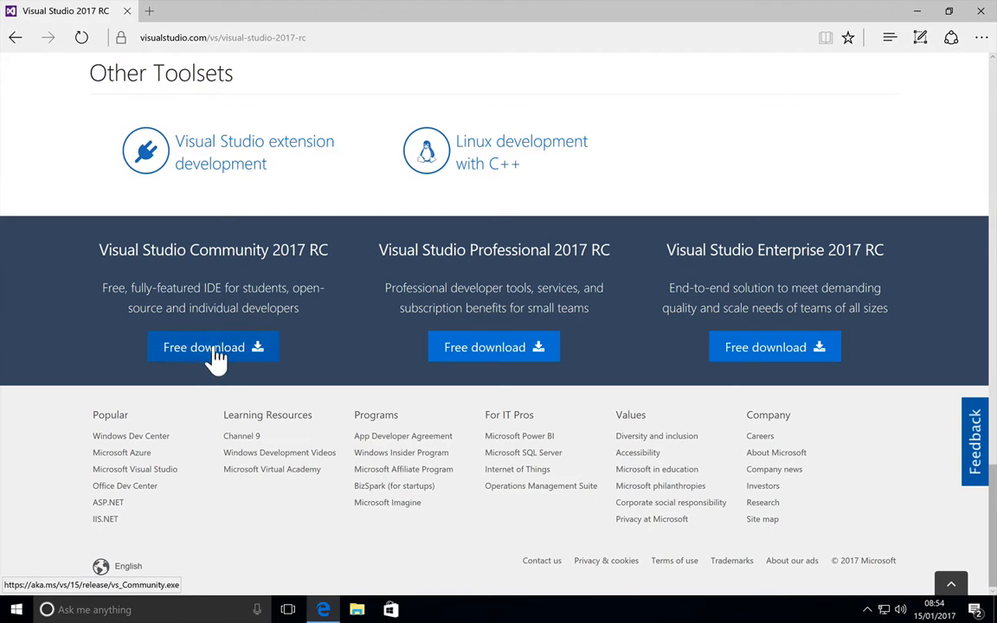
Download the Community 2017 RC installer, saving vs_Community.exe to the Desktop.
left_click(213, 347)
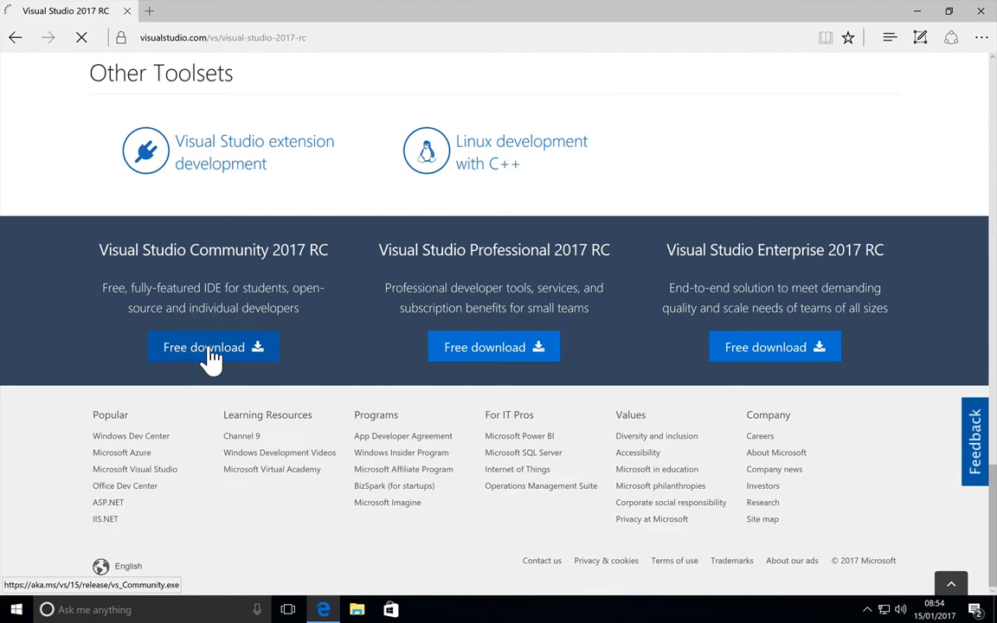
left_click(213, 348)
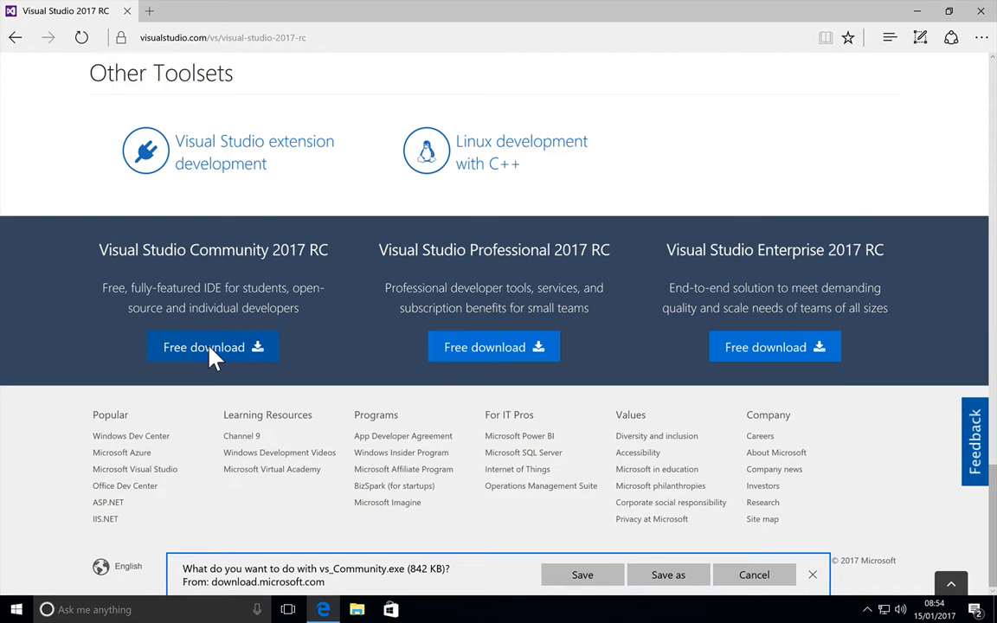
left_click(669, 575)
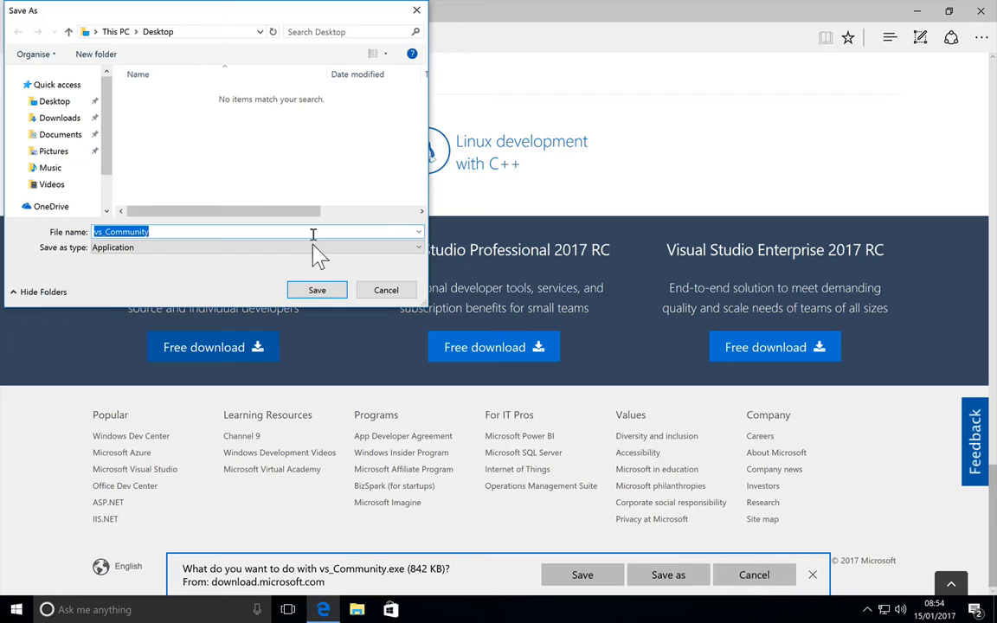
left_click(317, 290)
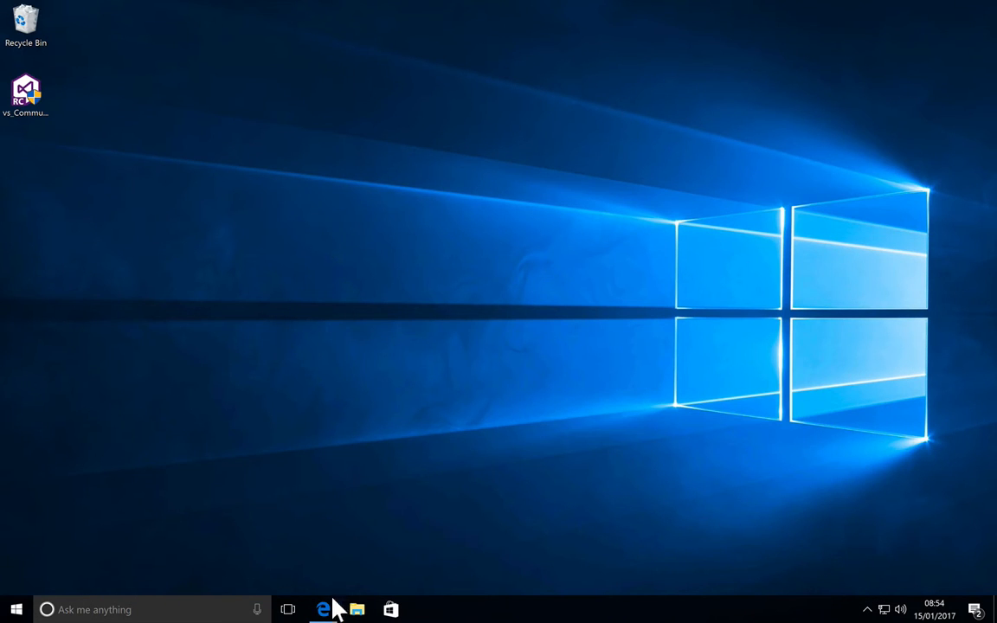
left_click(322, 610)
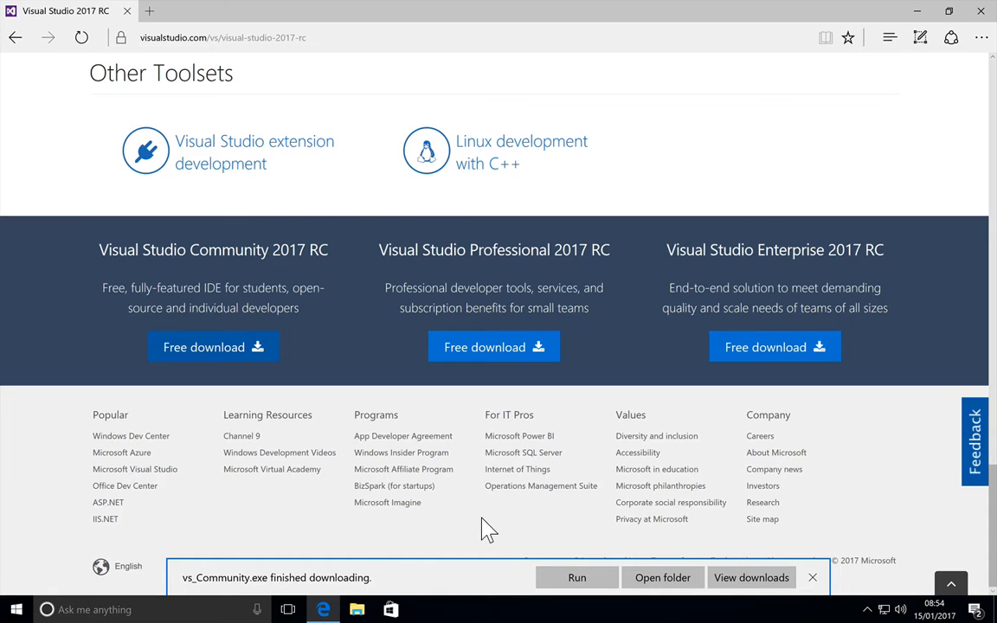
Run vs_Community.exe, approve User Account Control, and continue past the license notice.
left_click(812, 577)
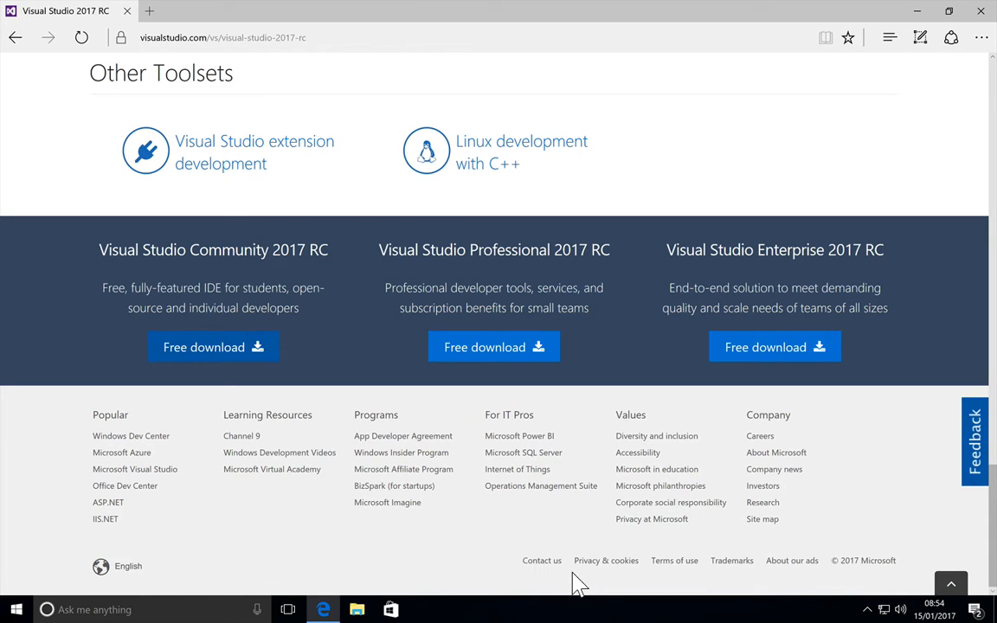
left_click(212, 347)
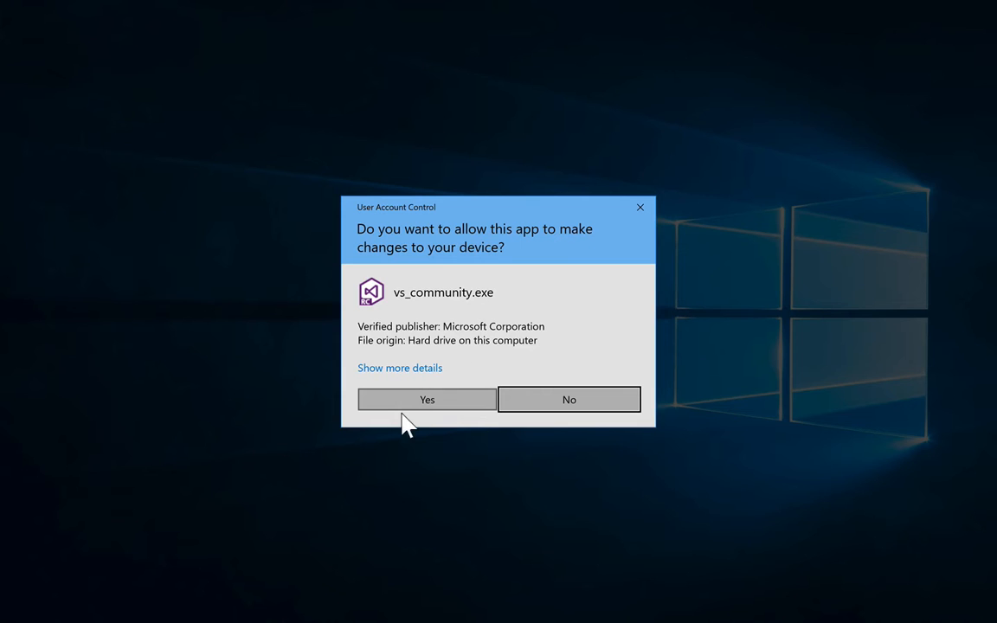
left_click(426, 399)
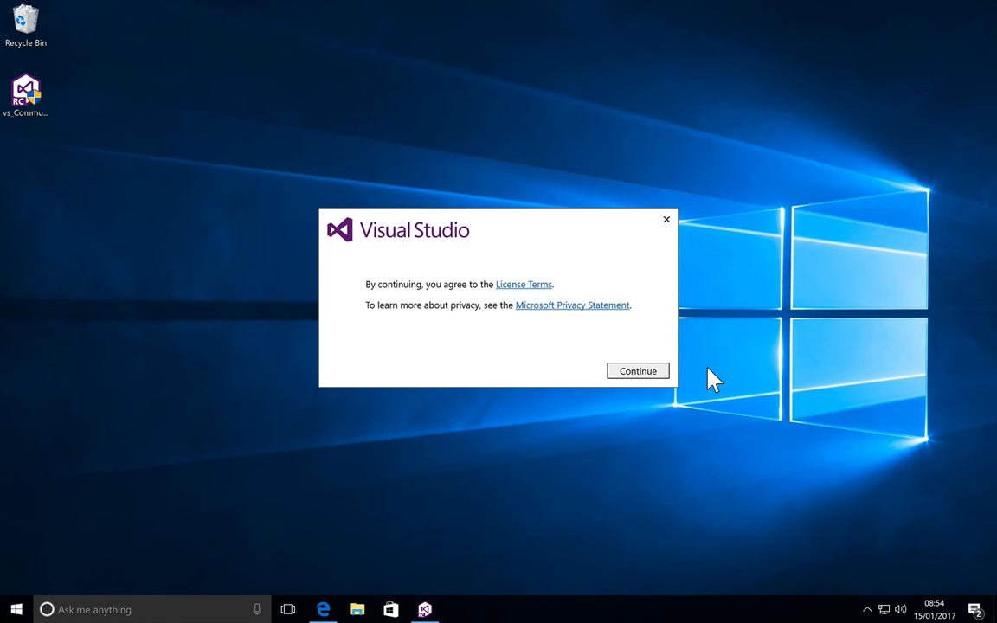
left_click(638, 371)
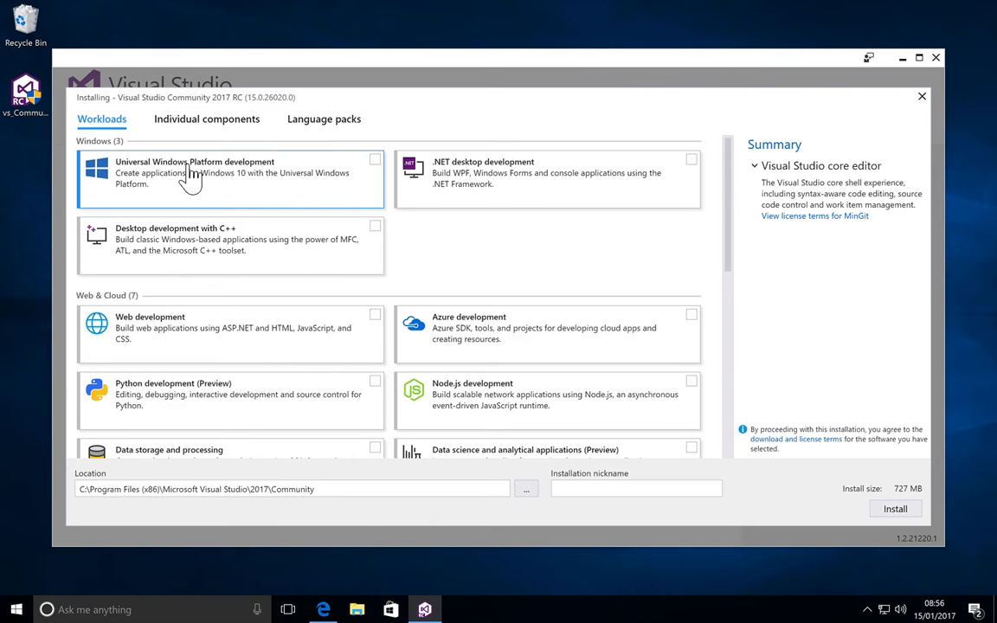
mouse_move(256, 184)
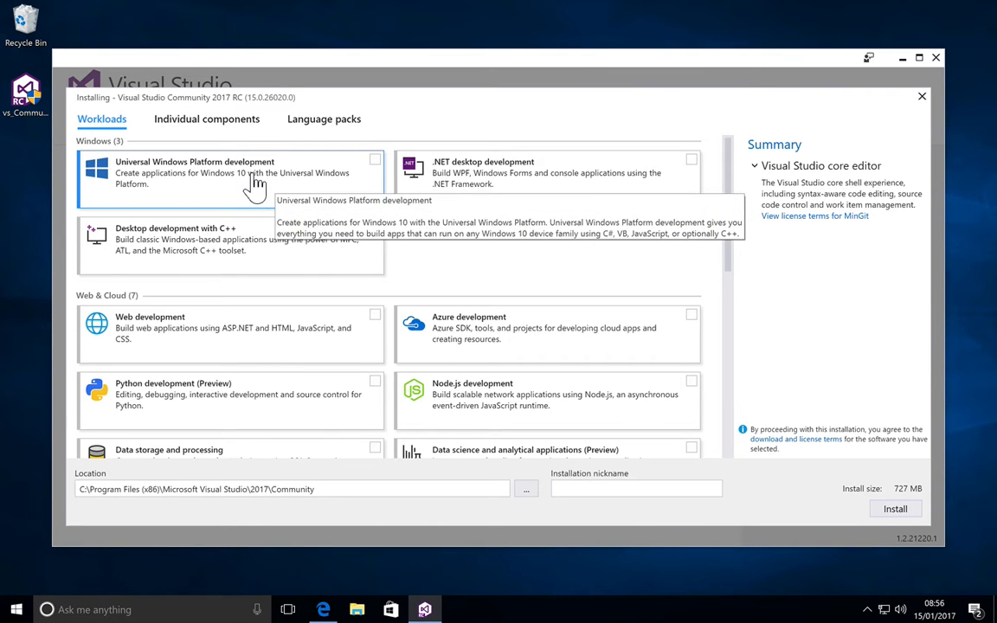
mouse_move(333, 394)
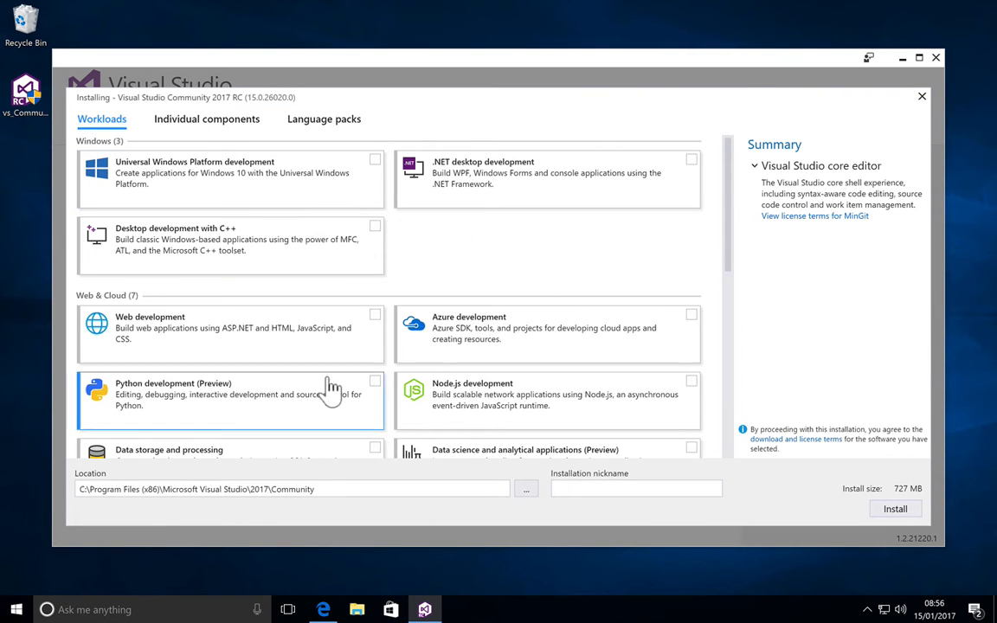
mouse_move(450, 257)
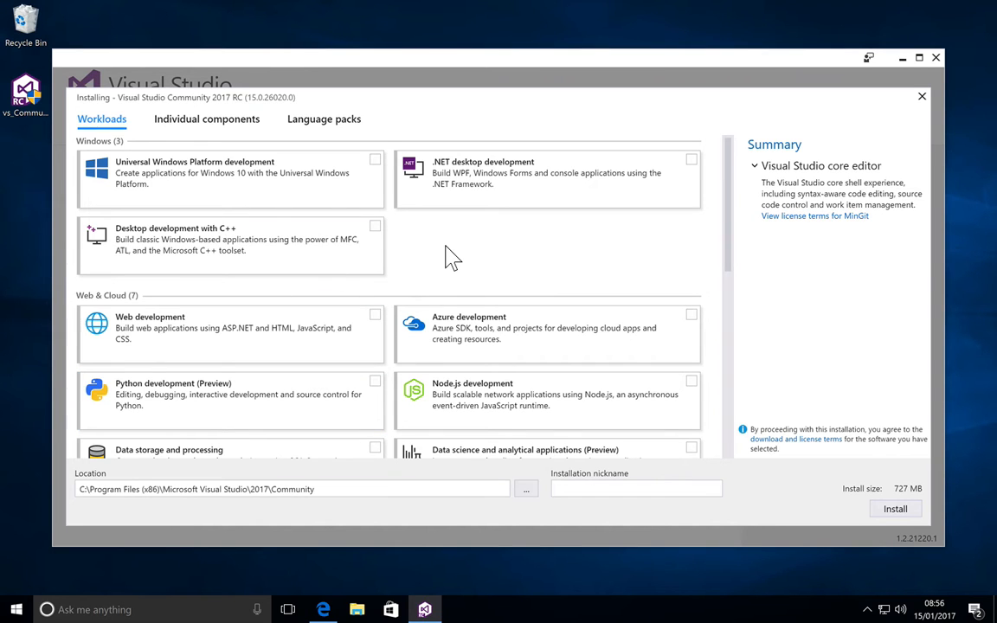
mouse_move(272, 188)
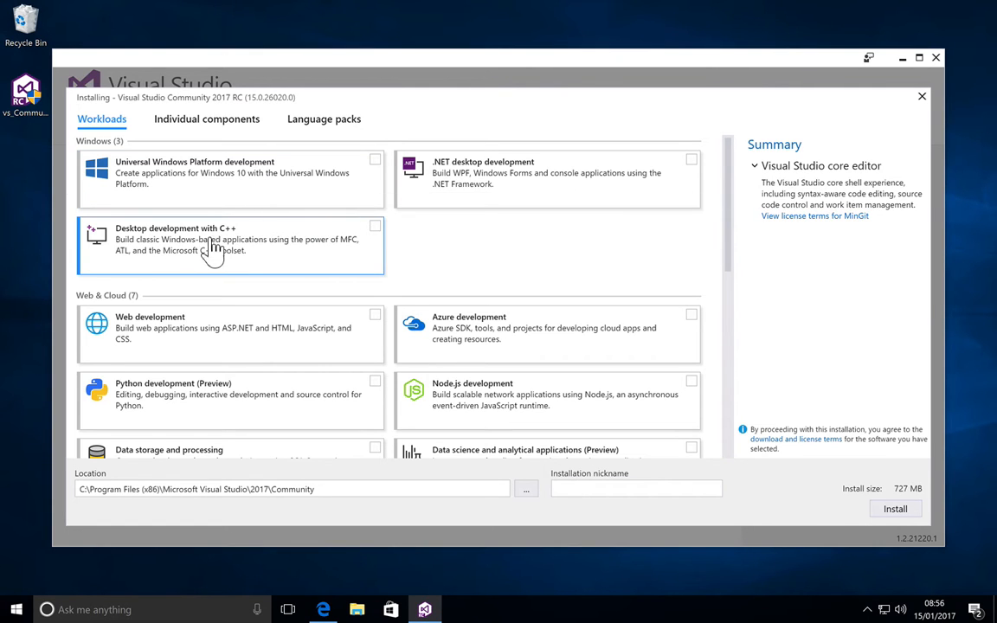
mouse_move(183, 255)
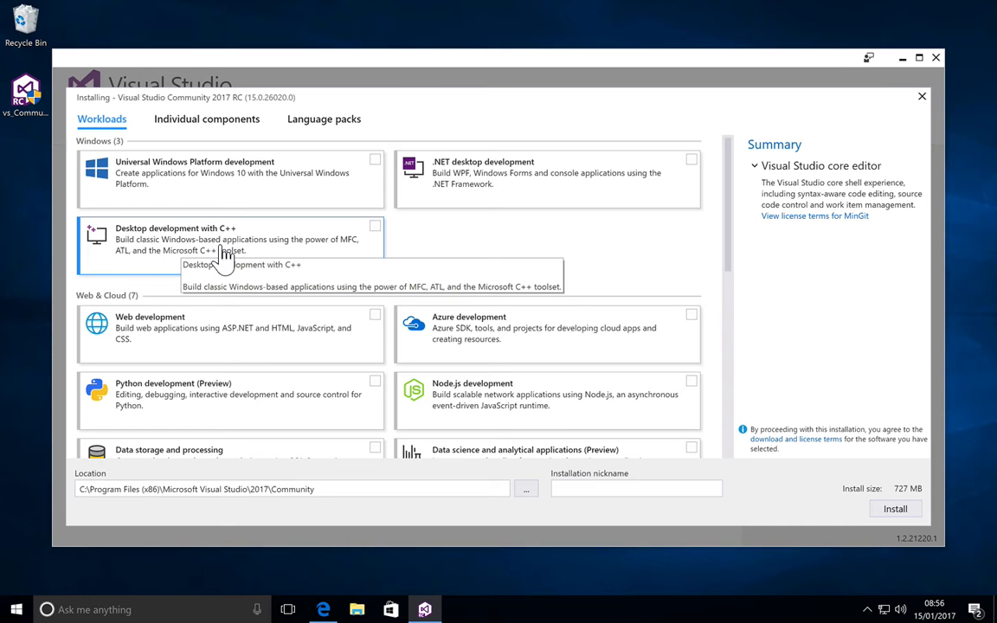
mouse_move(355, 238)
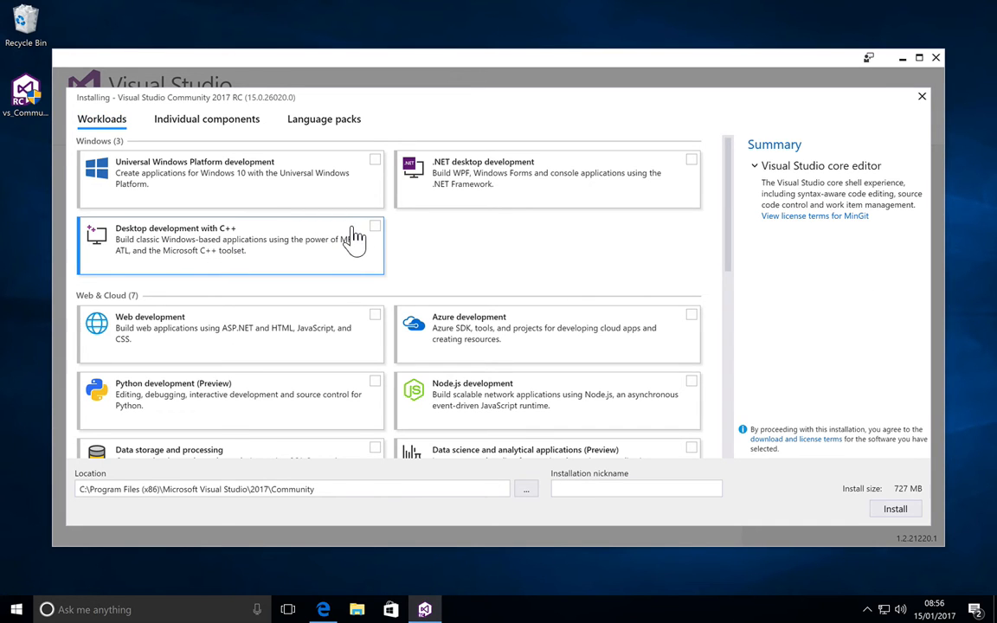
Select Desktop development with C++ and tick every optional component, including C++/CLI support, for 11.19 GB.
left_click(375, 226)
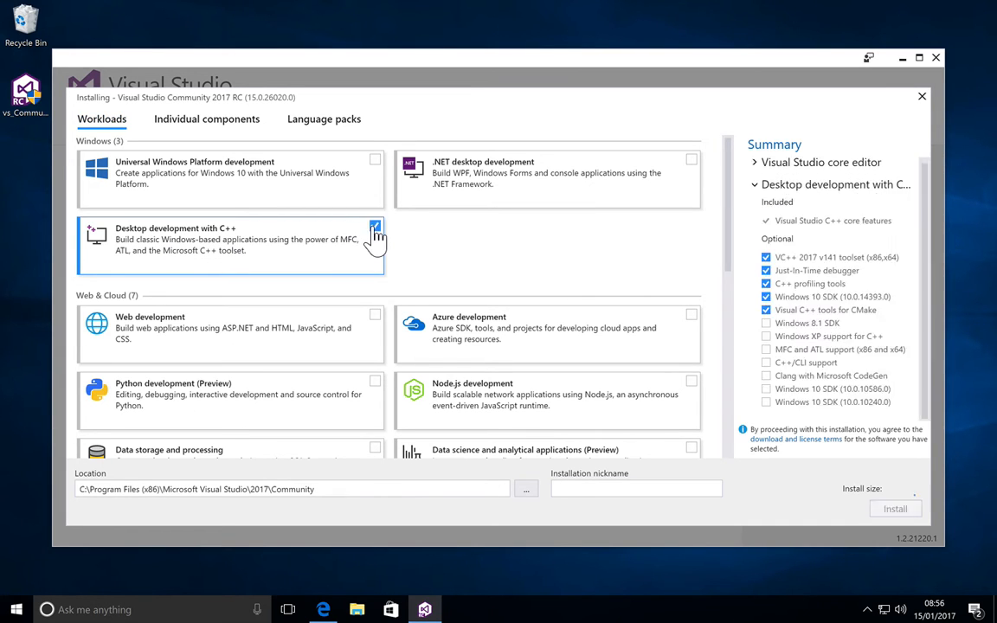
left_click(375, 226)
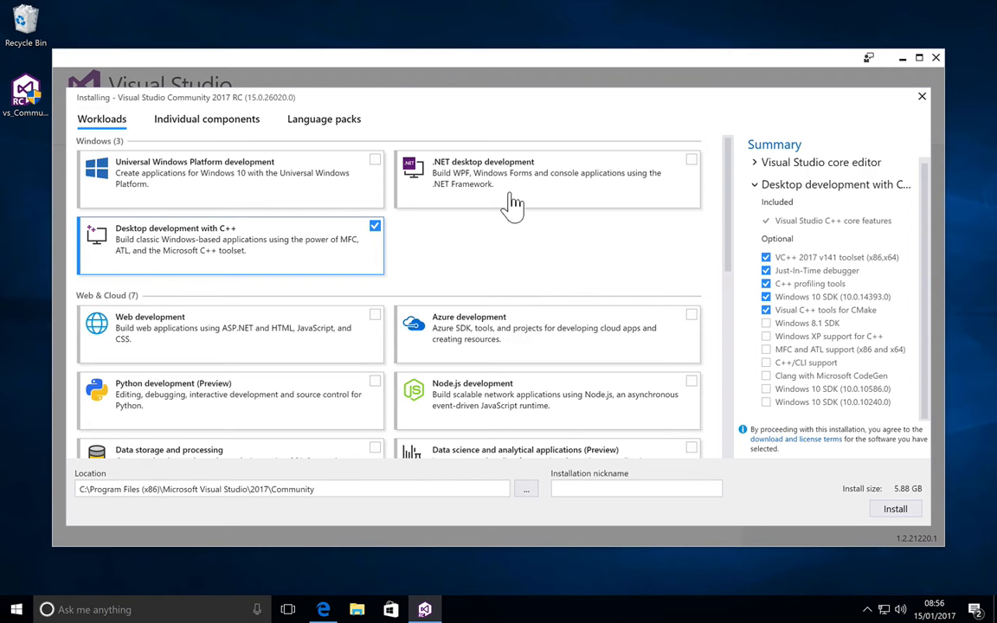
mouse_move(513, 229)
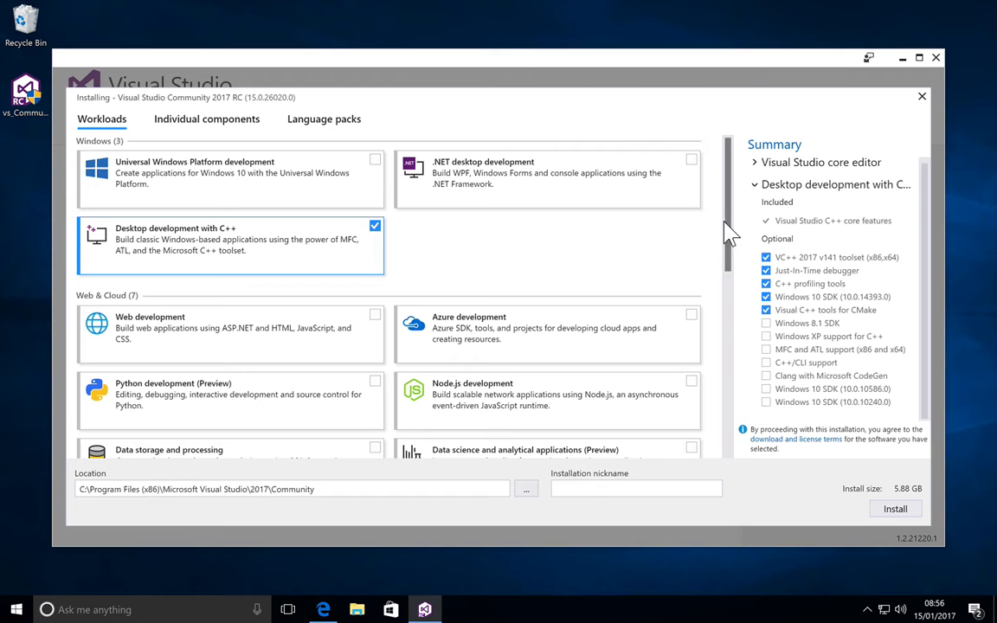
scroll("down", 3)
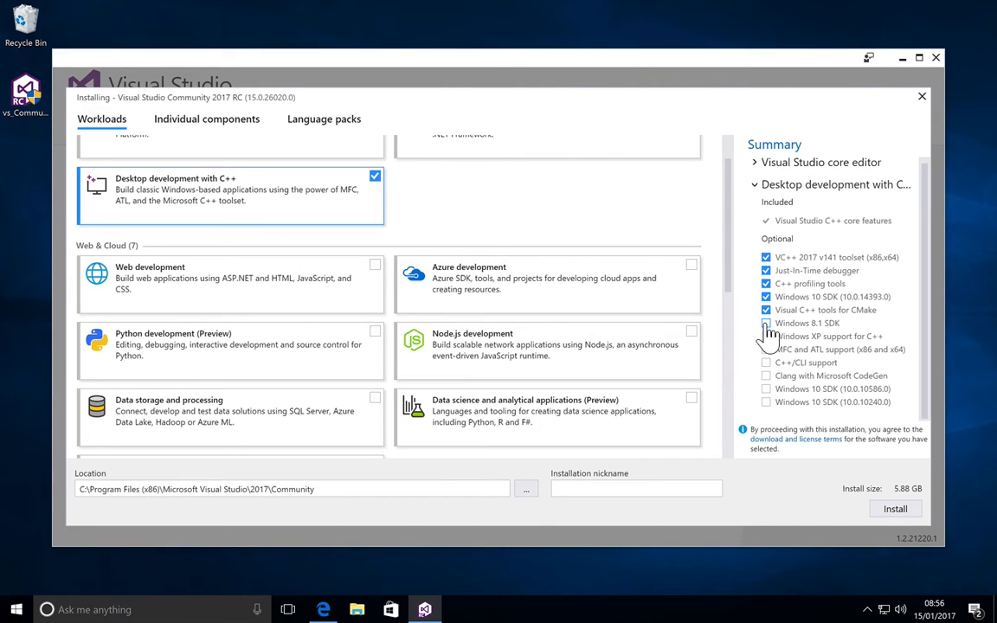
mouse_move(768, 345)
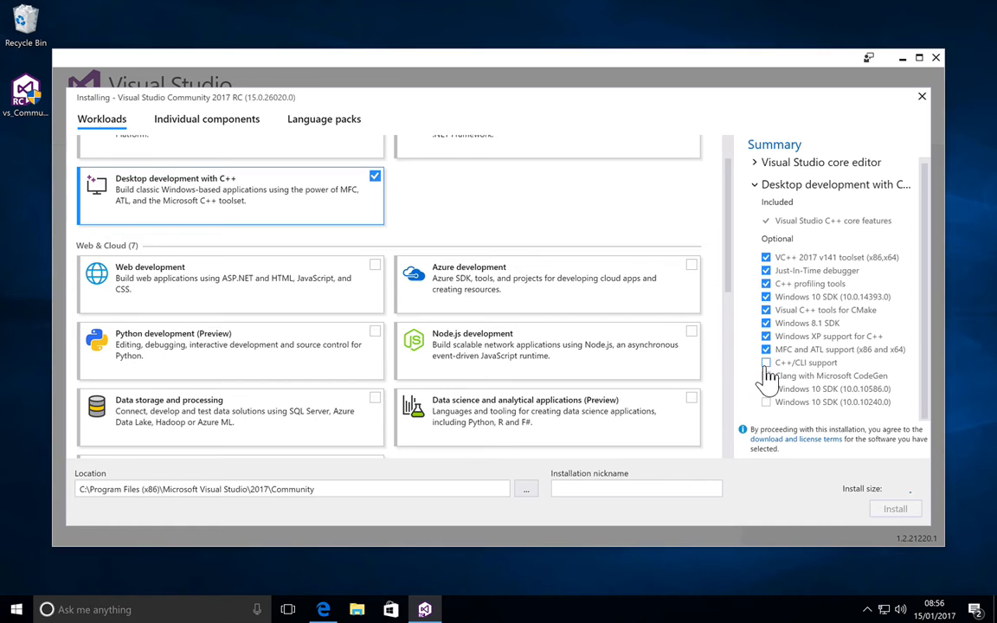
left_click(766, 375)
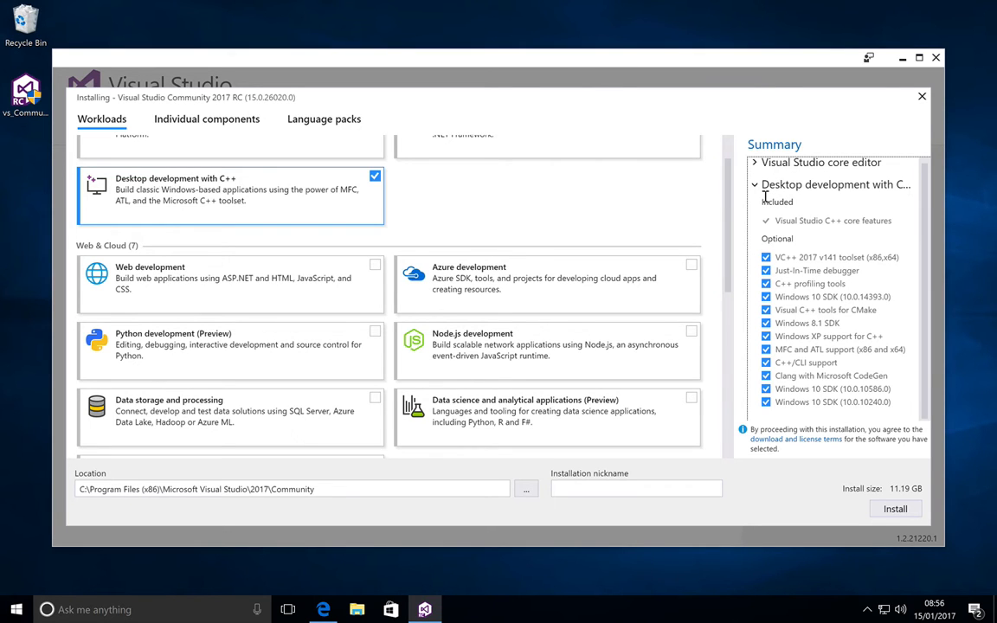
mouse_move(526, 231)
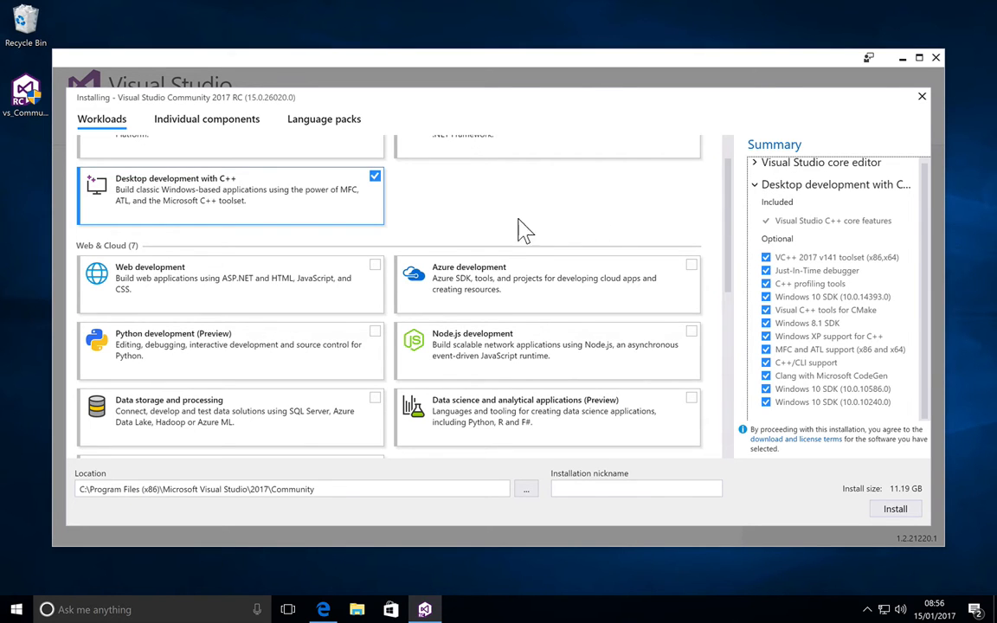
mouse_move(554, 298)
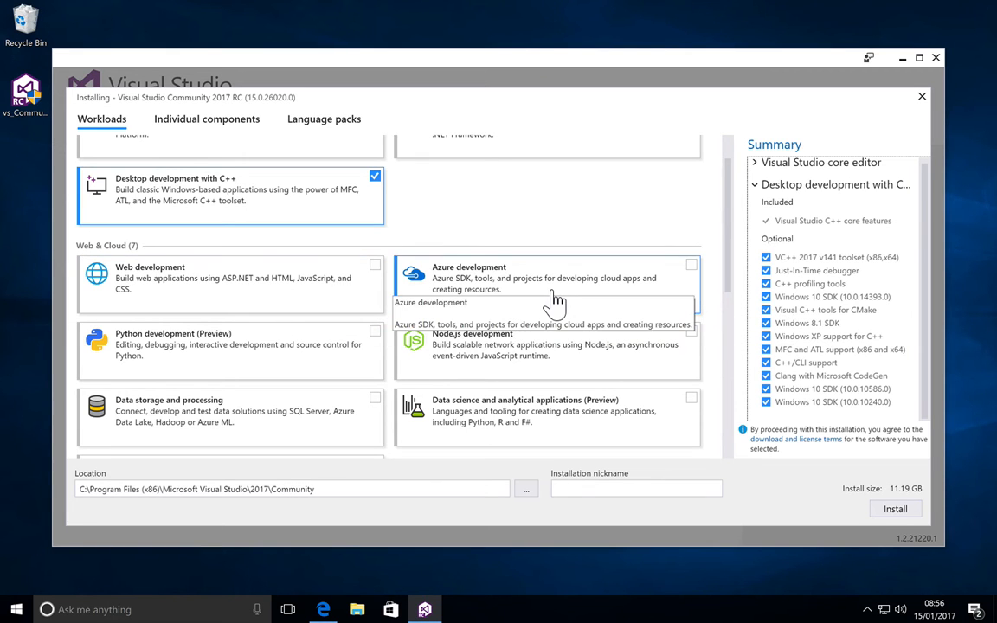
mouse_move(730, 285)
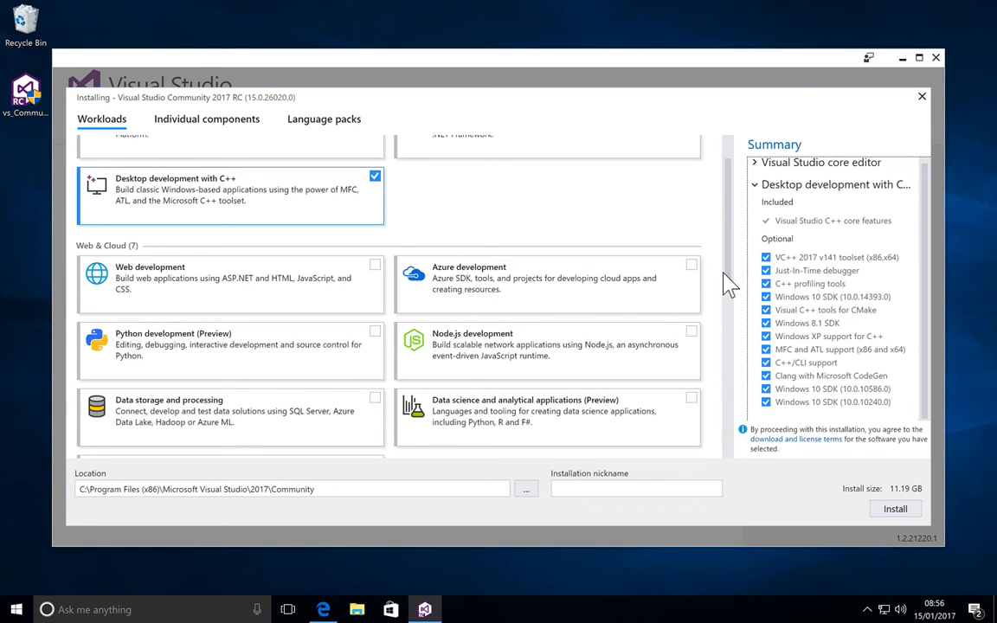
scroll("down", 3)
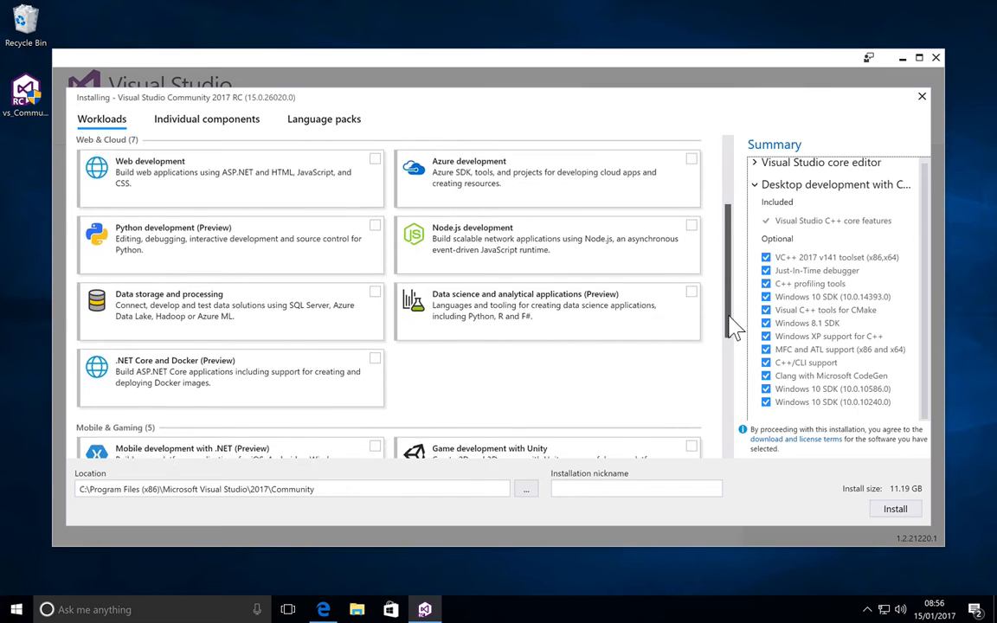
scroll("down", 3)
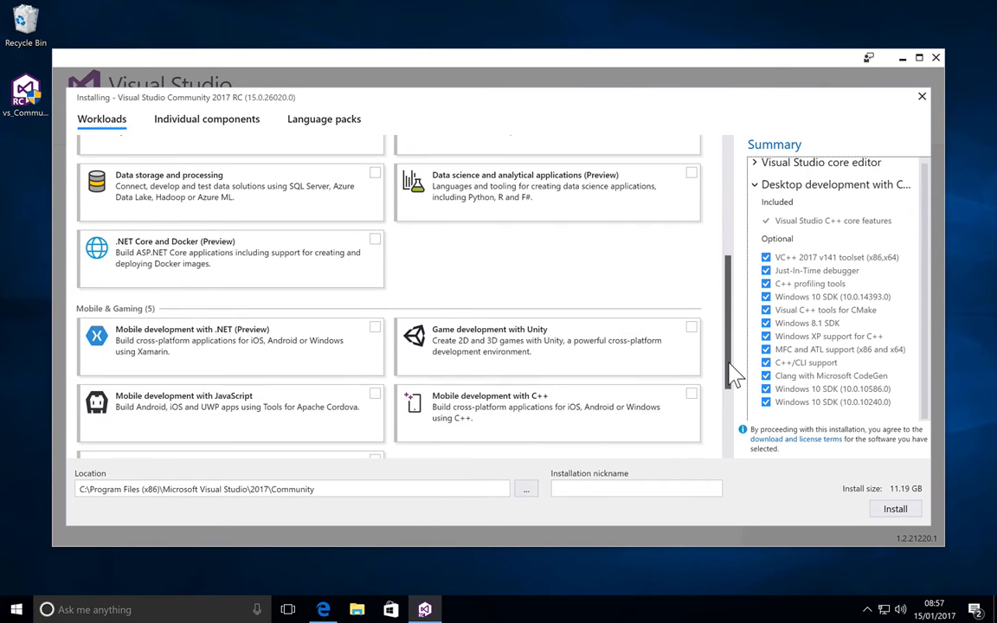
scroll("down", 3)
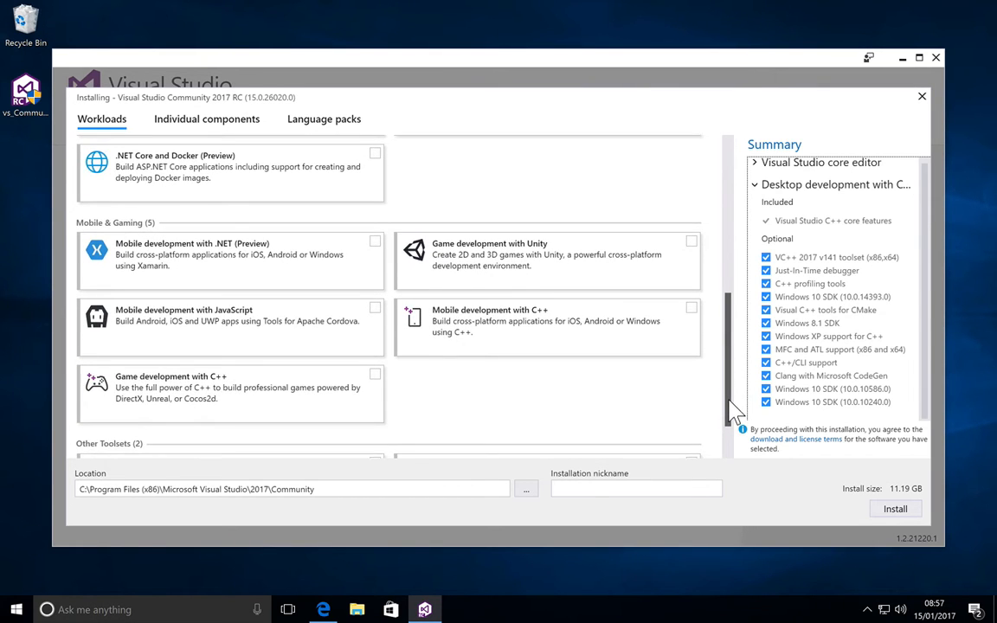
scroll("down", 3)
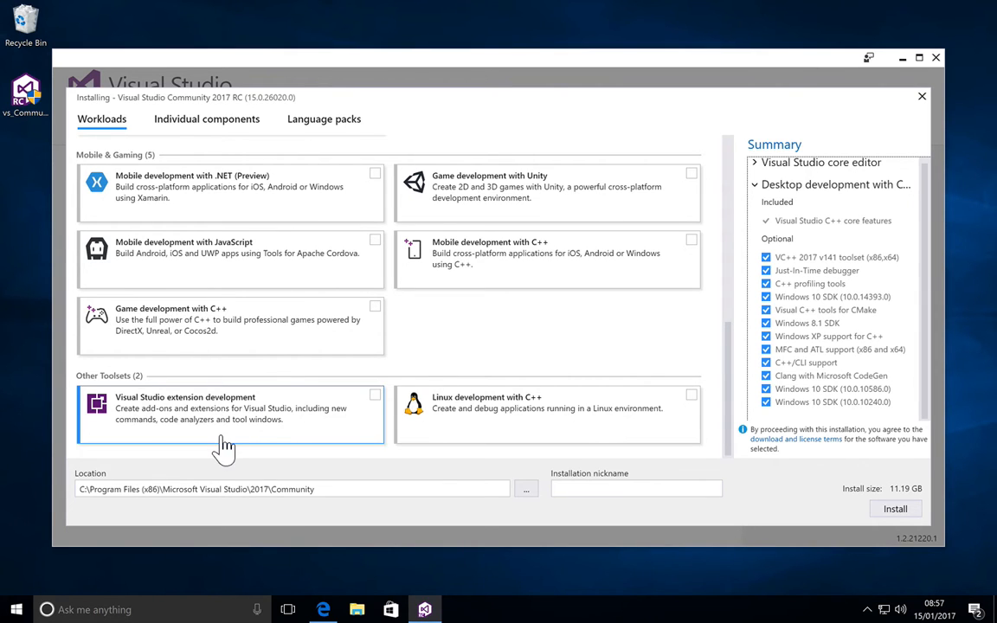
mouse_move(159, 427)
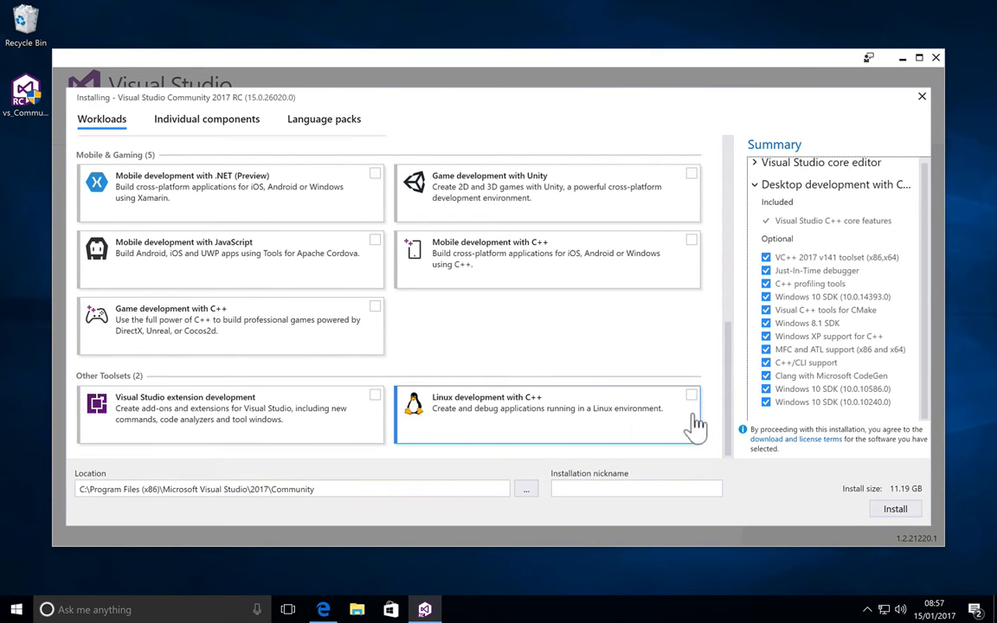
mouse_move(630, 414)
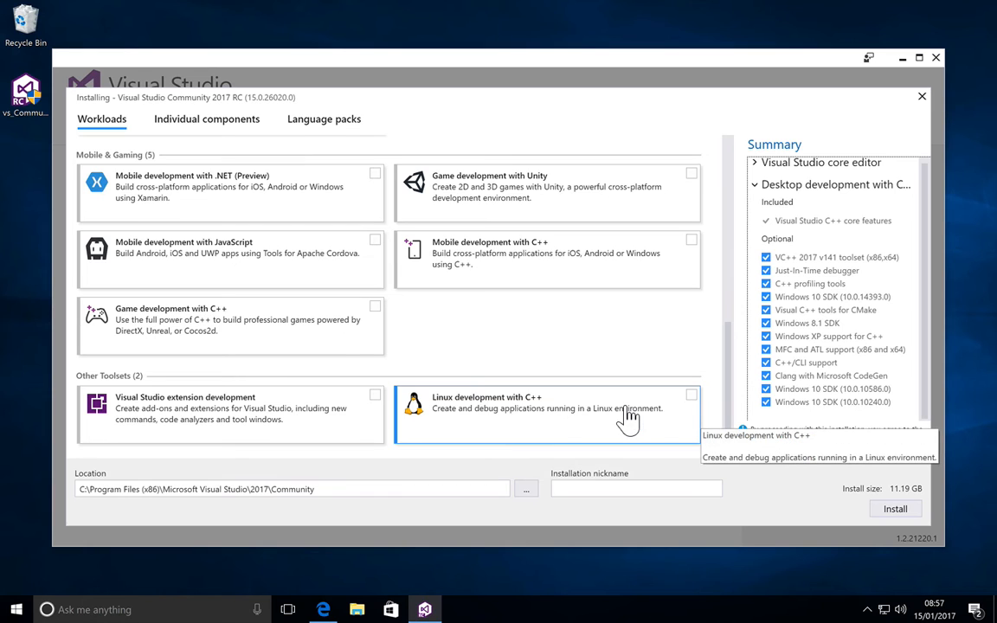
mouse_move(449, 312)
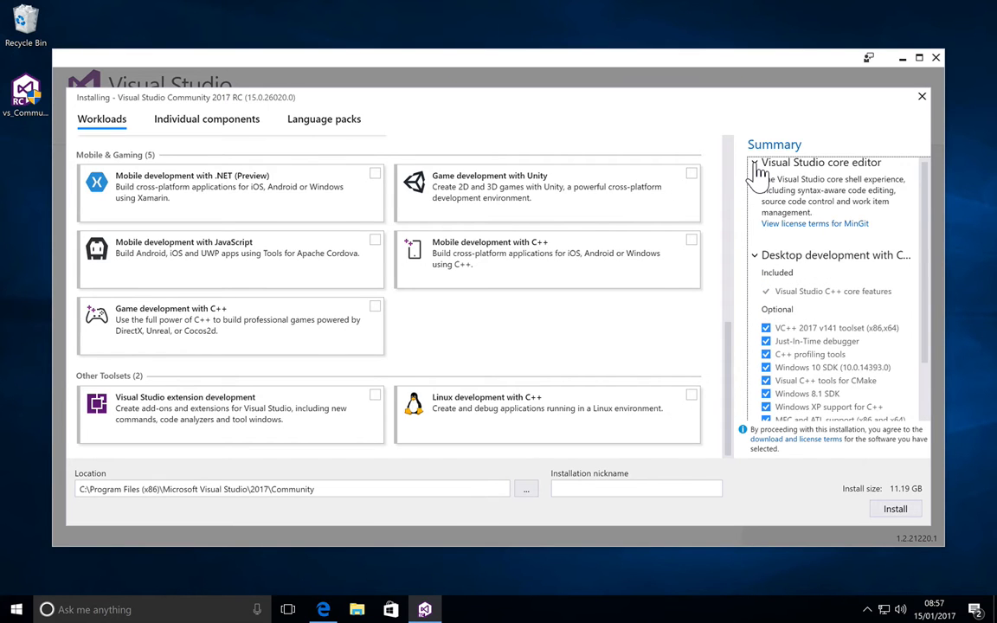
left_click(755, 162)
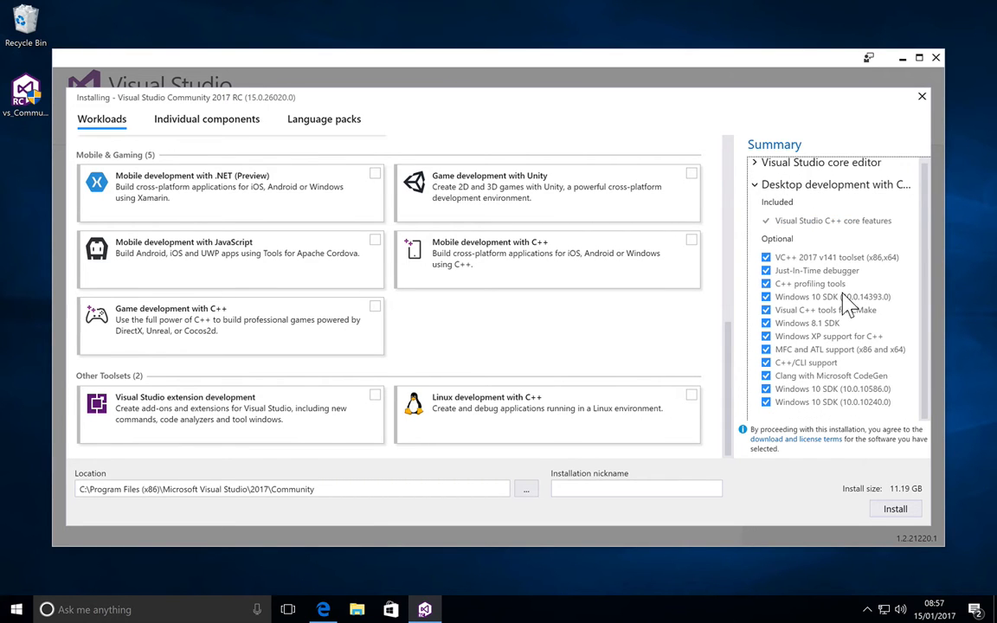
left_click(207, 118)
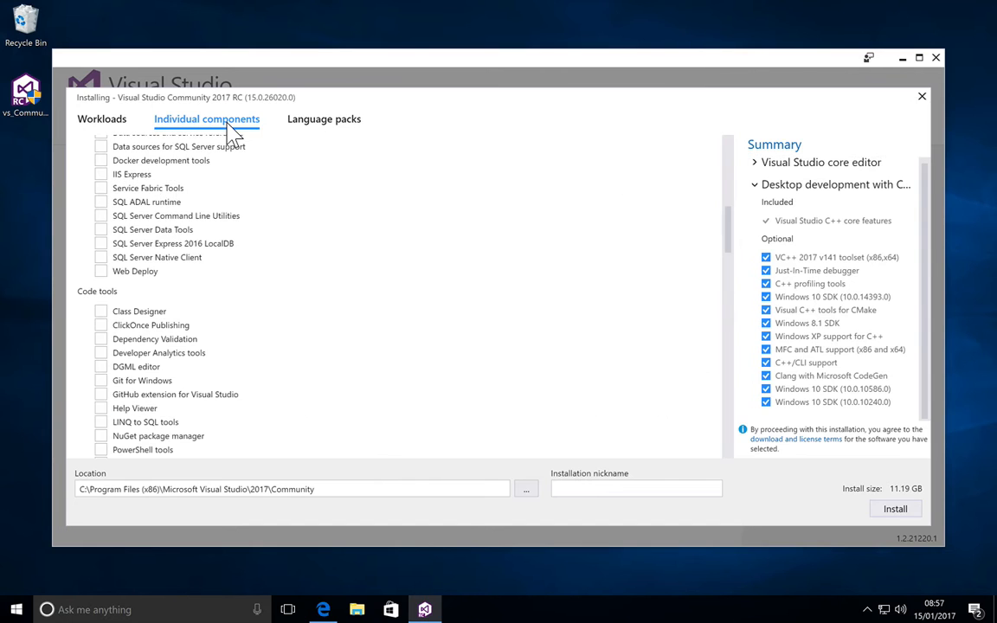
scroll("up", 3)
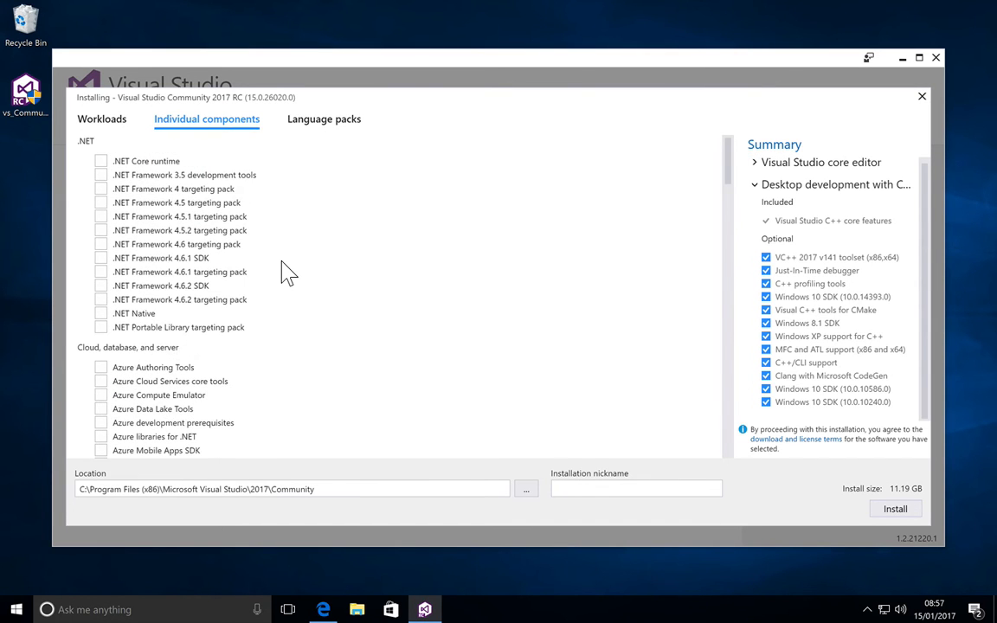
scroll("down", 3)
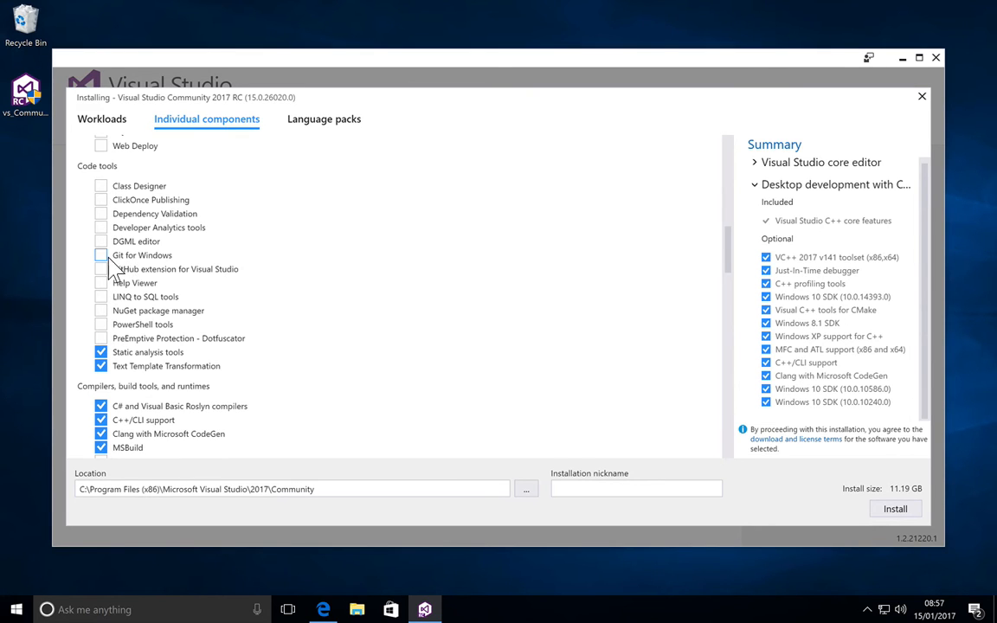
mouse_move(117, 260)
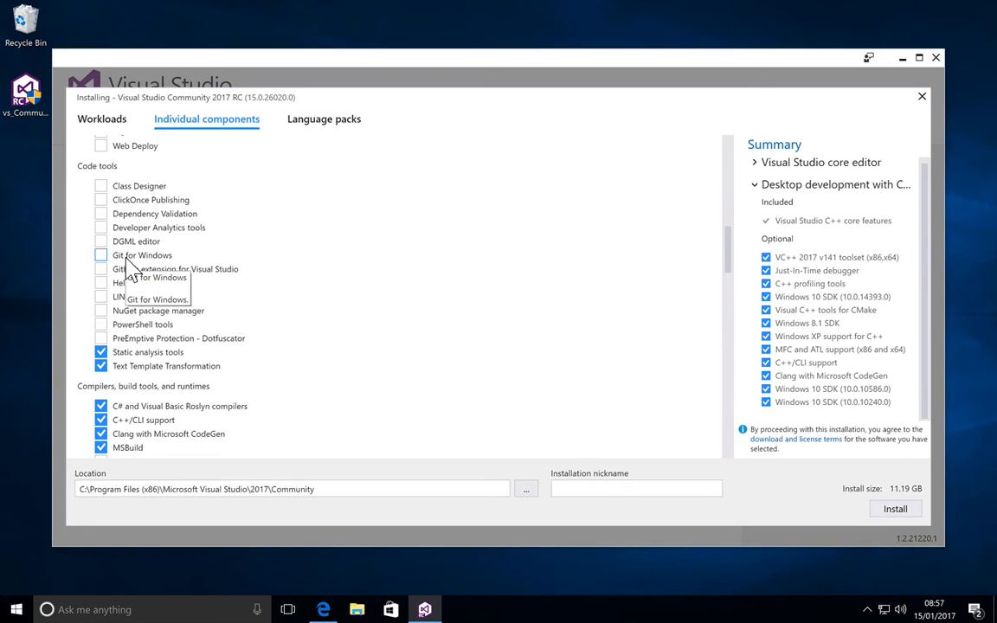
mouse_move(337, 294)
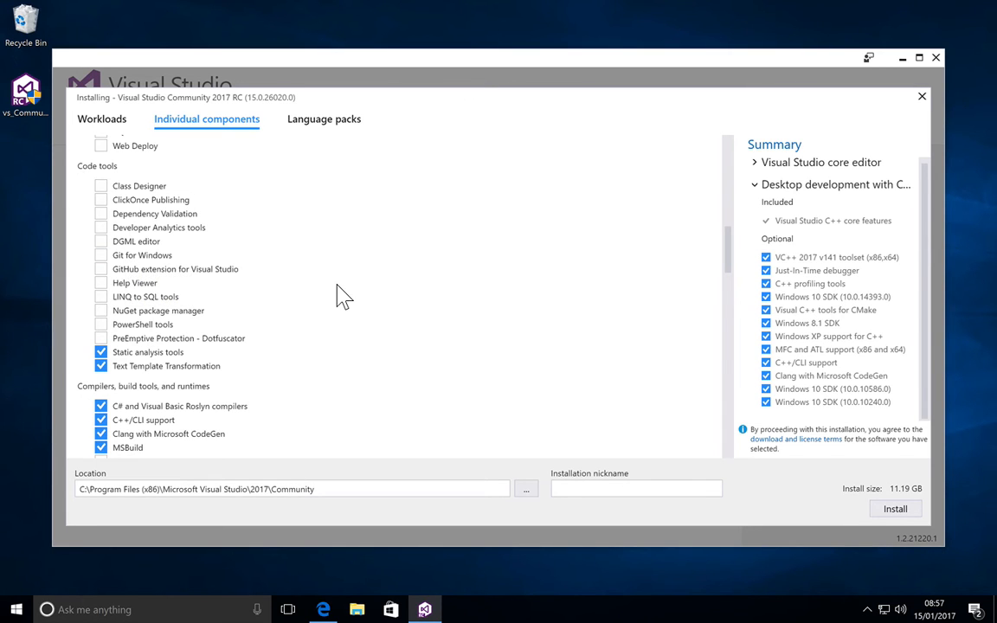
scroll("down", 3)
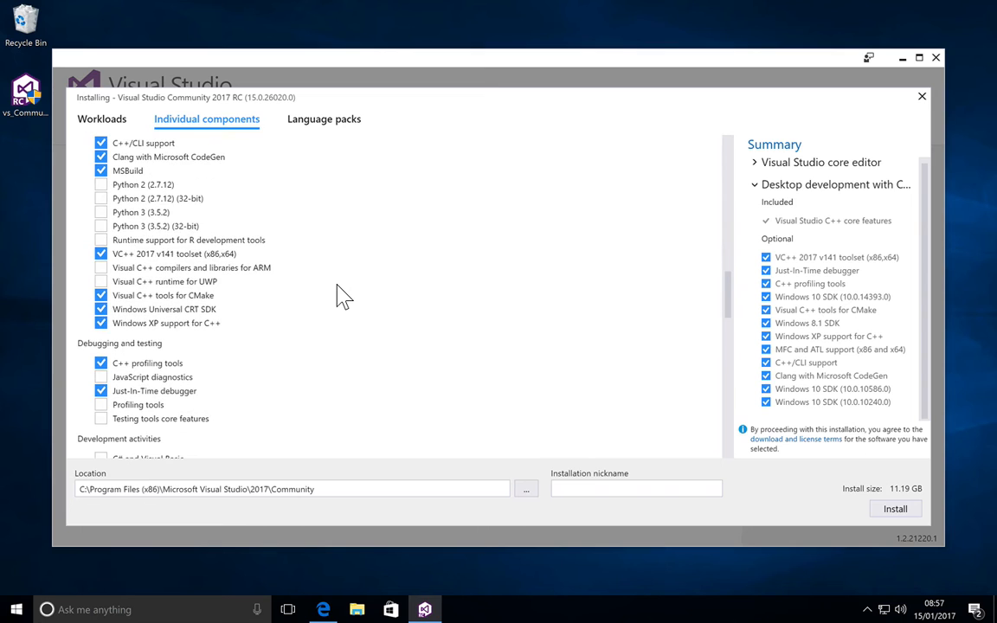
mouse_move(281, 297)
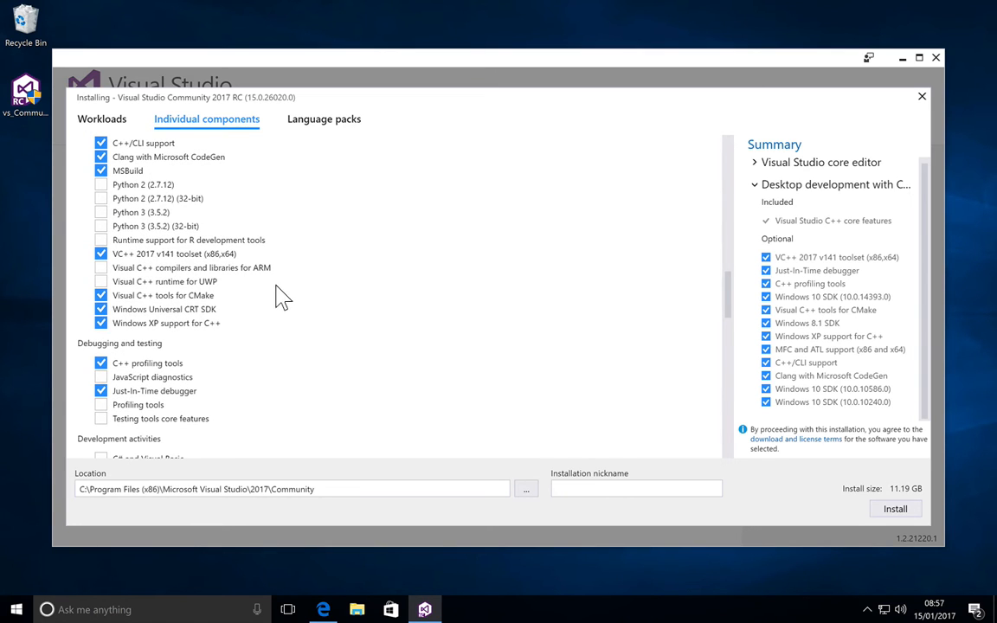
mouse_move(288, 312)
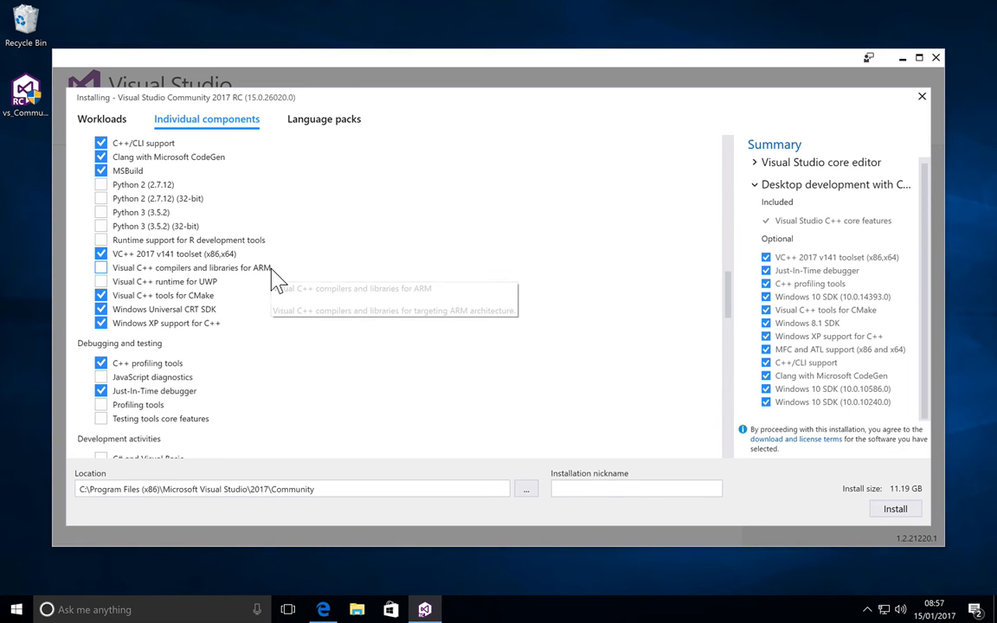
mouse_move(297, 374)
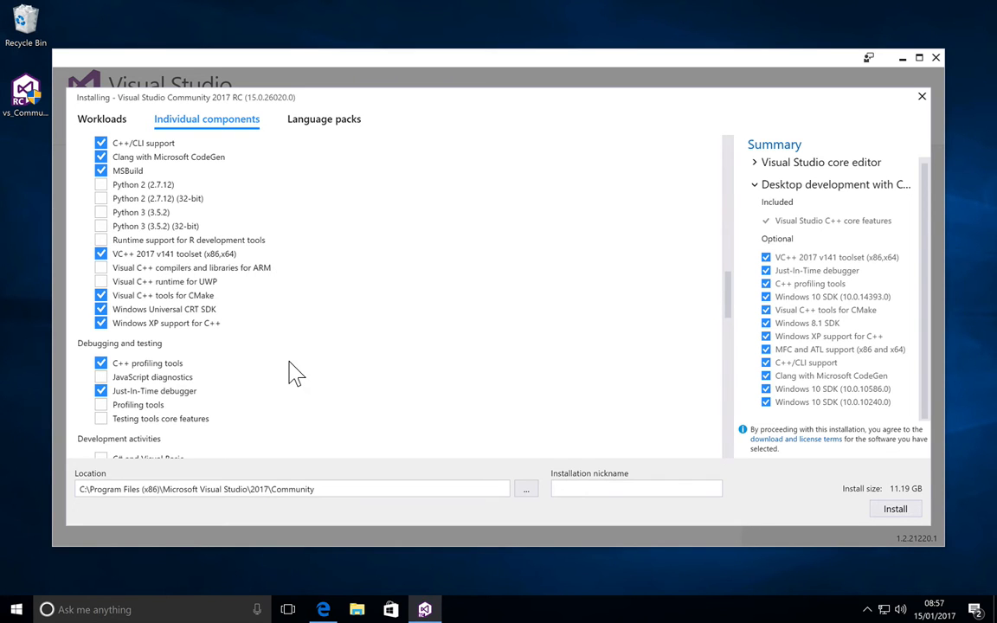
scroll("down", 3)
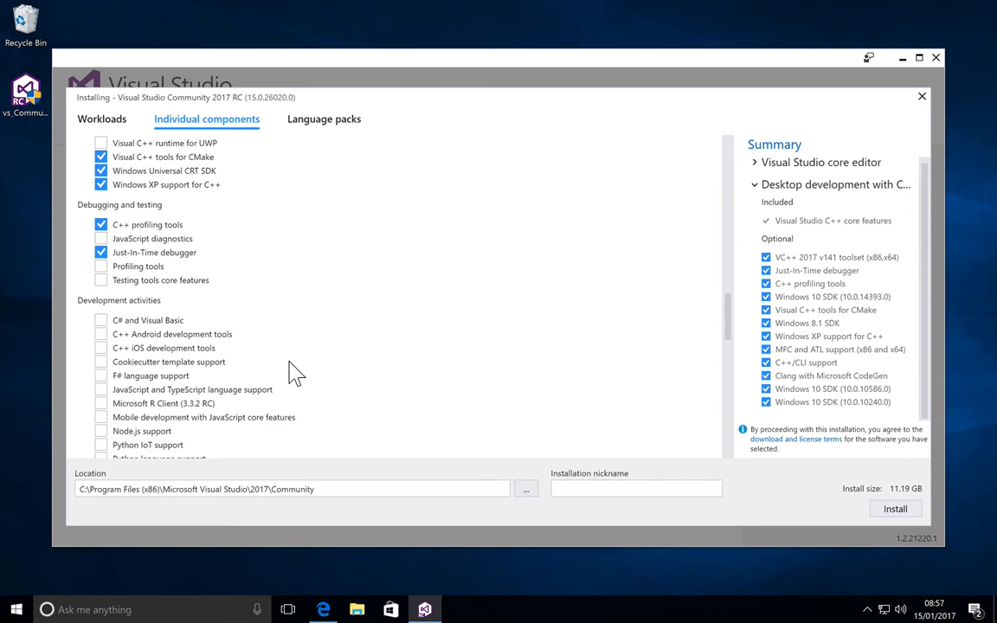
scroll("down", 3)
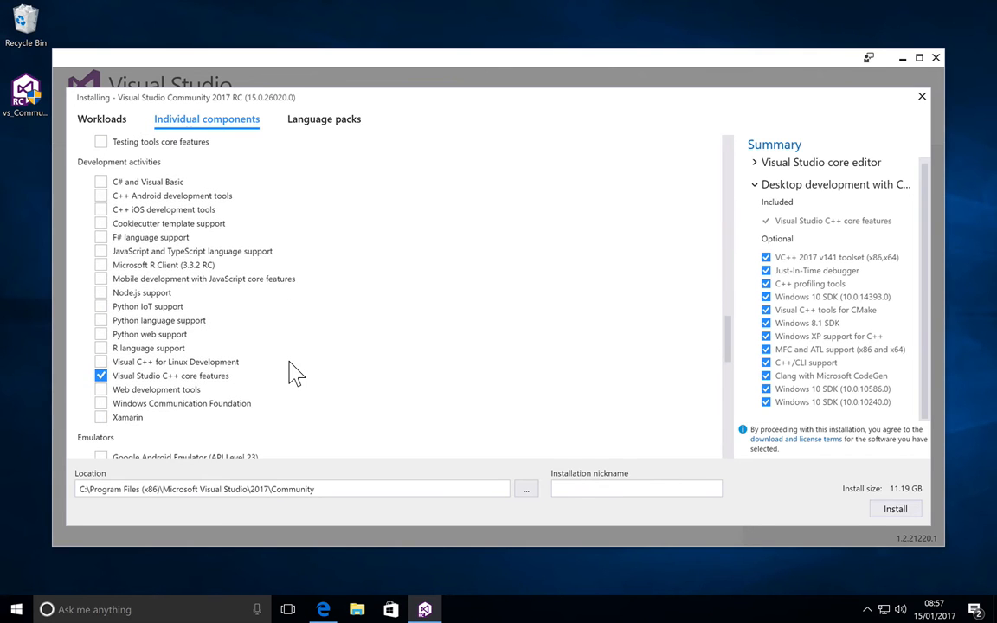
mouse_move(228, 220)
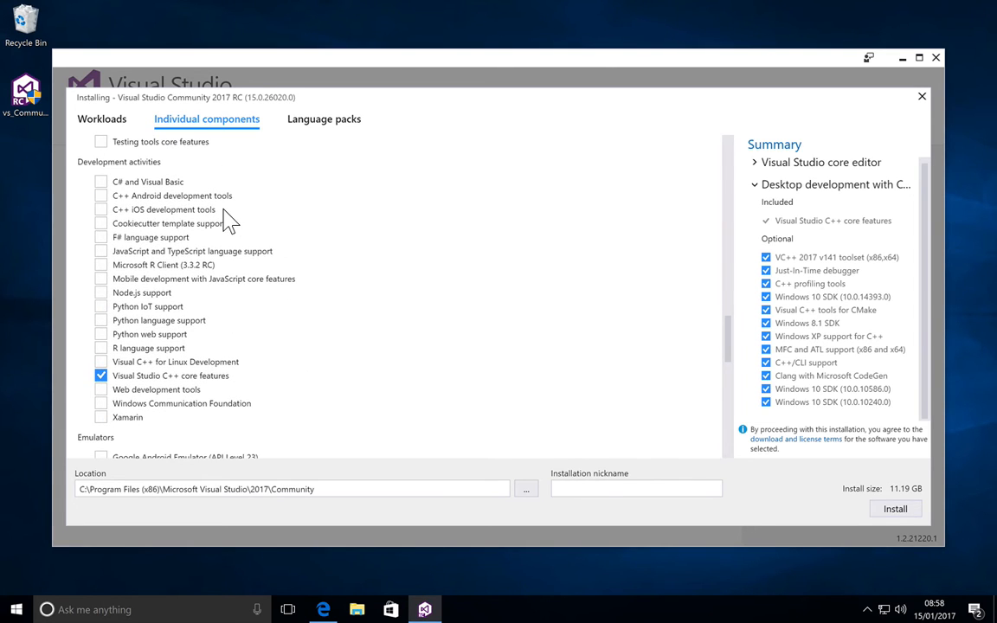
mouse_move(359, 394)
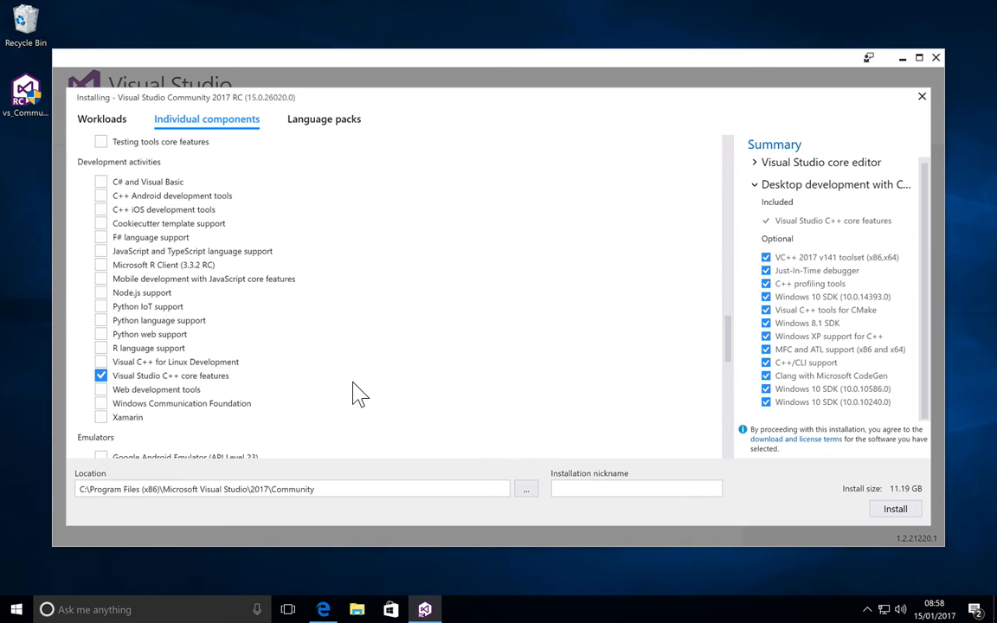
scroll("down", 3)
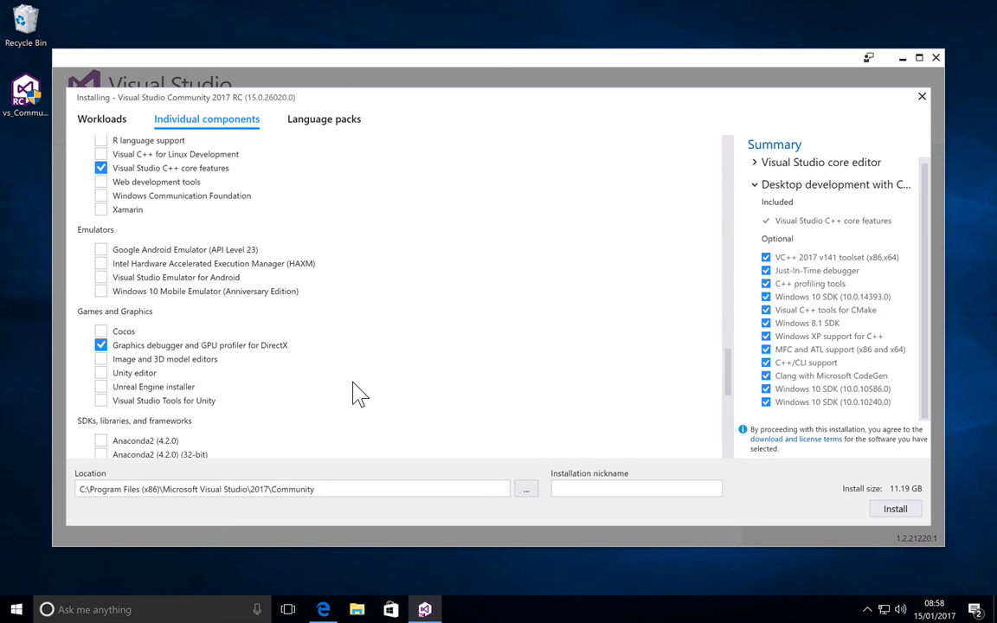
scroll("down", 3)
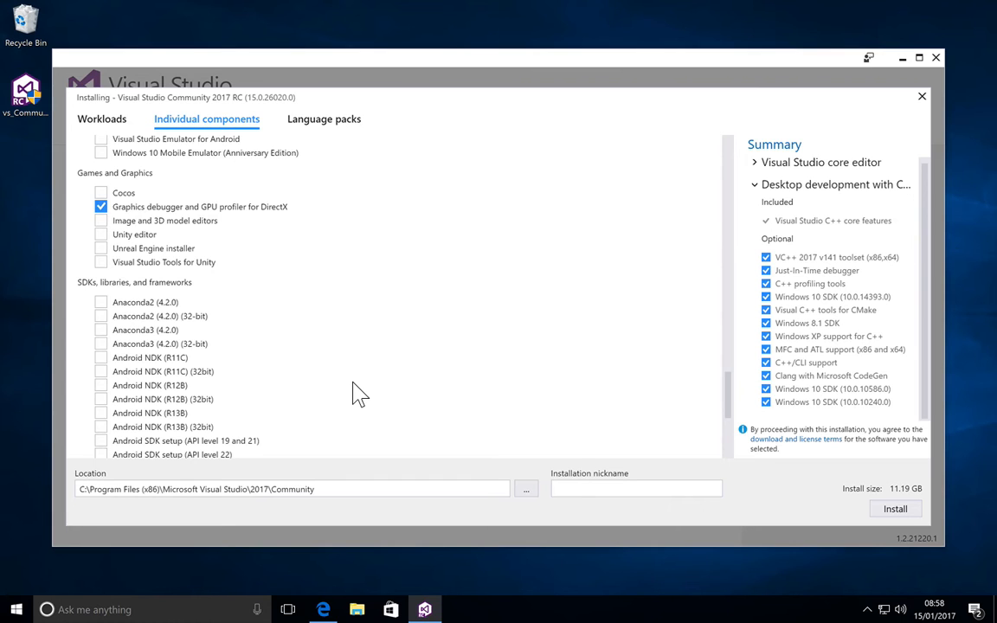
scroll("down", 3)
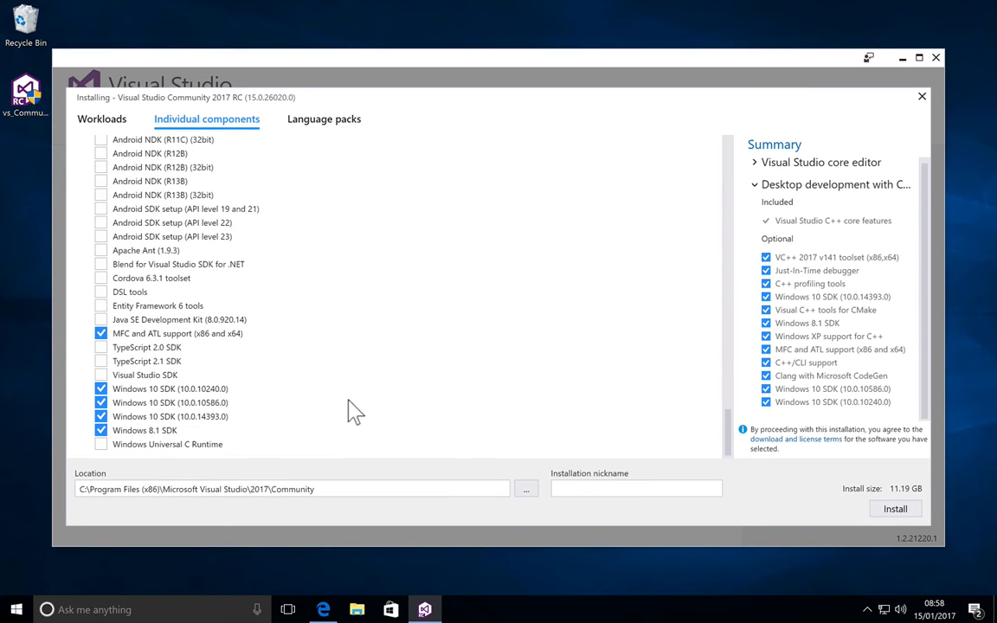
Confirm English is the only ticked language pack, then go back to the Workloads view.
left_click(324, 118)
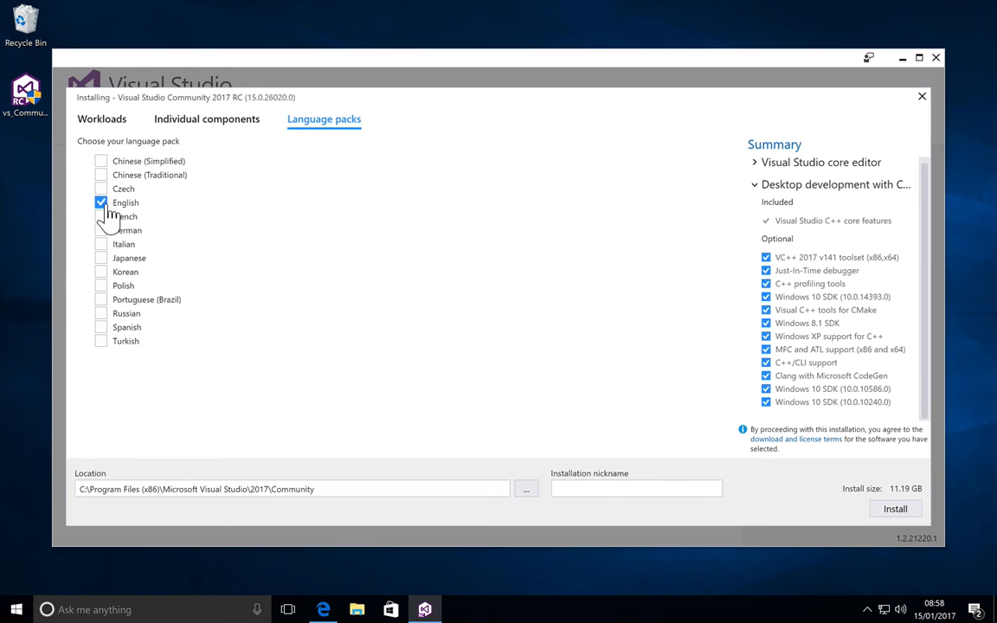
left_click(101, 119)
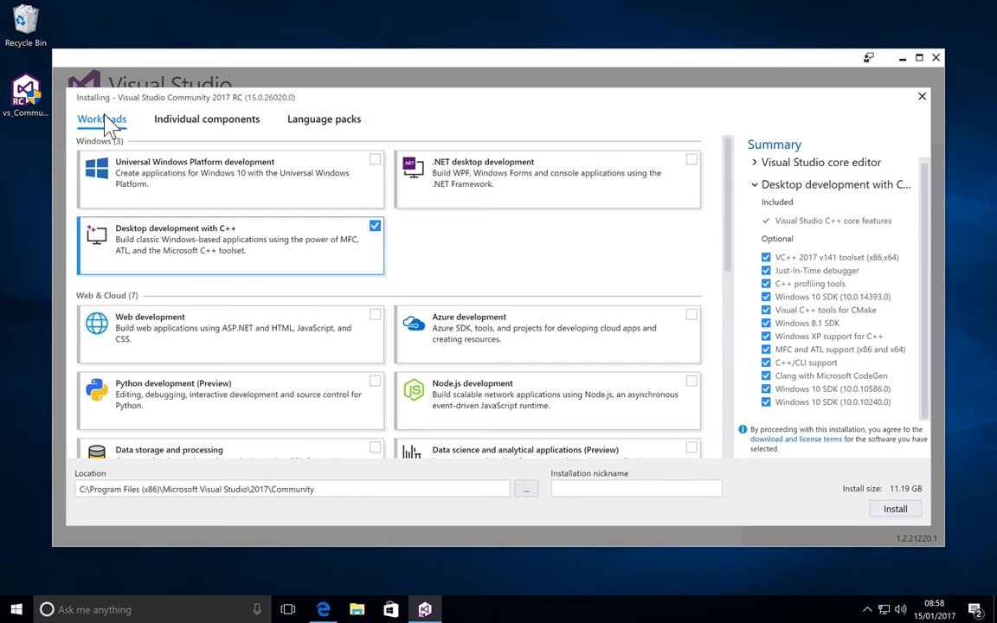
mouse_move(345, 424)
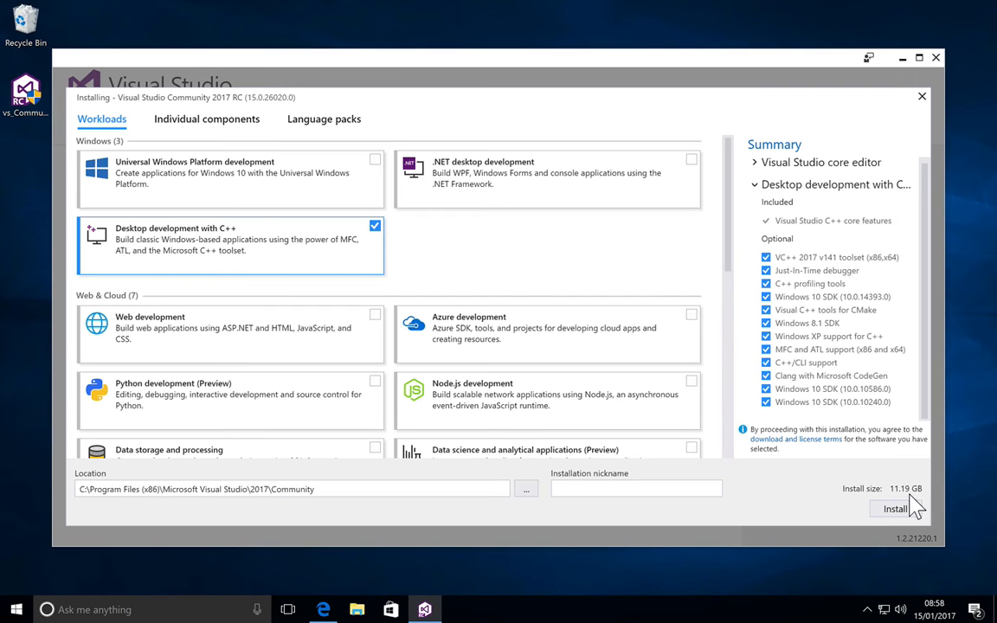
mouse_move(933, 498)
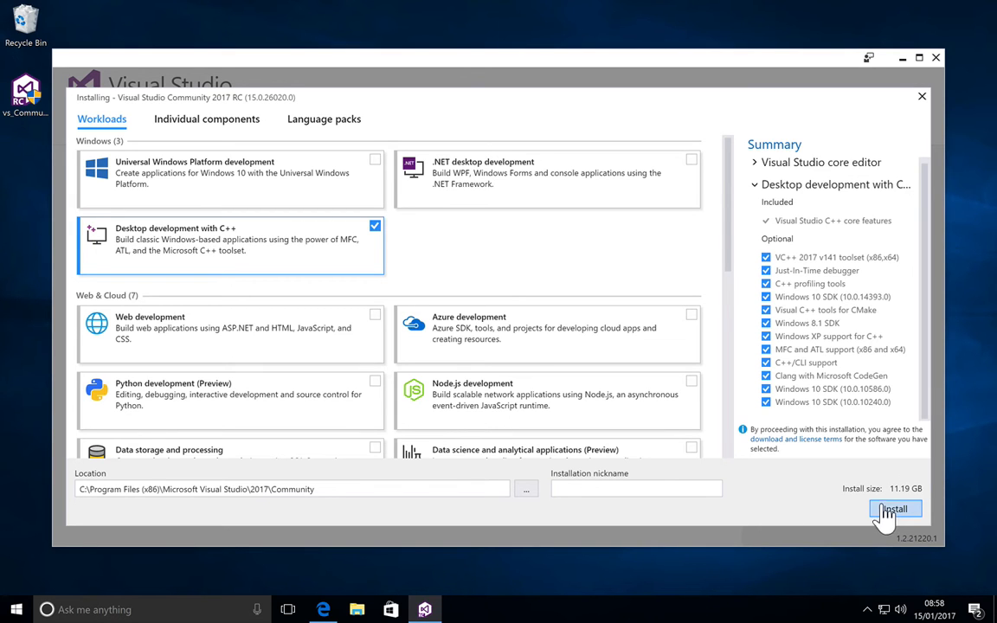
Install Visual Studio Community 2017 RC with the C++ desktop workload and all optional components.
left_click(894, 509)
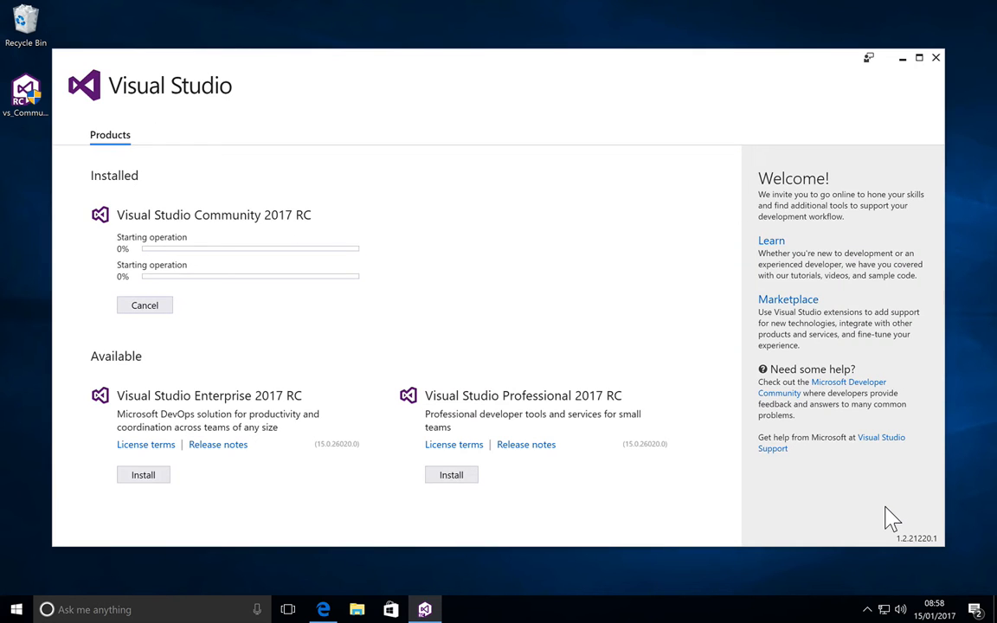
mouse_move(402, 244)
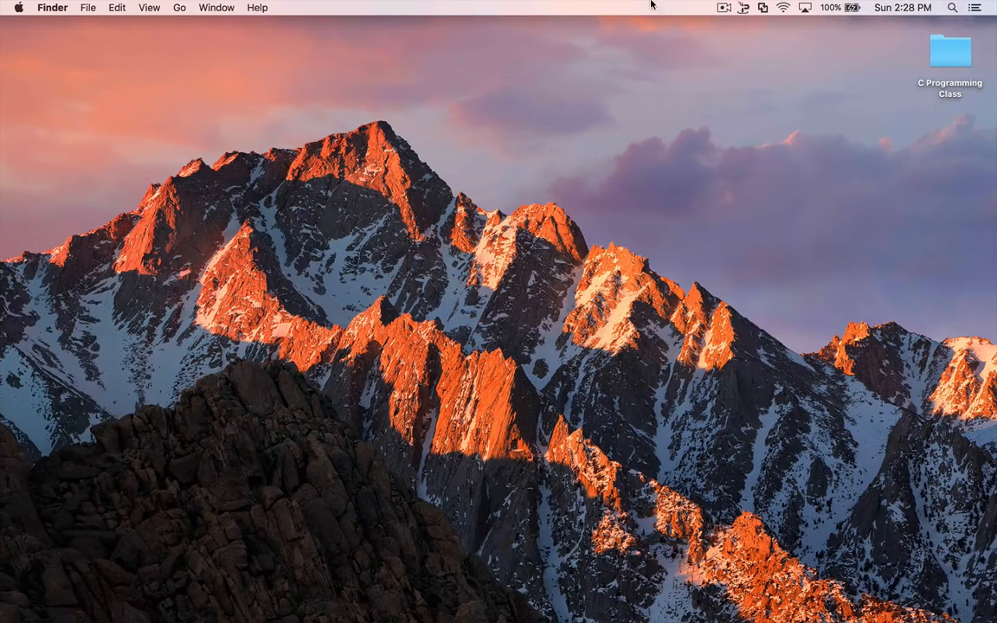
Launch Visual Studio Community 2017 RC and choose 'Not now, maybe later.' for sign-in.
left_click(724, 7)
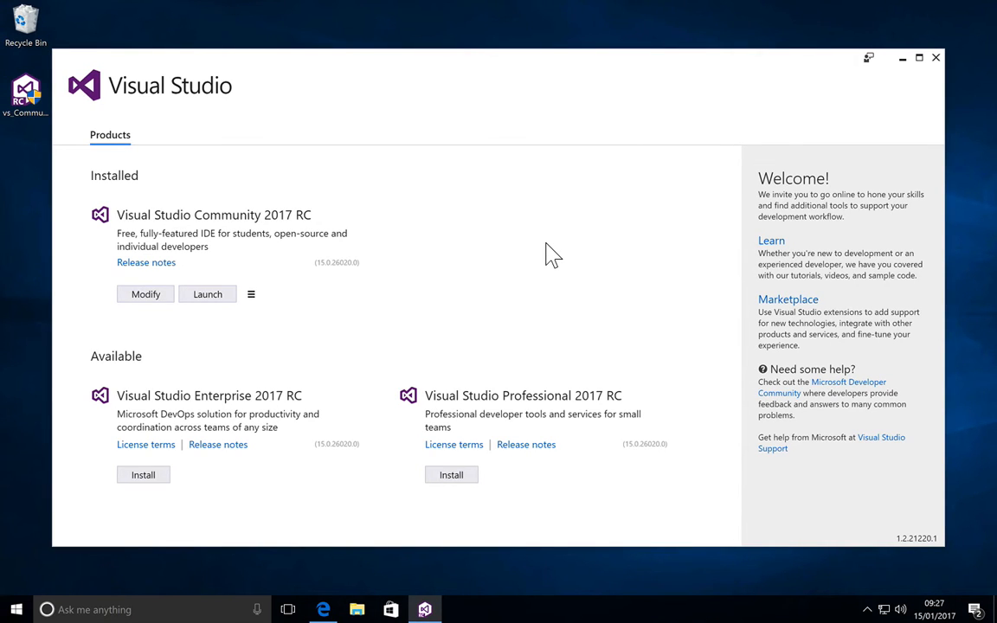
mouse_move(262, 372)
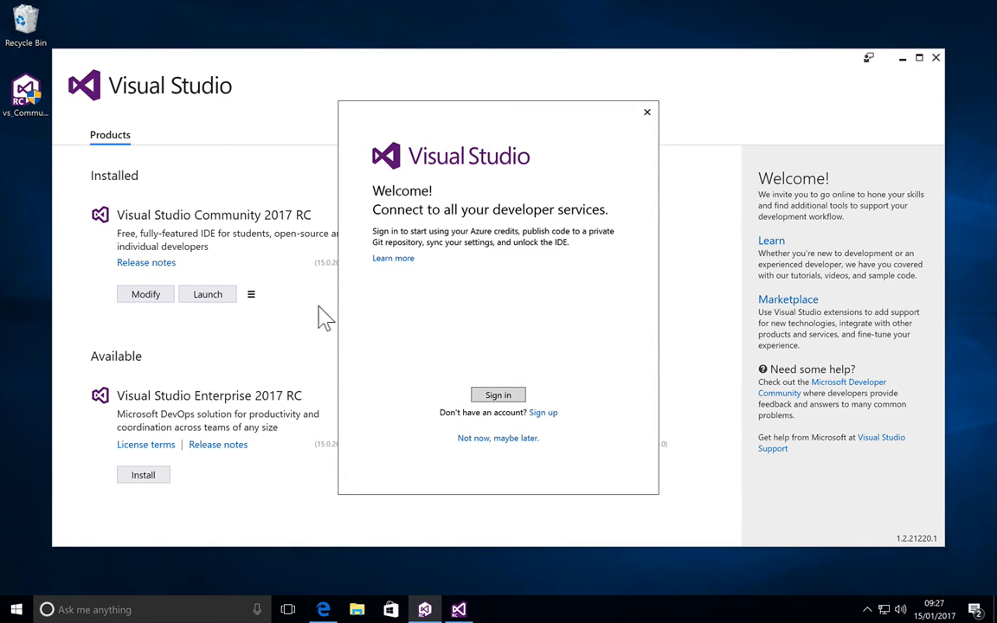
mouse_move(454, 328)
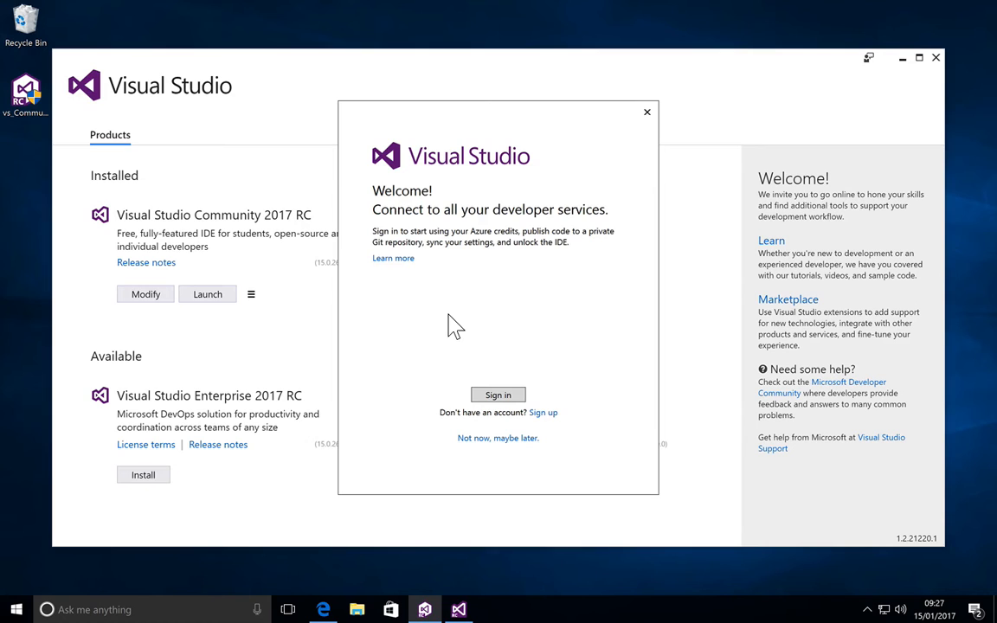
mouse_move(497, 455)
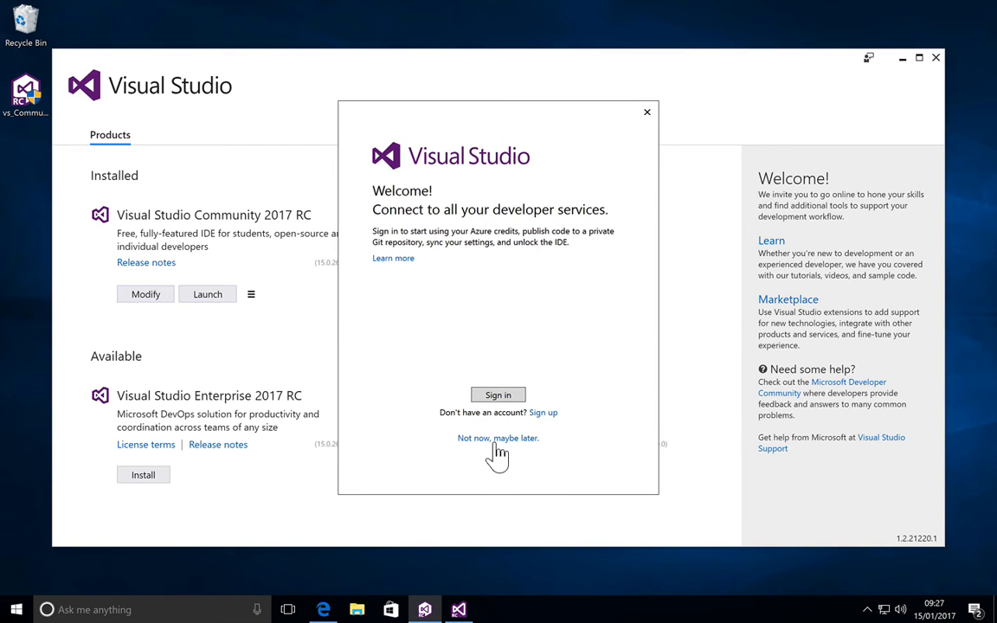
left_click(498, 438)
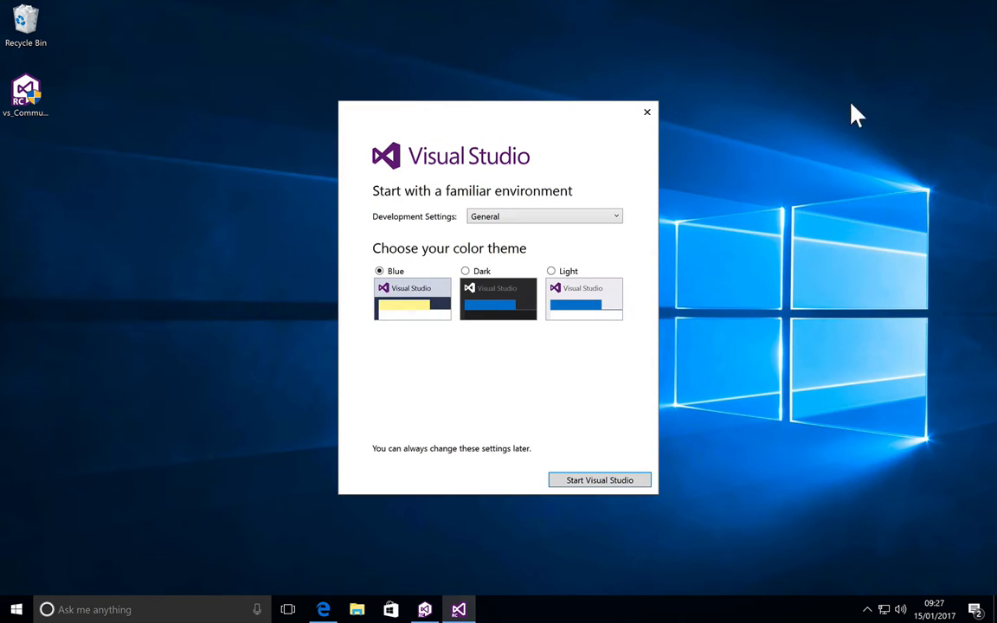
mouse_move(796, 238)
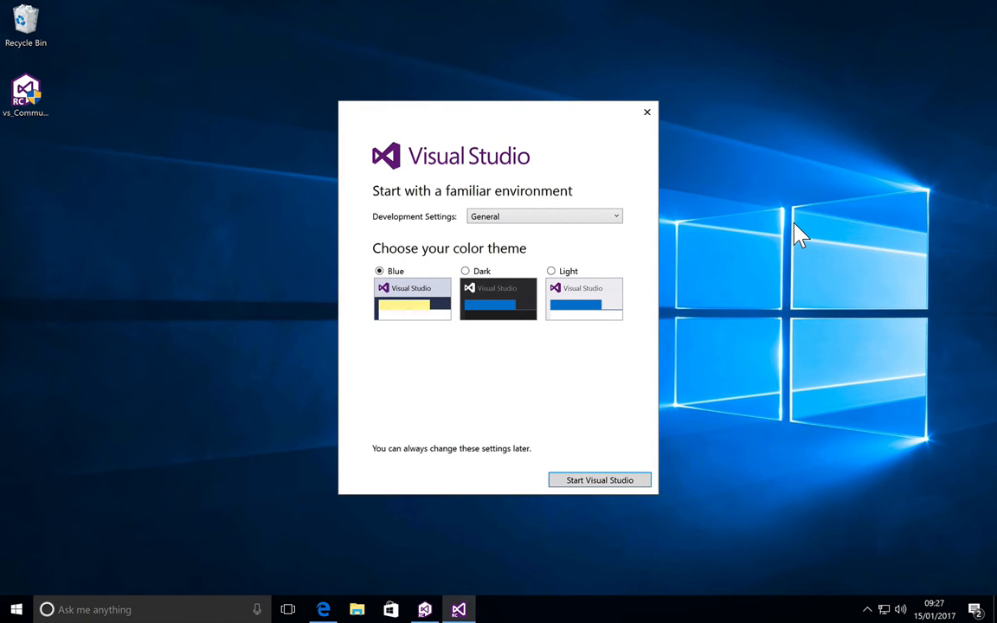
mouse_move(555, 412)
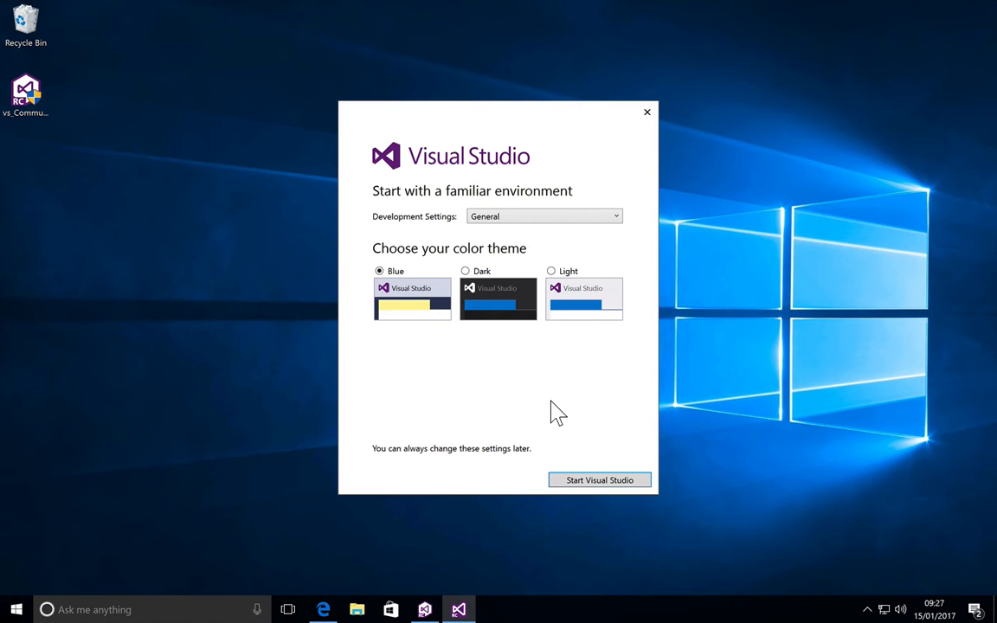
mouse_move(540, 428)
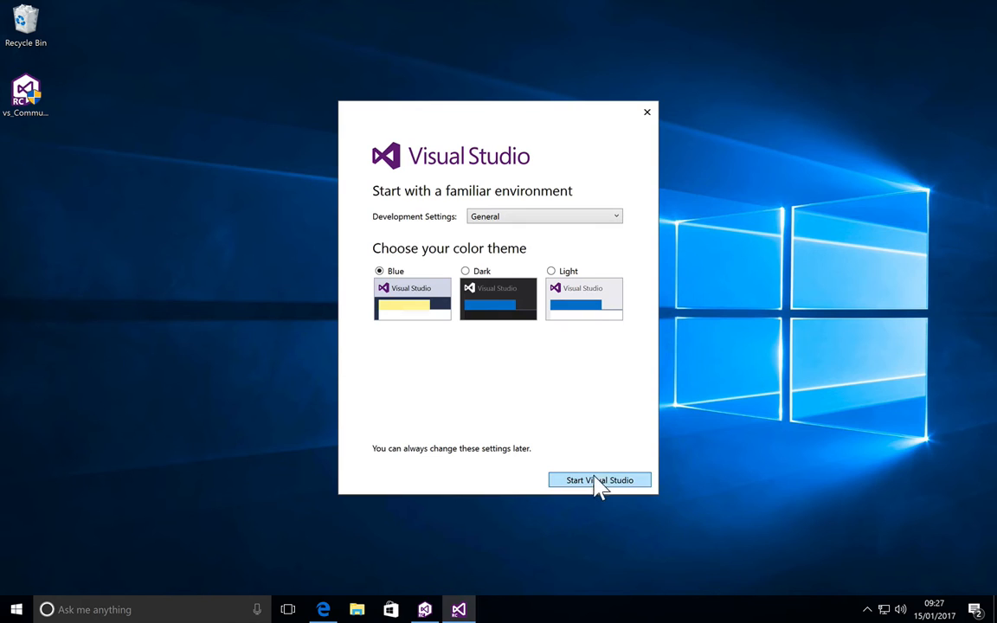
Keep General development settings and the Blue theme, and start Visual Studio.
left_click(599, 480)
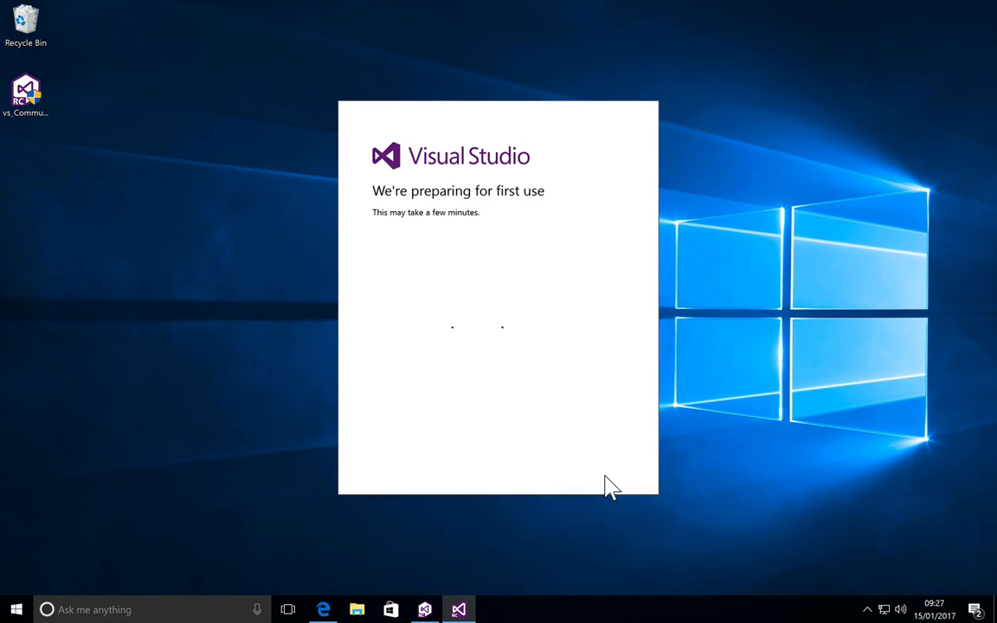
mouse_move(519, 284)
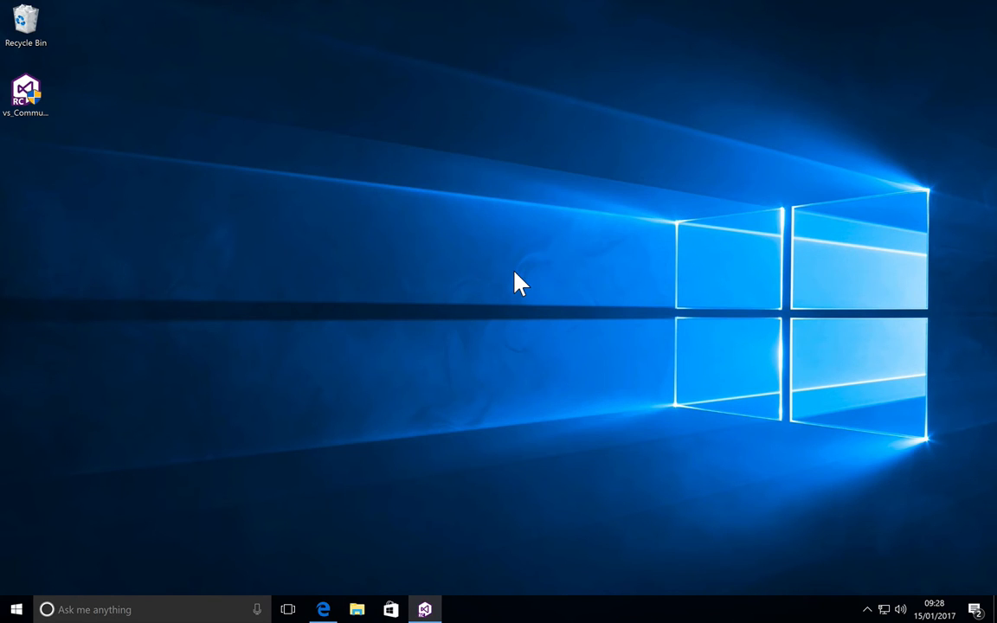
Bring up the Visual Studio Start Page and let the Developer News panel load.
left_click(424, 610)
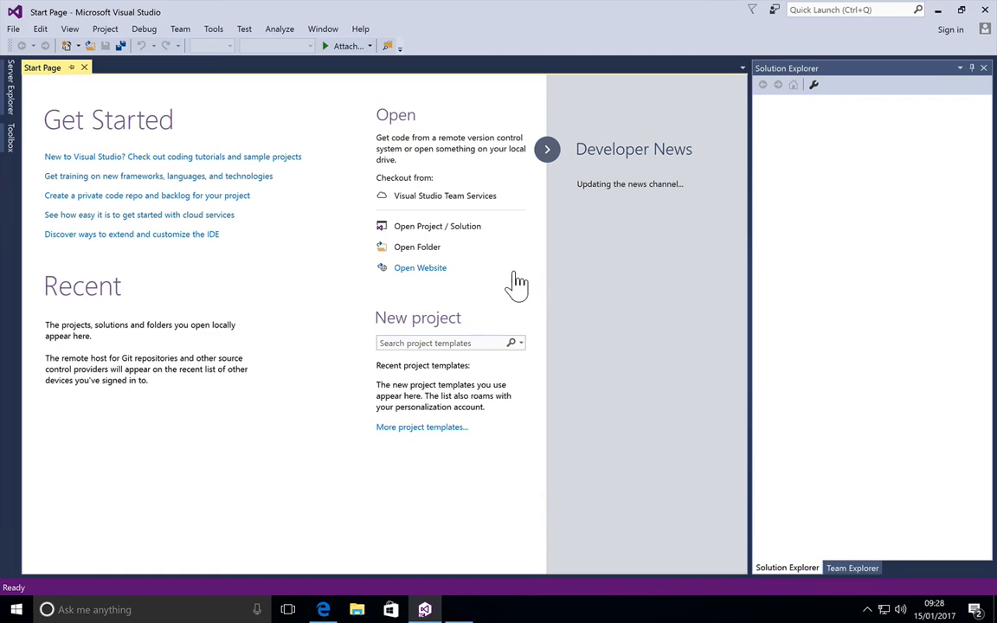
mouse_move(420, 267)
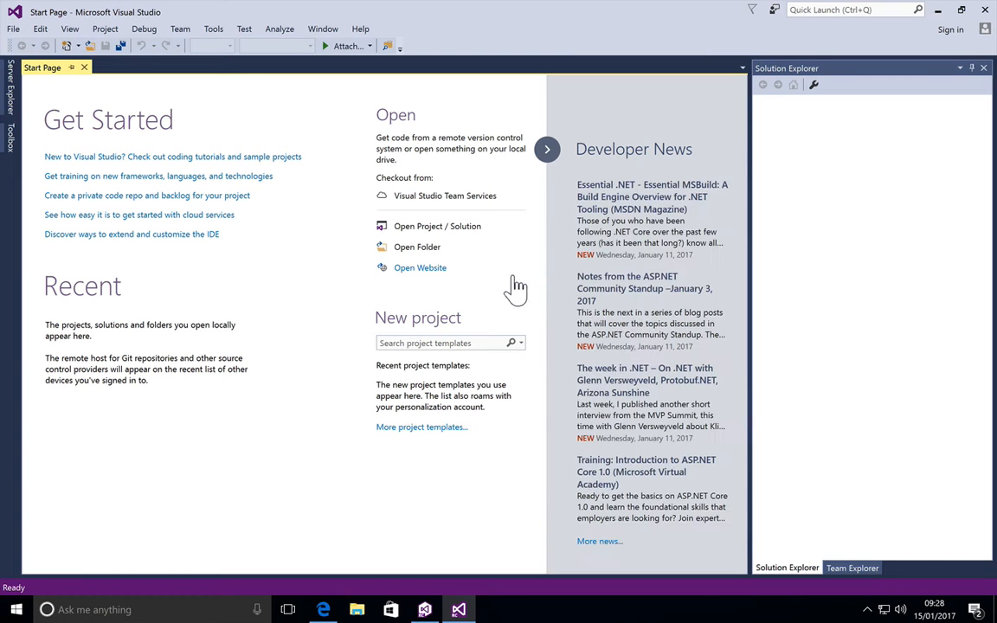
mouse_move(411, 214)
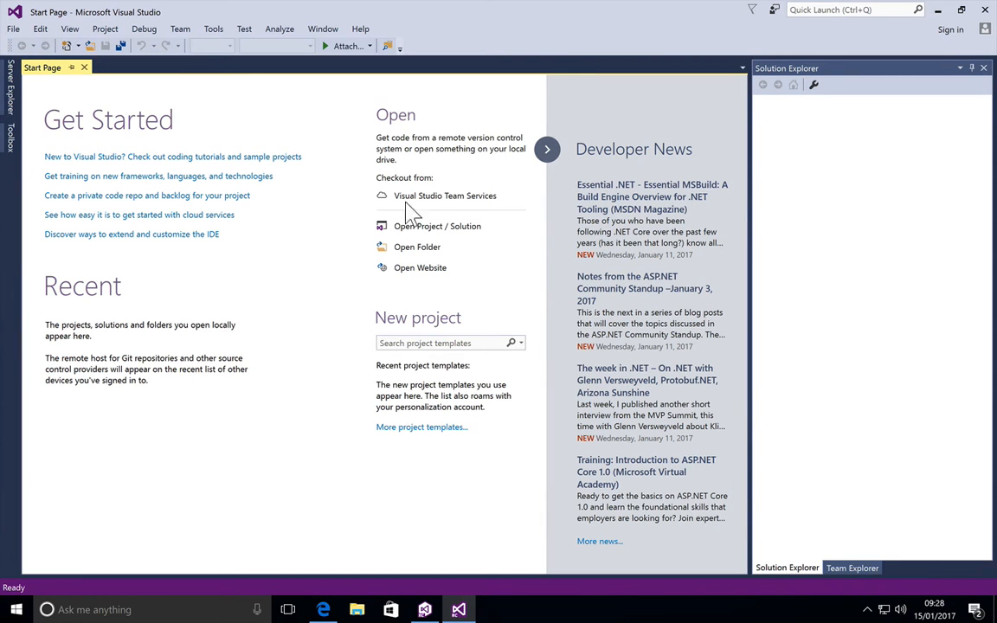
mouse_move(314, 469)
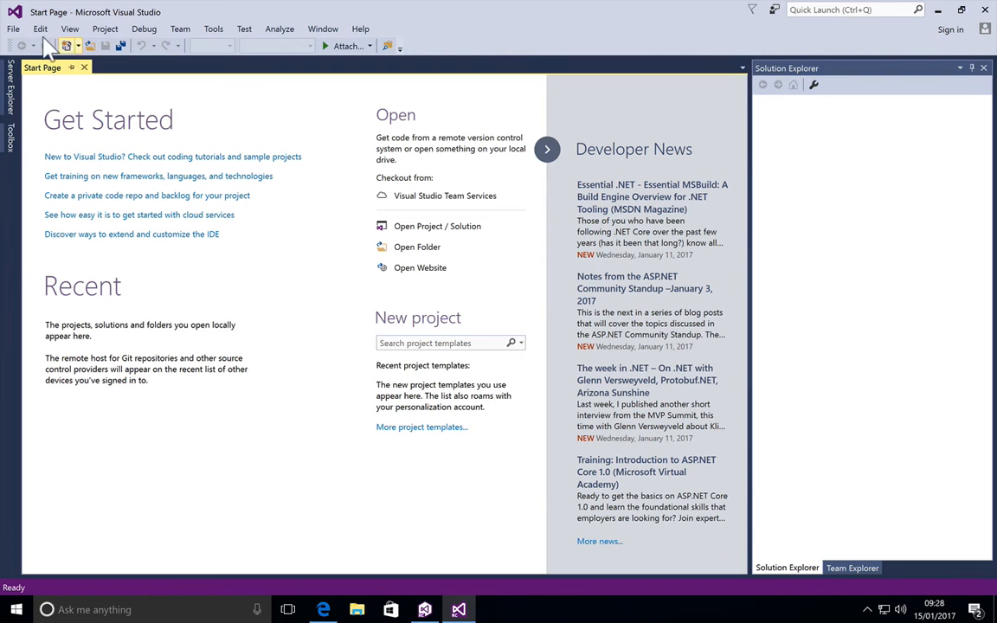
Create a new Visual C++ Win32 Console Application project named QuickStart.
left_click(14, 29)
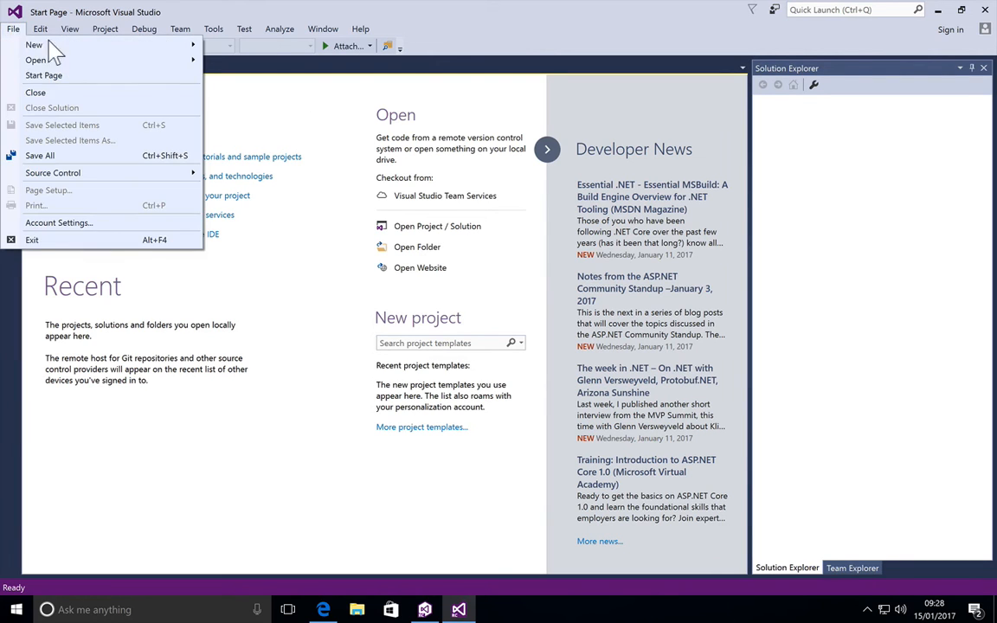
left_click(34, 44)
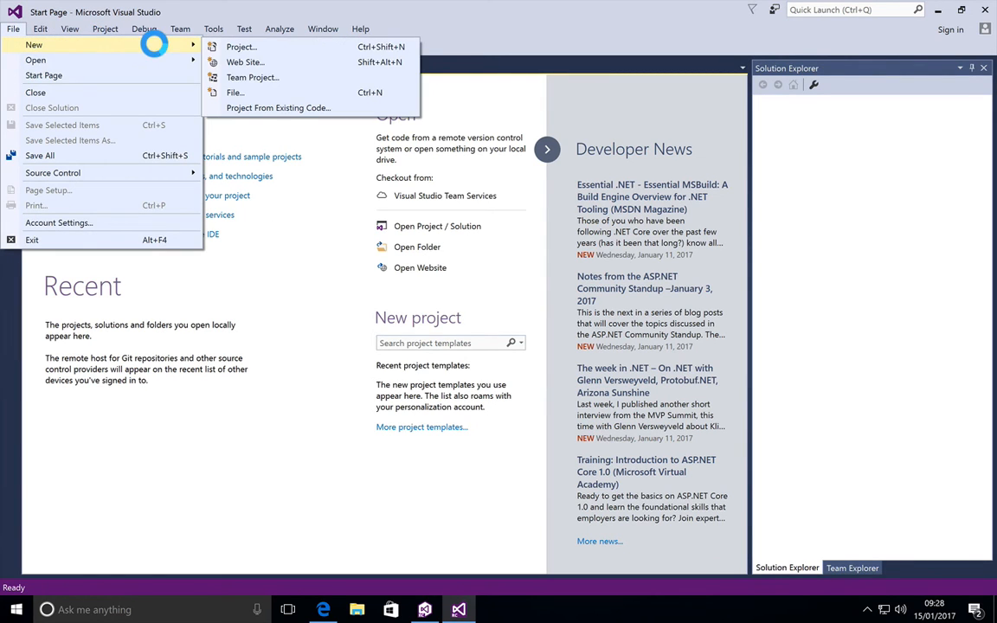
mouse_move(240, 47)
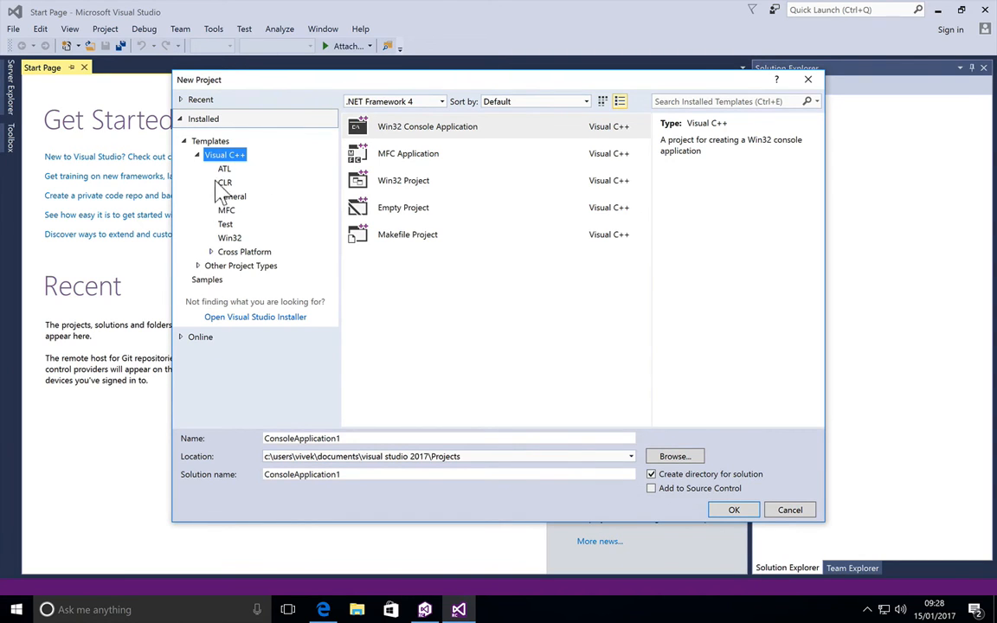
mouse_move(245, 164)
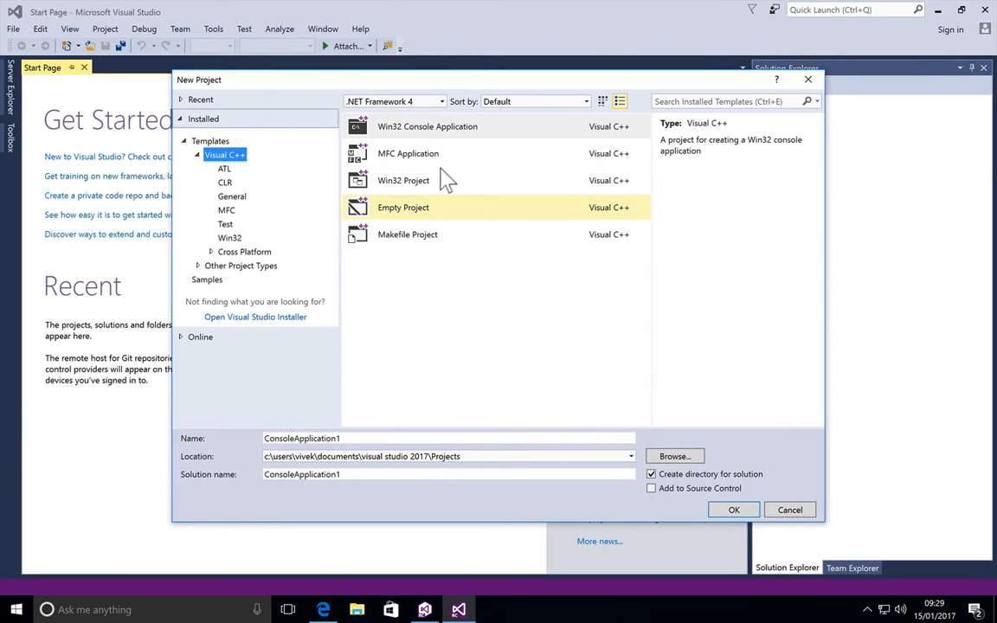
left_click(427, 126)
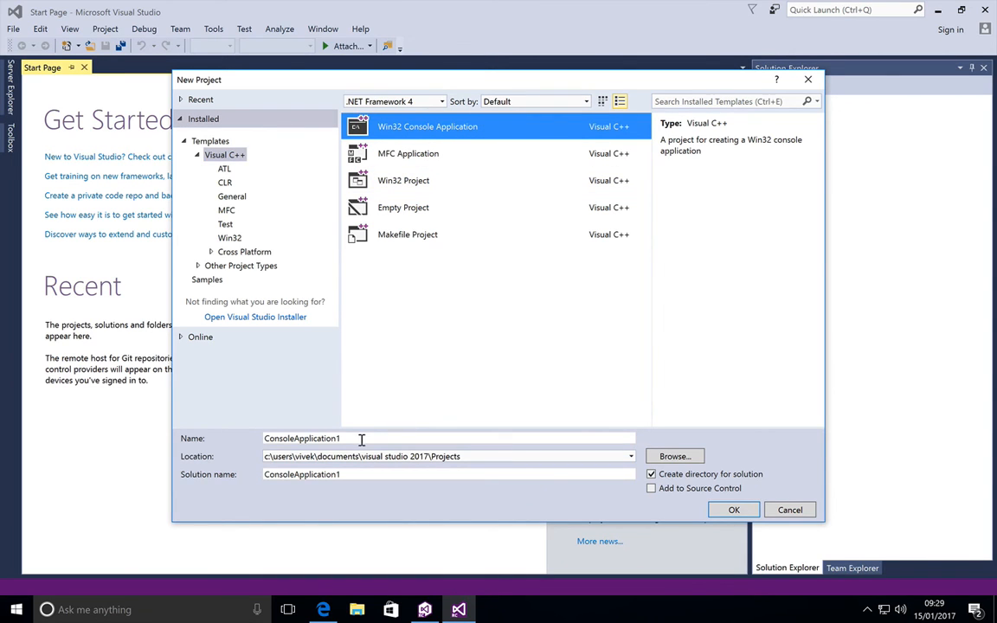
triple_click(302, 438)
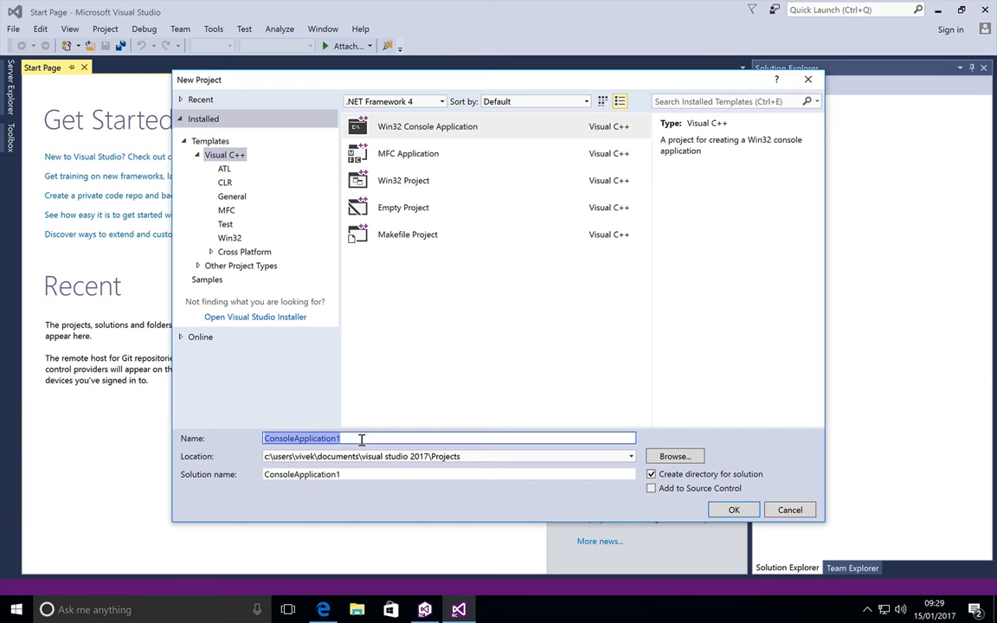
type("Quick")
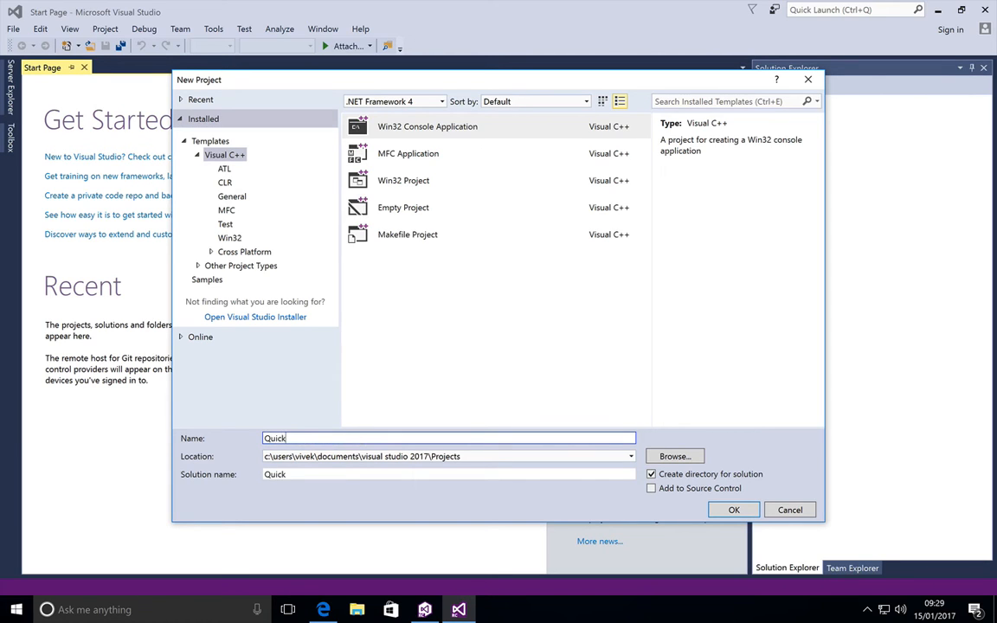
type("Start")
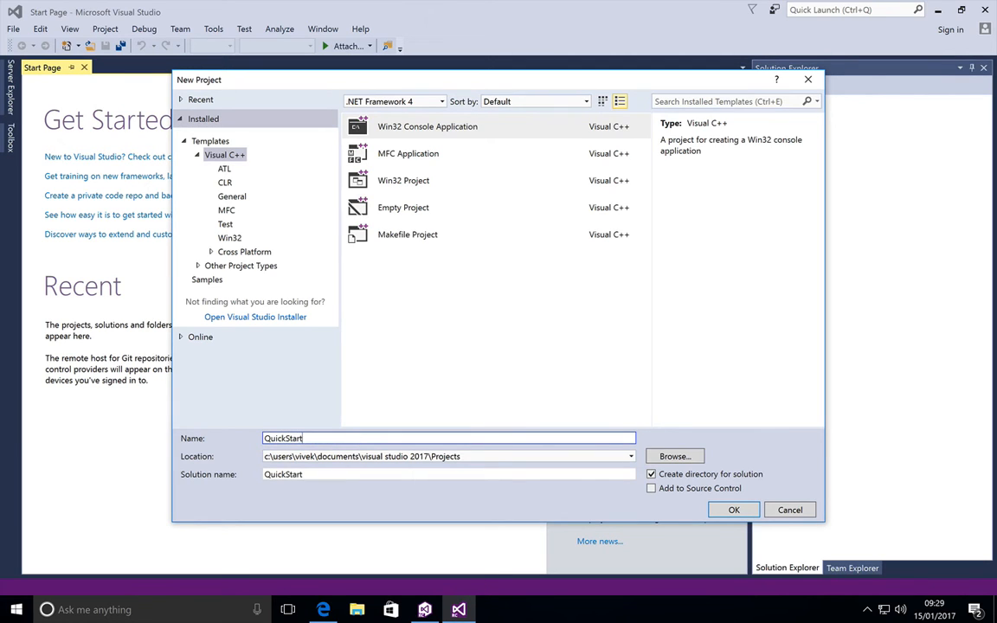
left_click(733, 509)
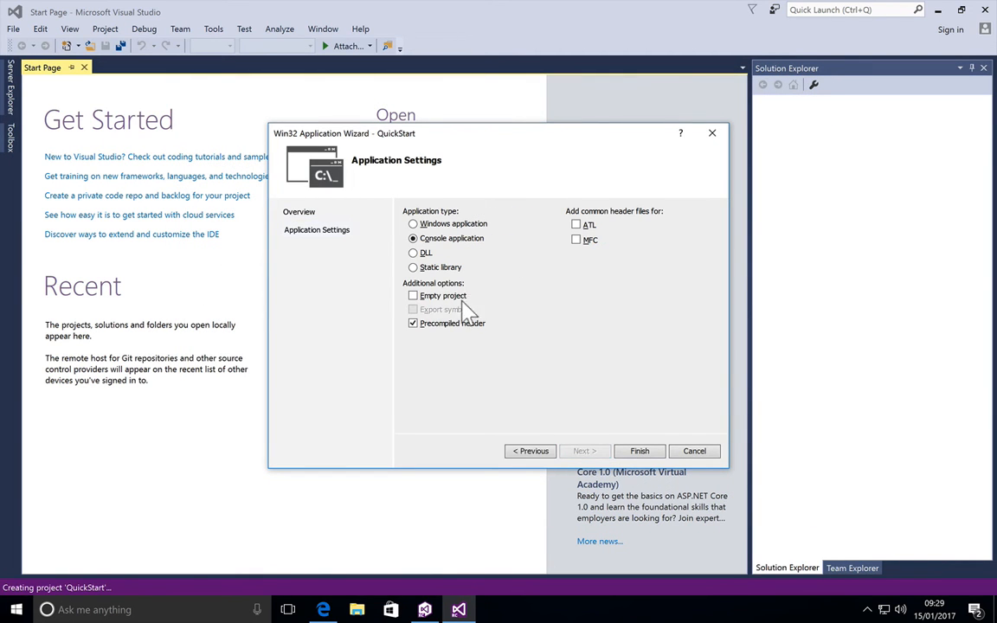
mouse_move(444, 295)
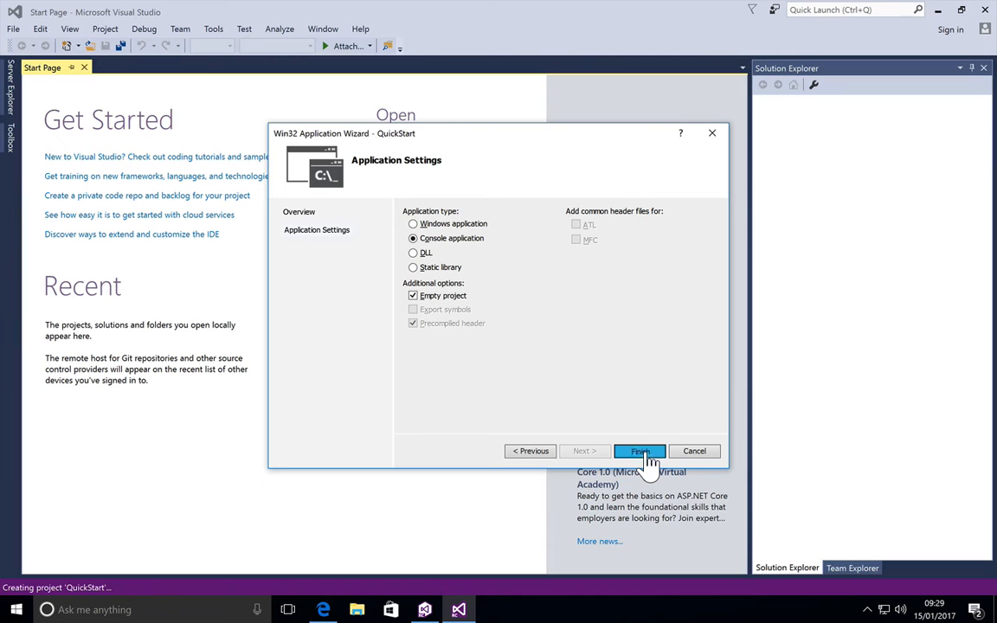
Tick Empty project in Application Settings and finish creating the QuickStart console project.
left_click(639, 451)
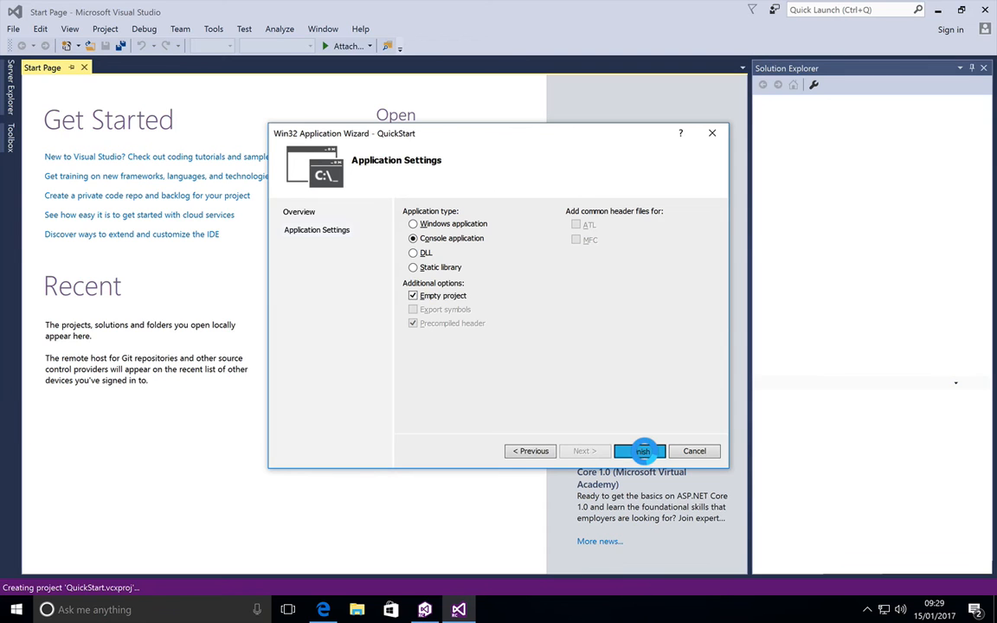
left_click(643, 451)
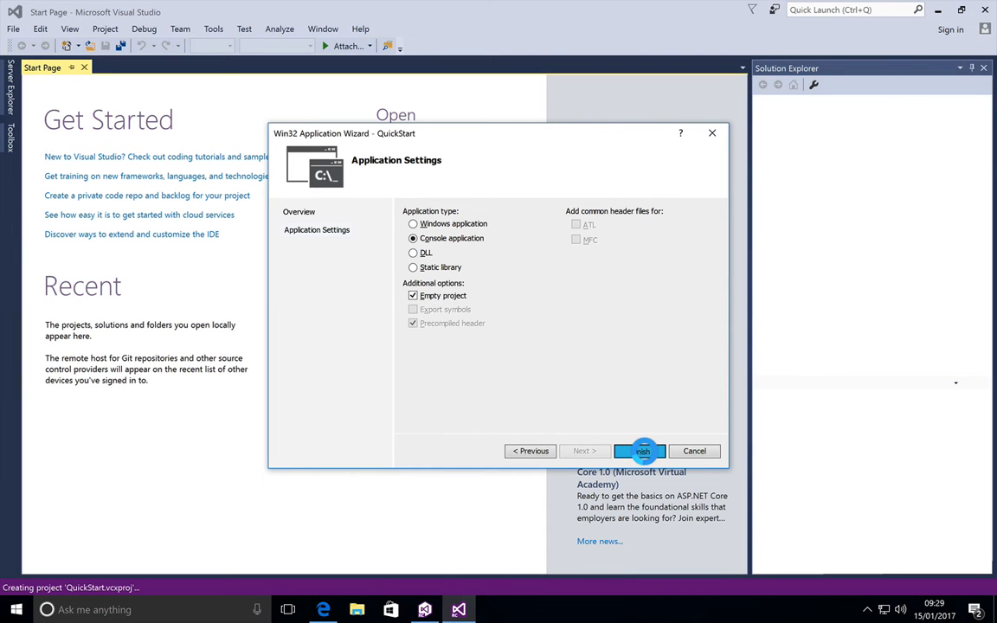
left_click(641, 451)
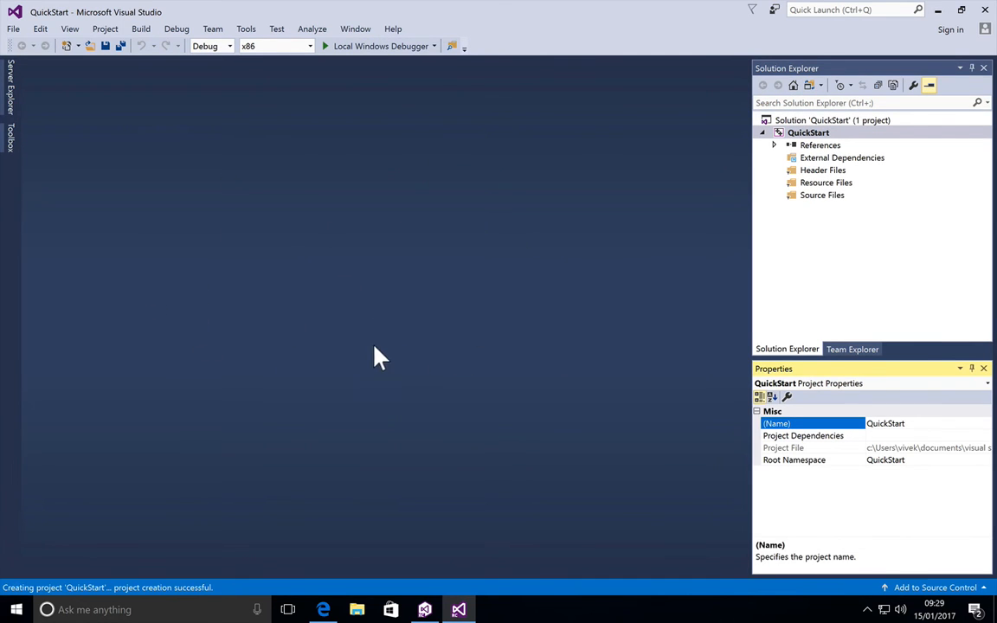
mouse_move(857, 139)
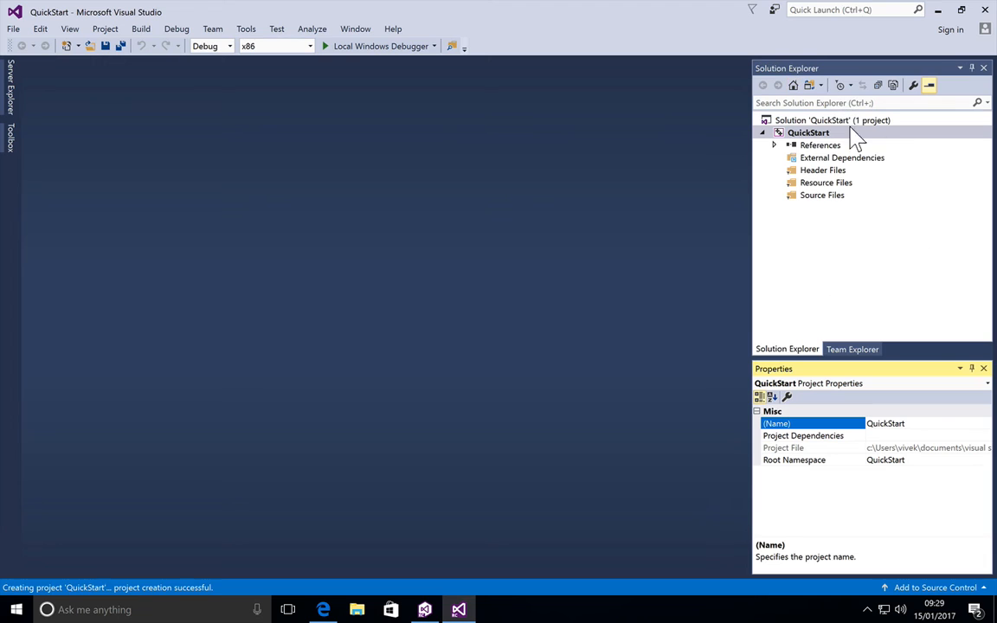
mouse_move(854, 201)
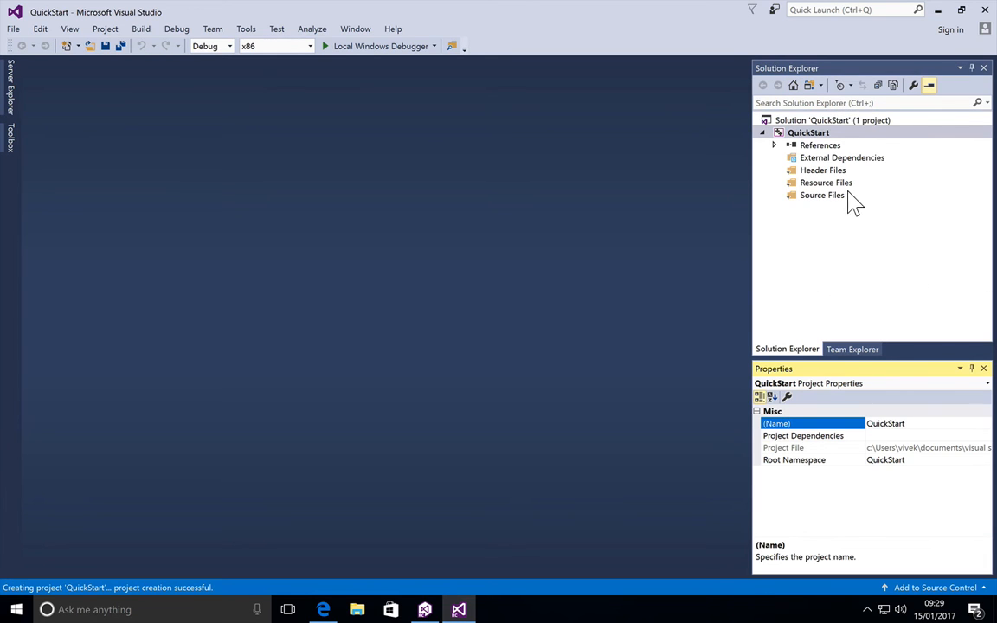
mouse_move(819, 226)
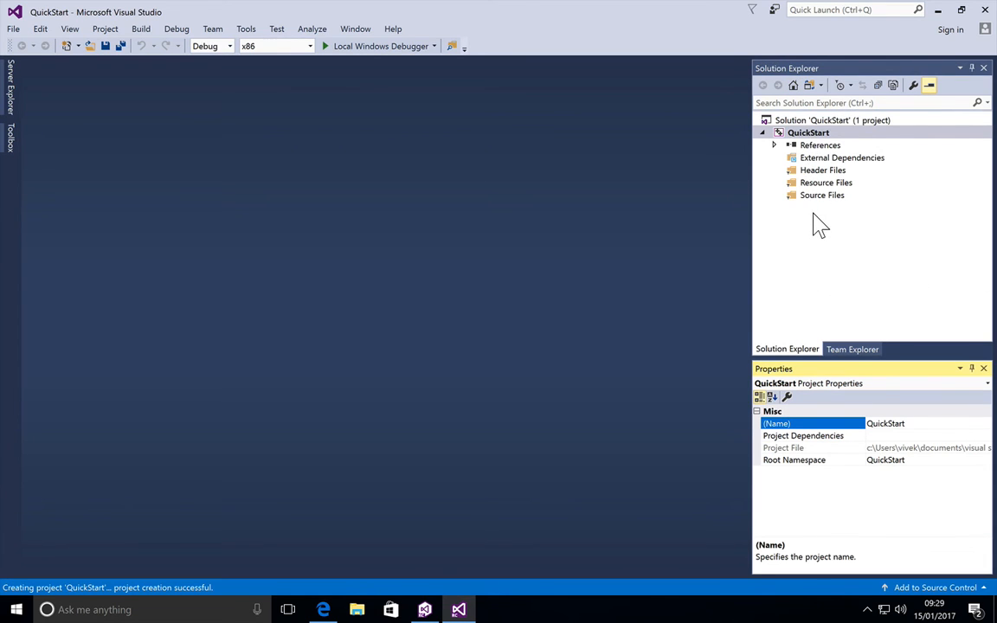
mouse_move(838, 218)
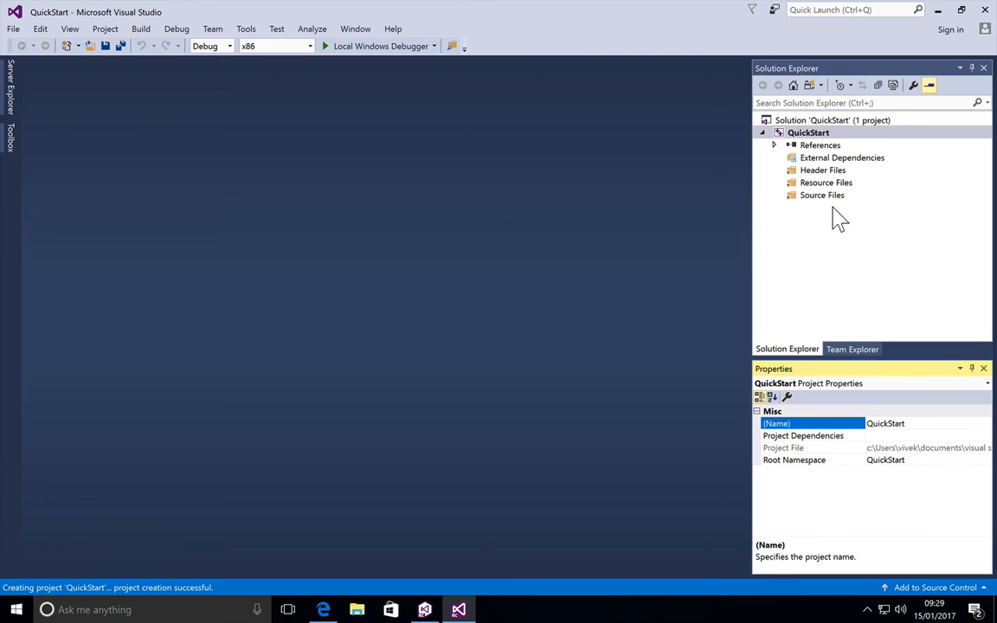
mouse_move(834, 207)
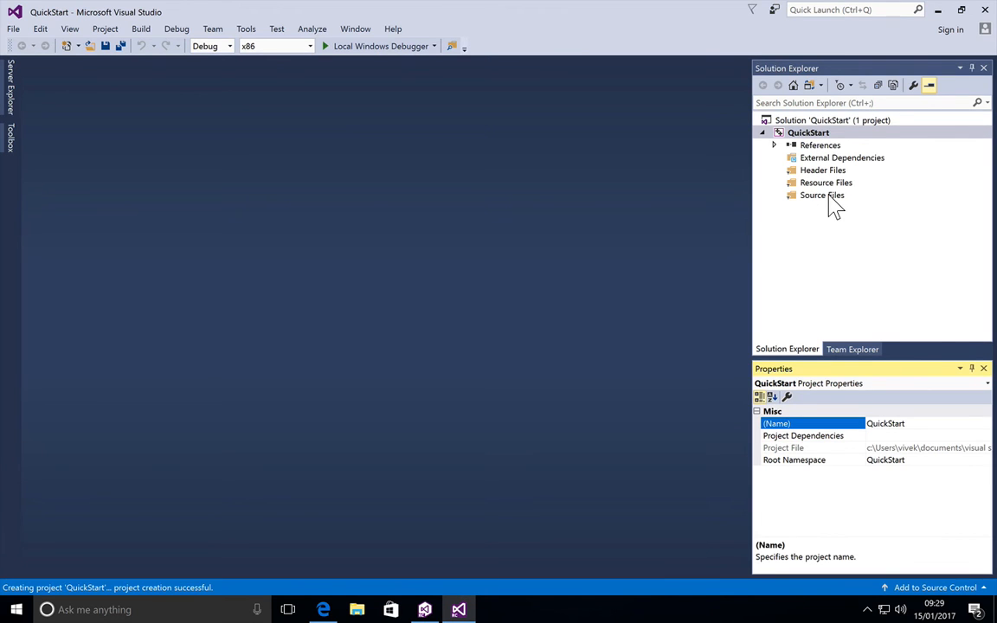
Select the Header Files folder in Solution Explorer to view its properties.
left_click(823, 170)
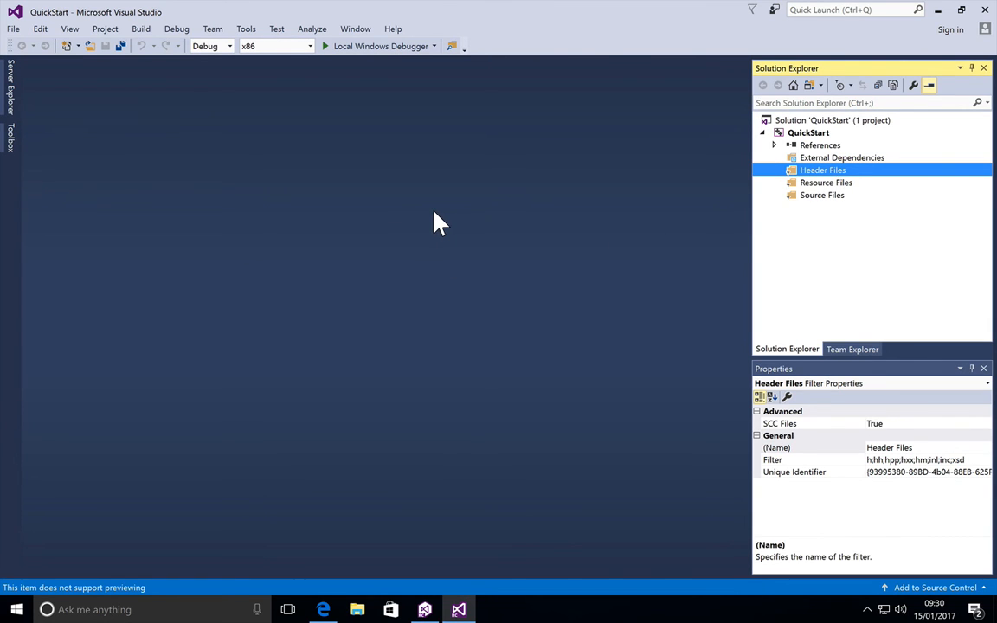
Add a new C++ File (.cpp) named Source.cpp under Source Files.
left_click(821, 195)
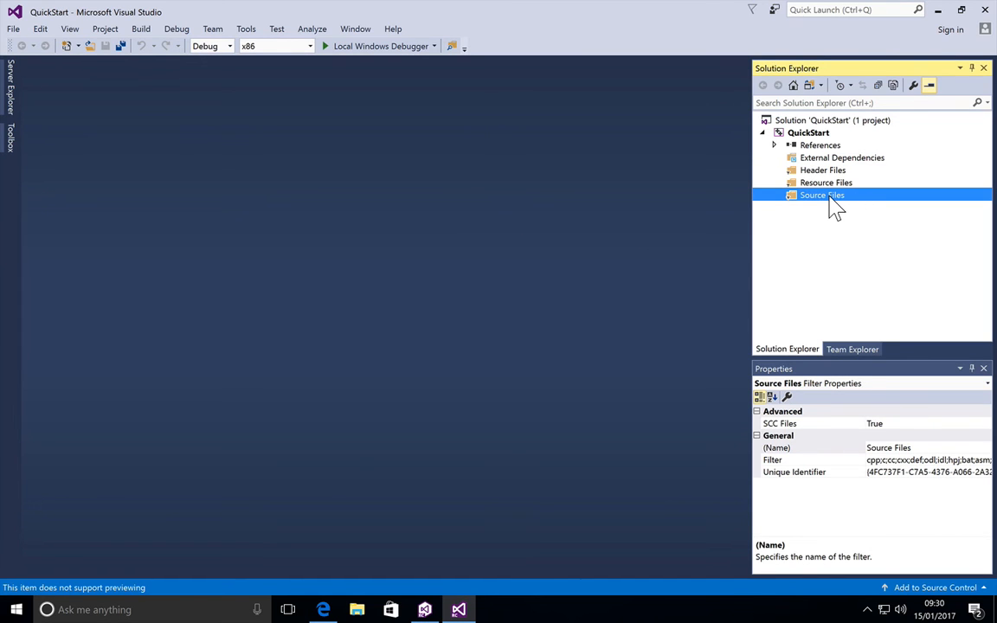
right_click(822, 195)
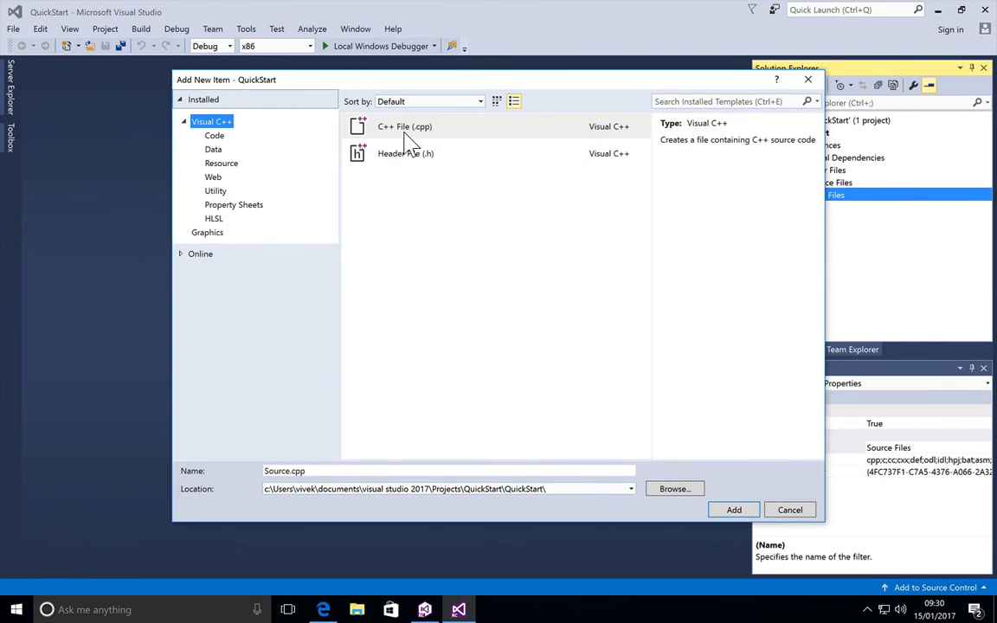
left_click(405, 154)
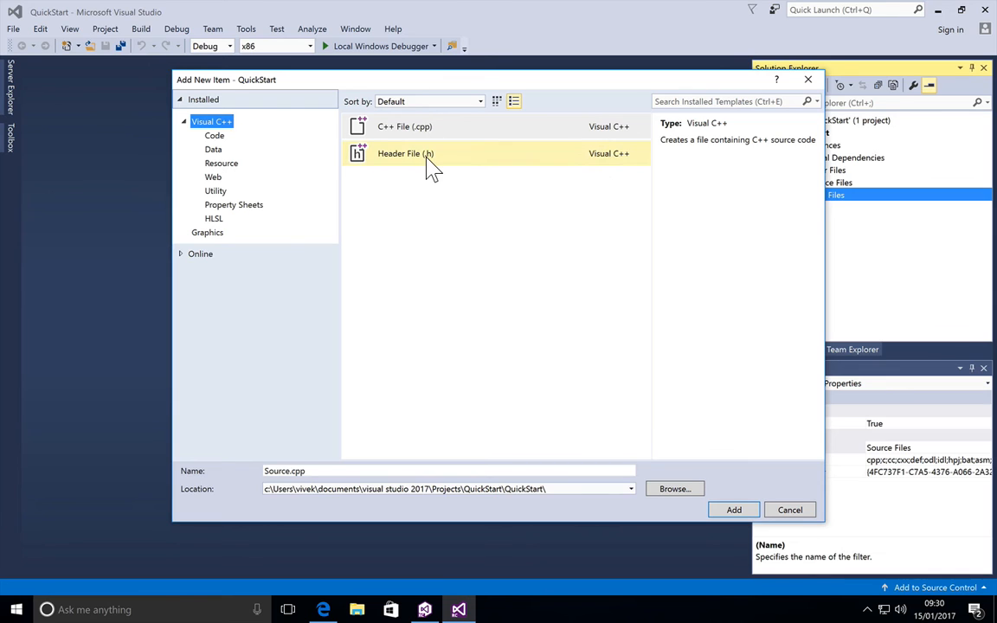
mouse_move(428, 164)
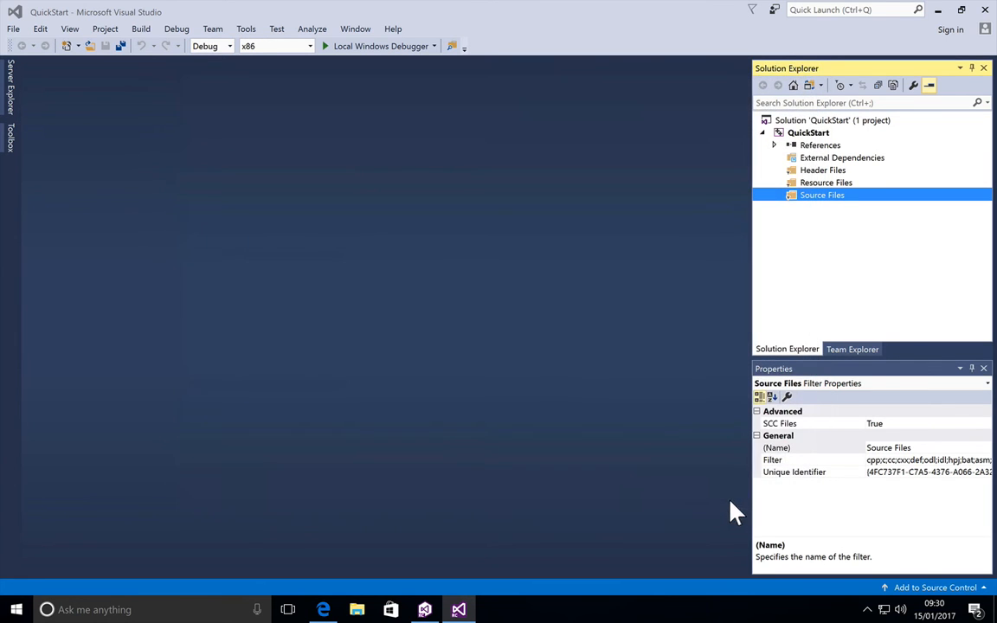
mouse_move(564, 344)
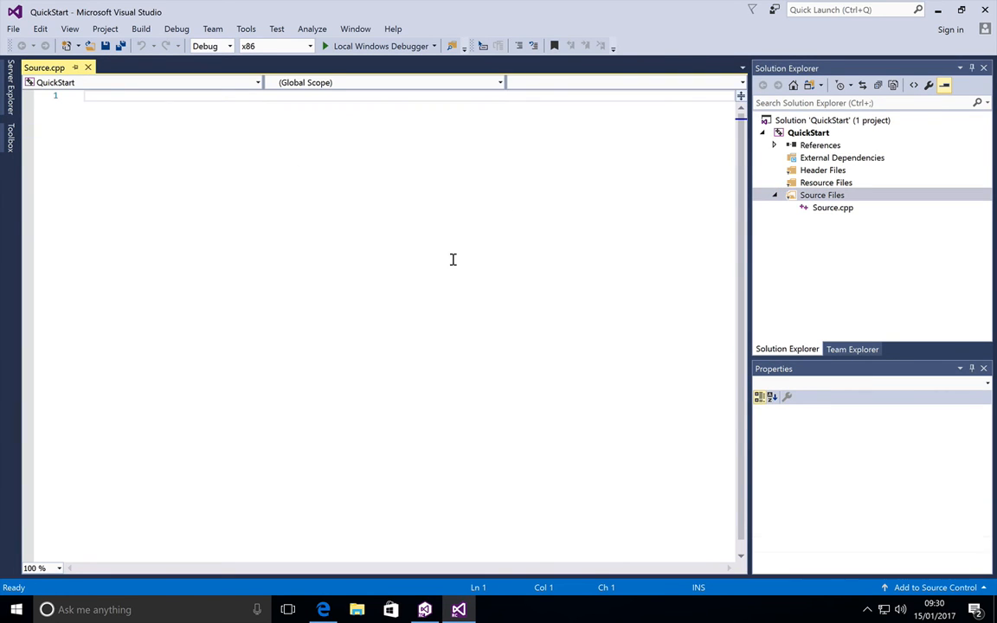
mouse_move(409, 257)
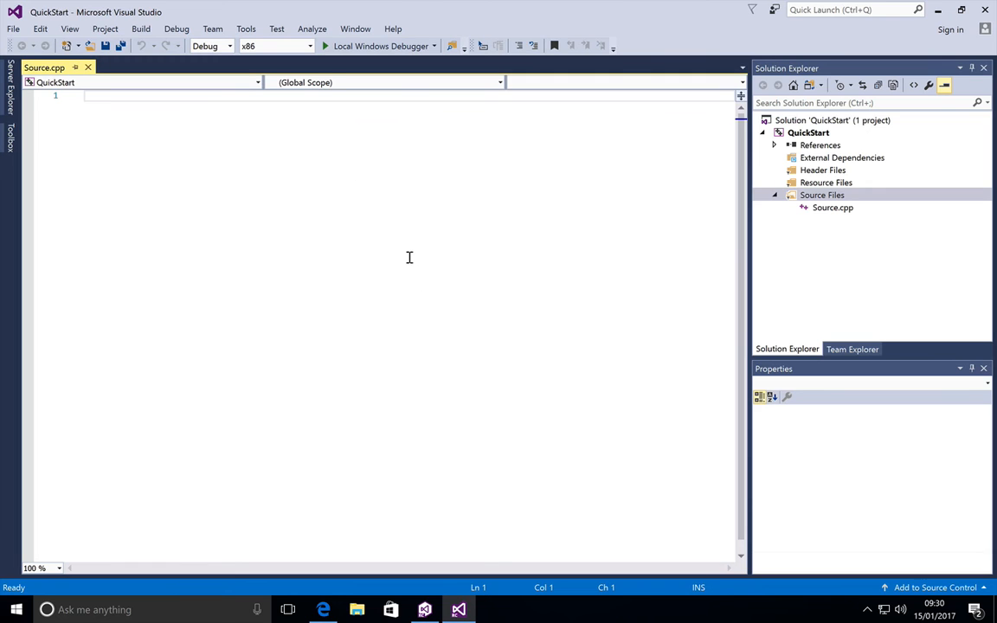
mouse_move(126, 182)
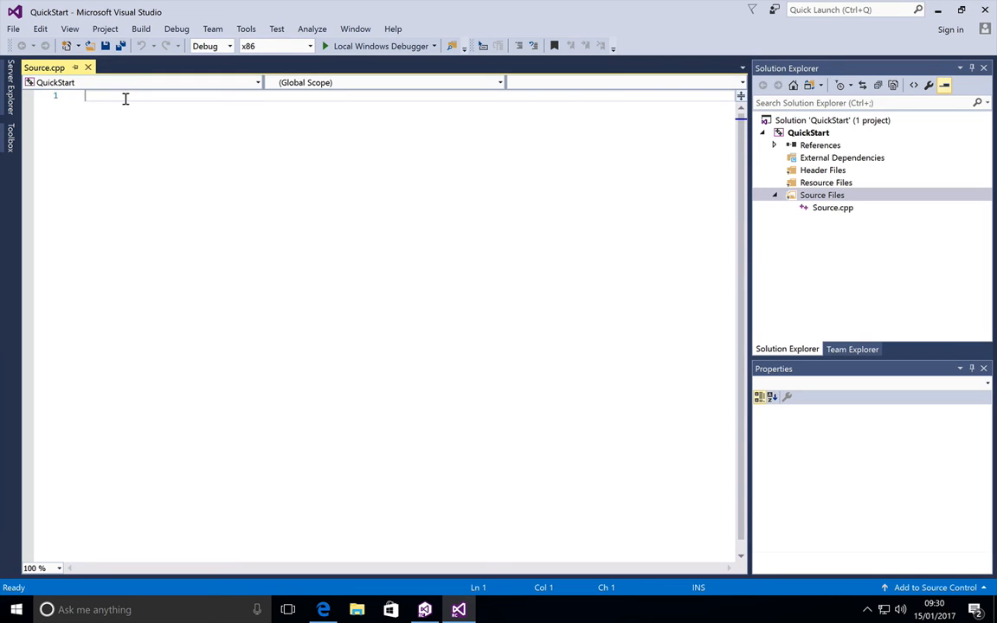
Start typing #include in Source.cpp, then undo it to leave the file empty.
type("#include")
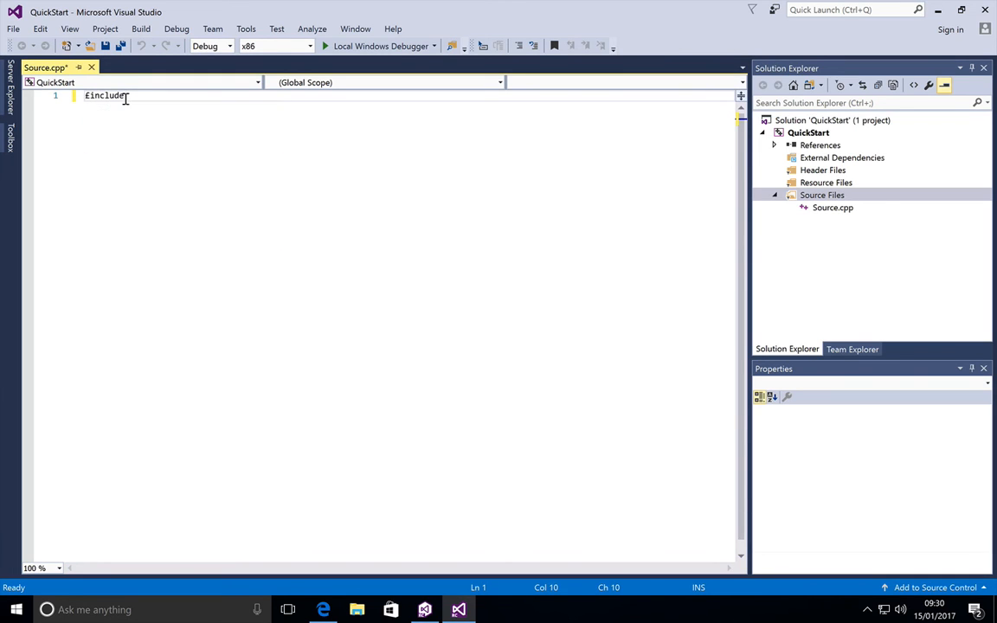
key("ctrl+z")
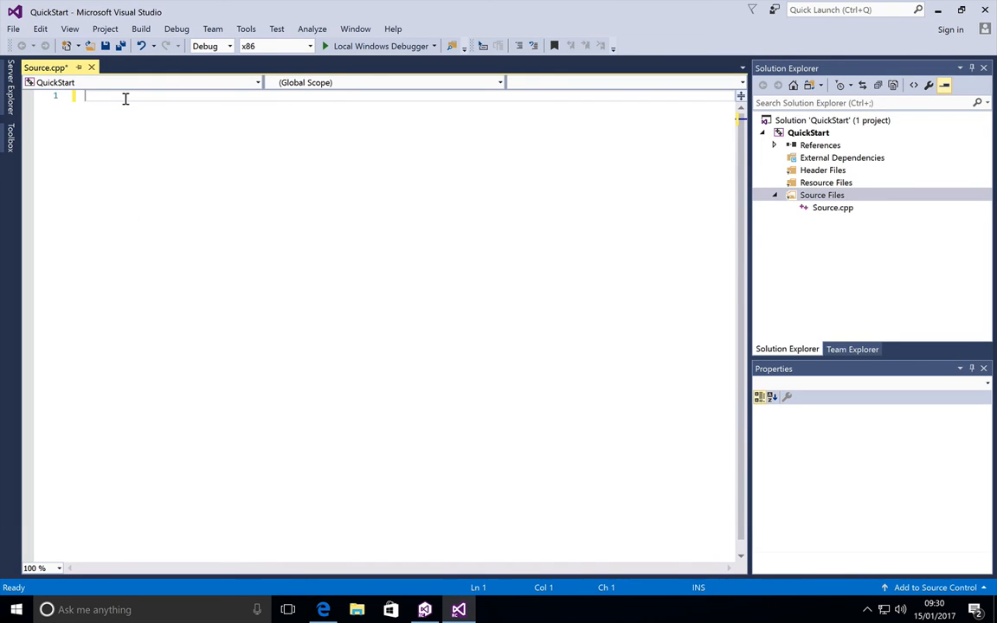
mouse_move(140, 144)
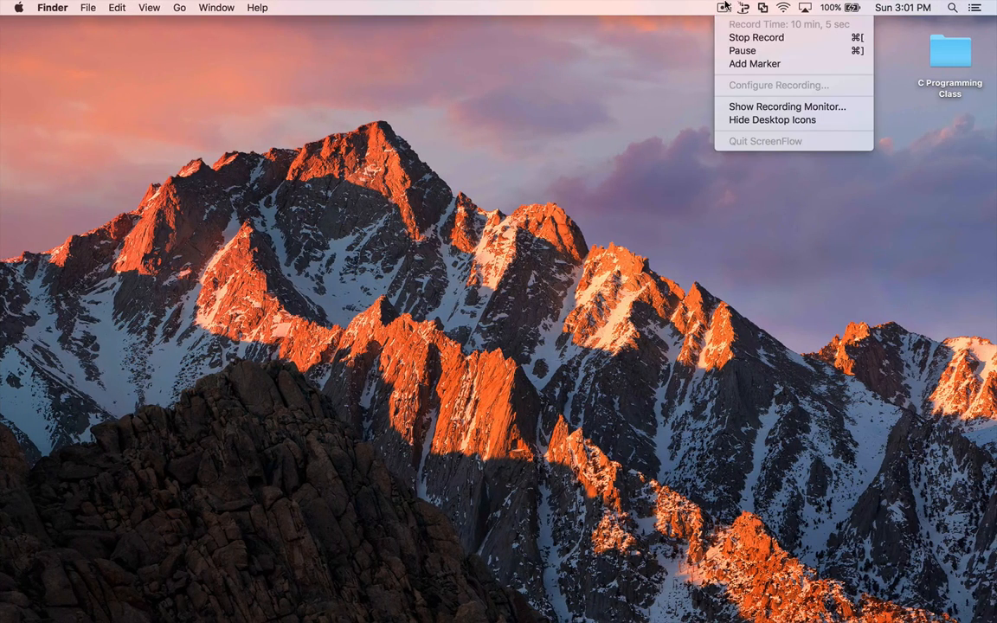
left_click(684, 146)
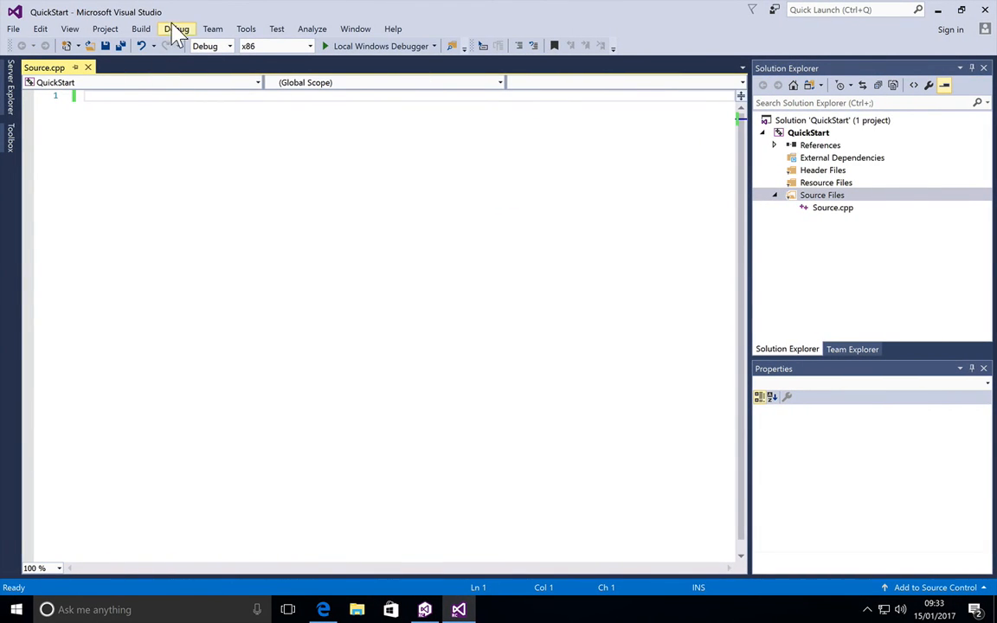
Set the Text Editor font size to 14 in Tools > Options > Fonts and Colors.
left_click(246, 28)
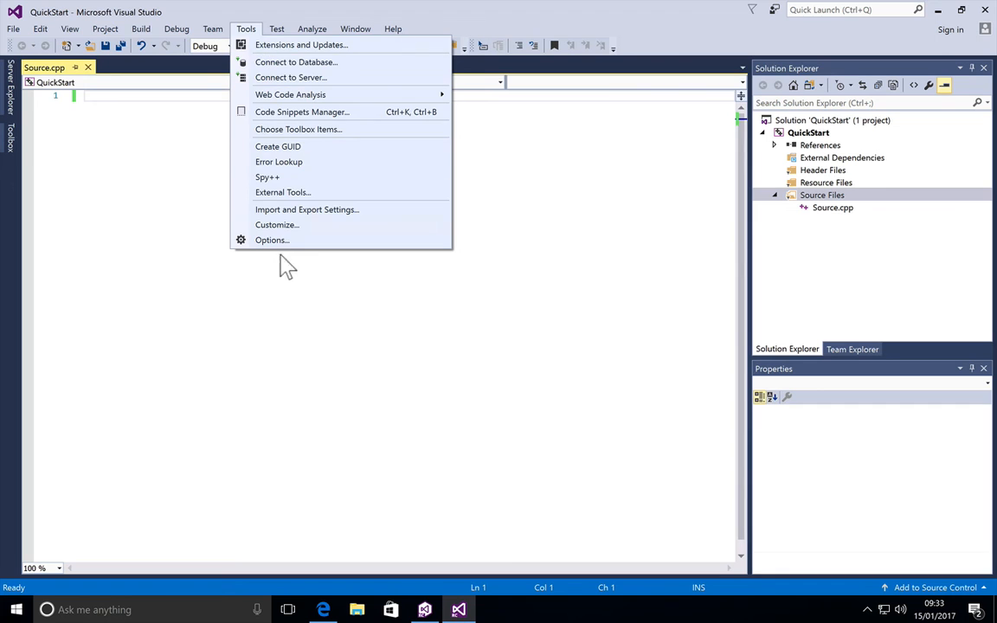
left_click(272, 240)
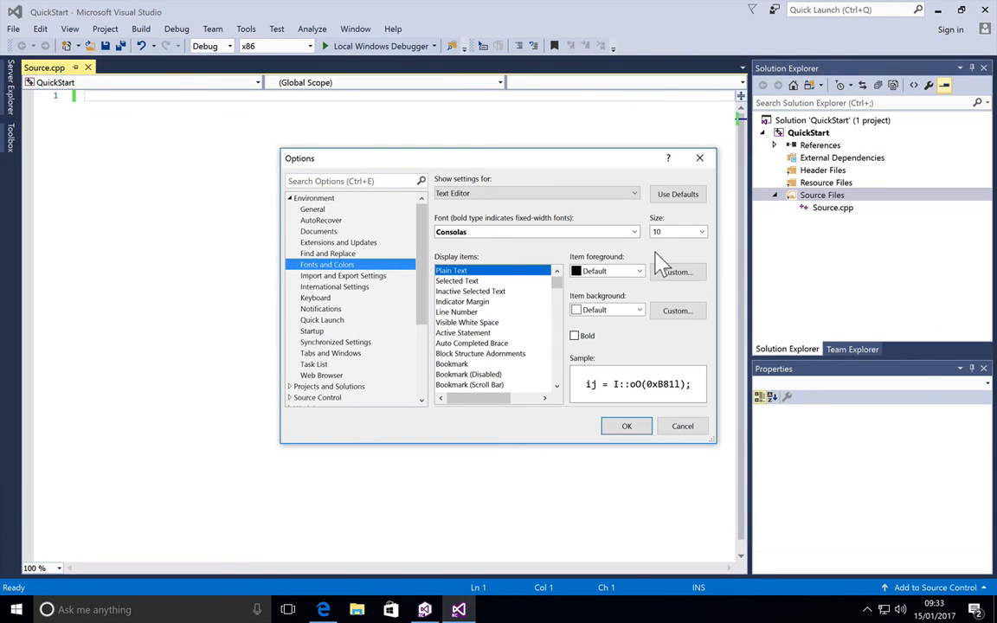
left_click(702, 231)
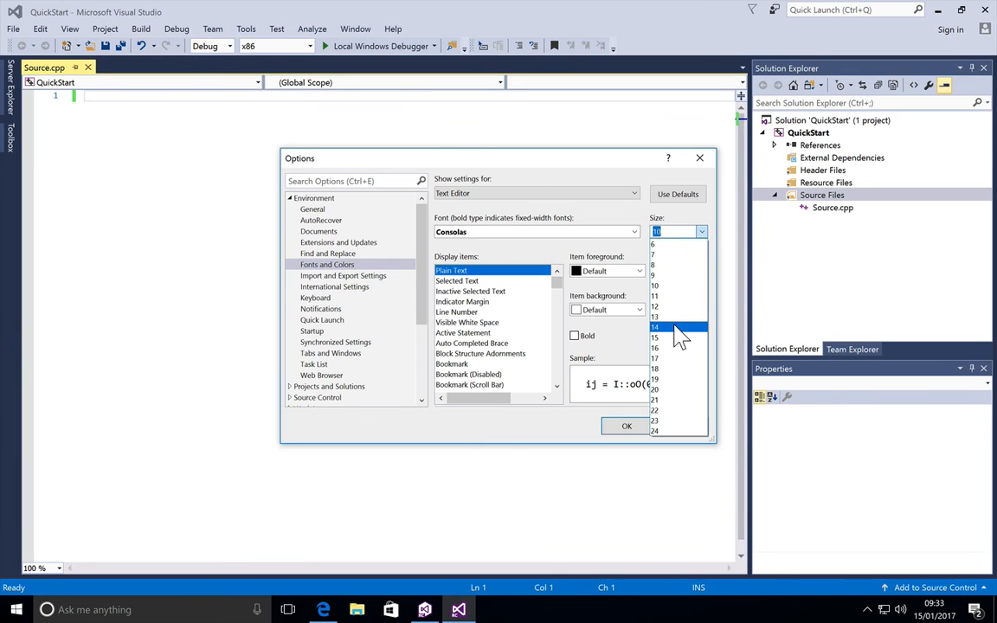
left_click(627, 425)
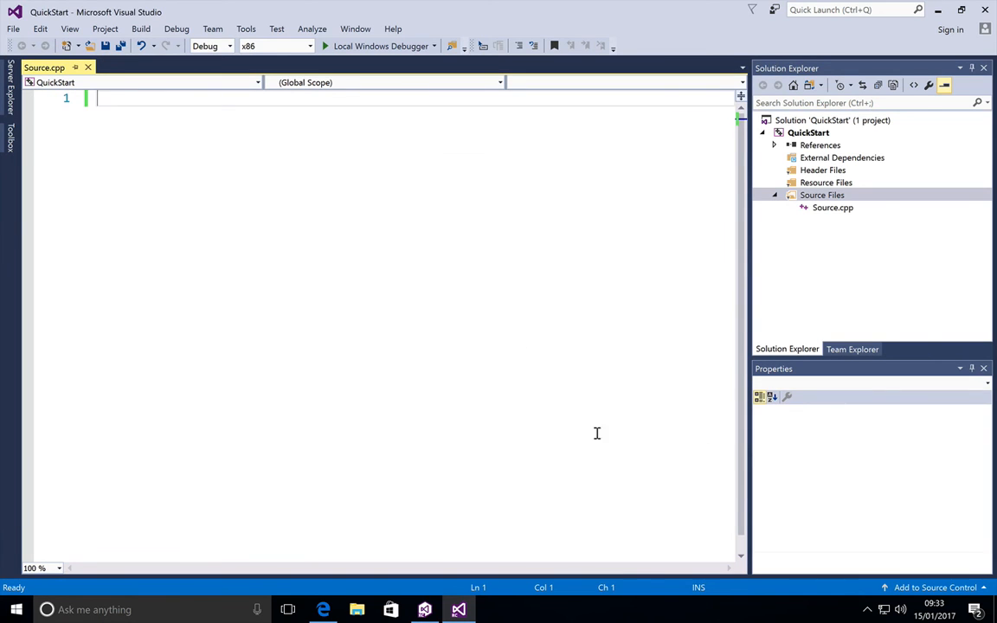
mouse_move(158, 94)
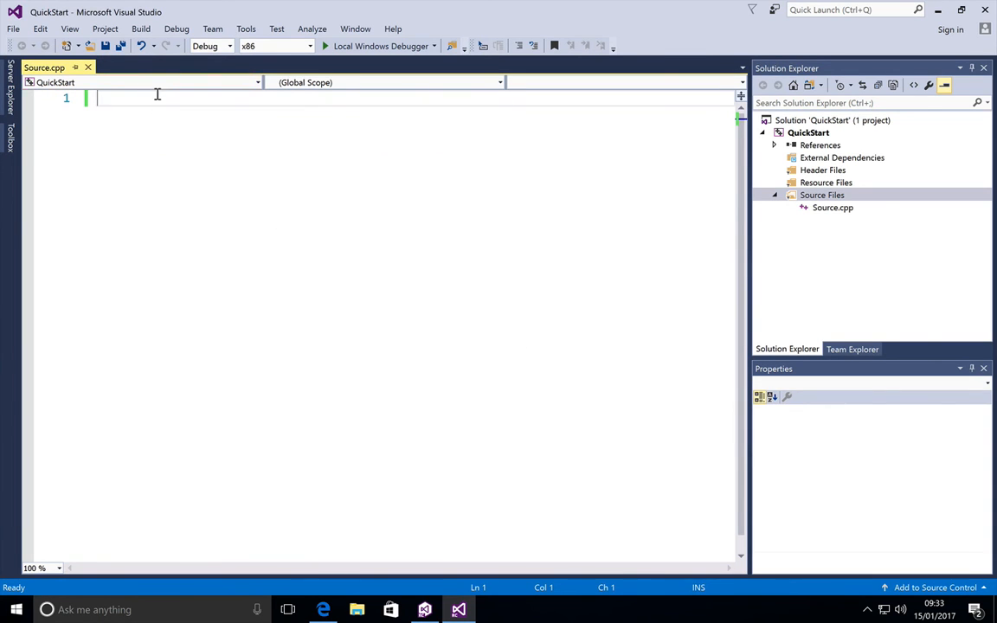
mouse_move(193, 136)
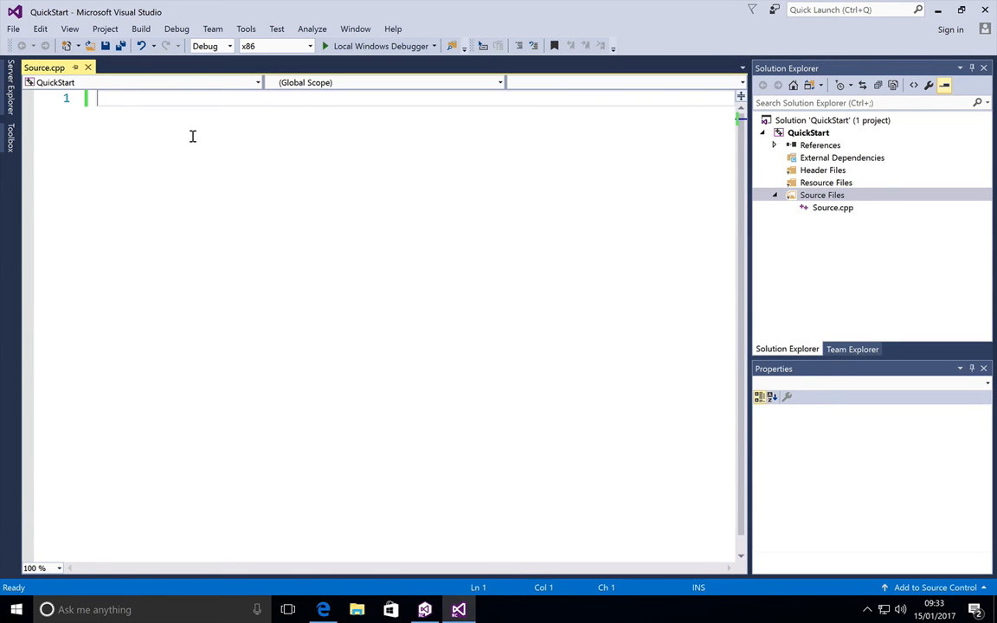
Type the #include<stdio.h> line at the top of Source.cpp.
type("#includ")
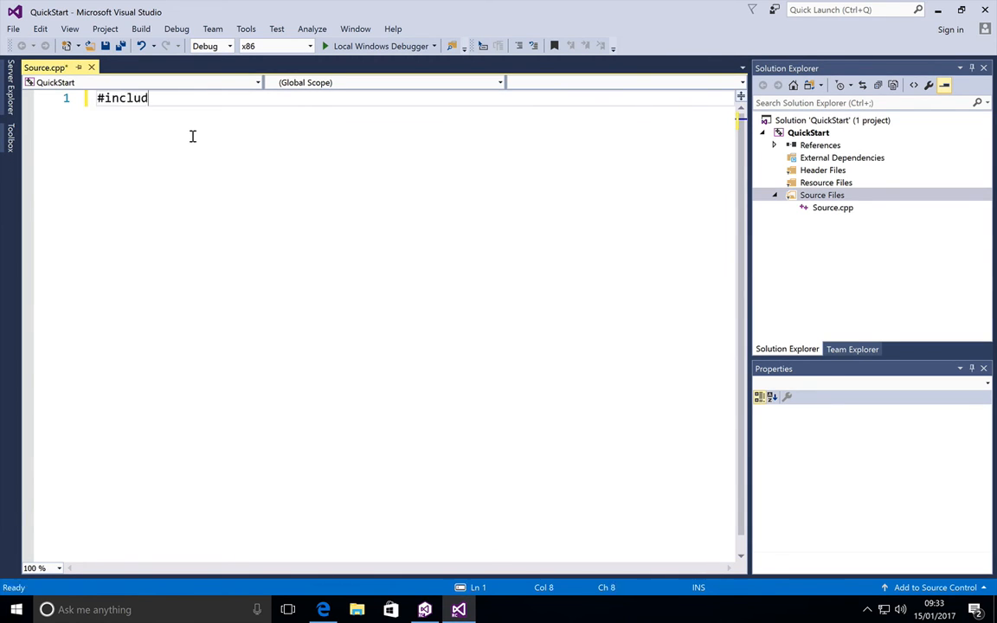
type("e")
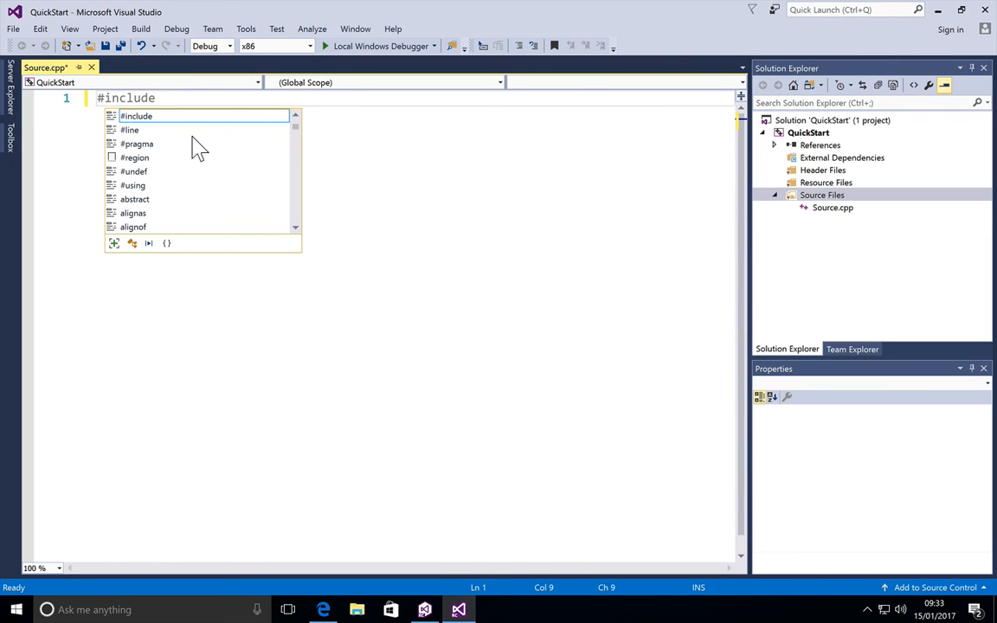
type("<>")
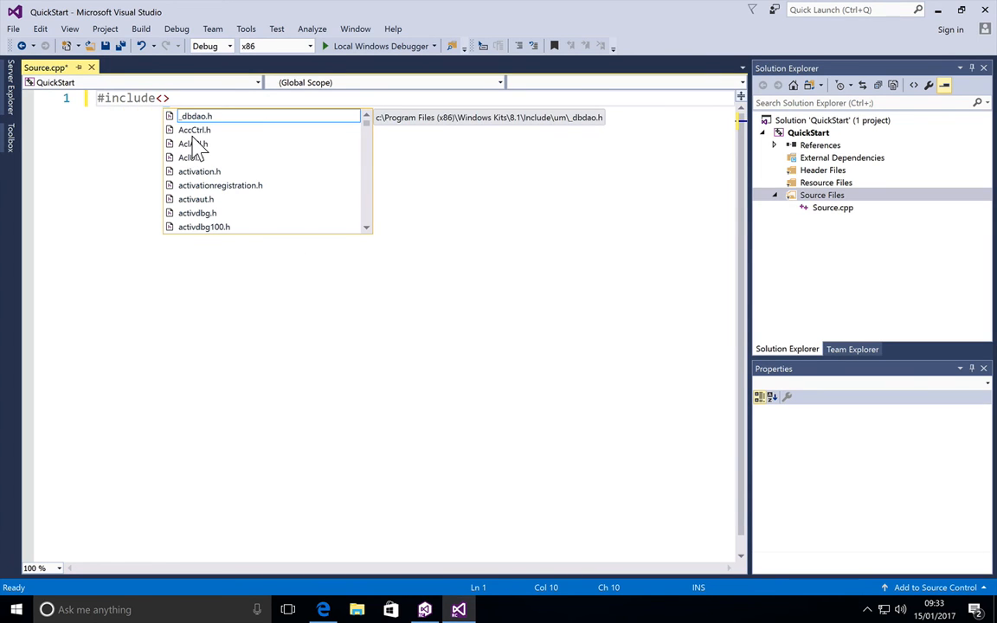
type("stdio.h")
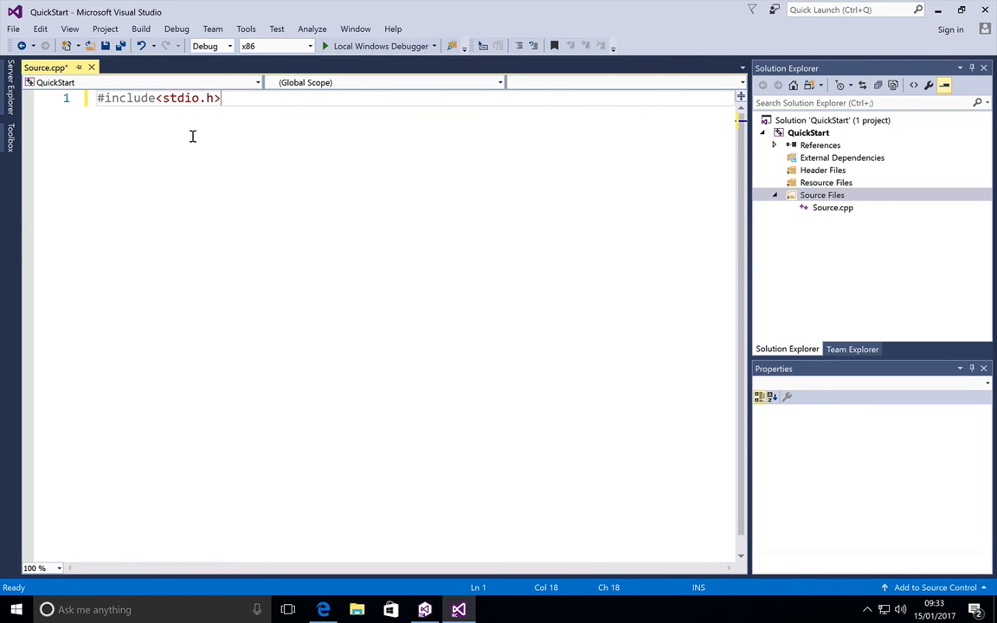
key("Enter")
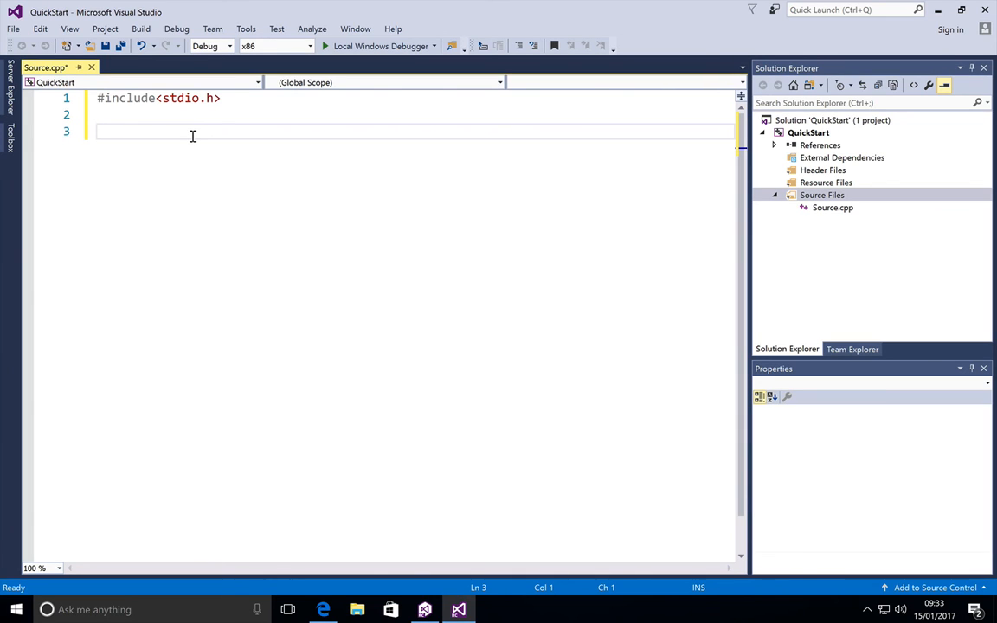
Write int main(void) printing "Hello World!\n" and returning 0, then save.
type("int m")
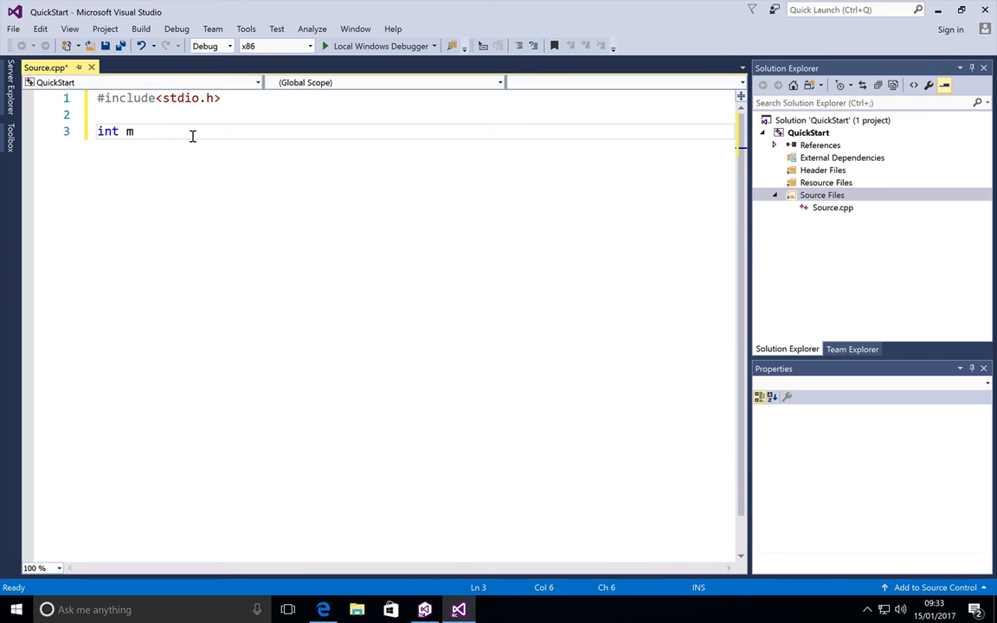
type("ain()")
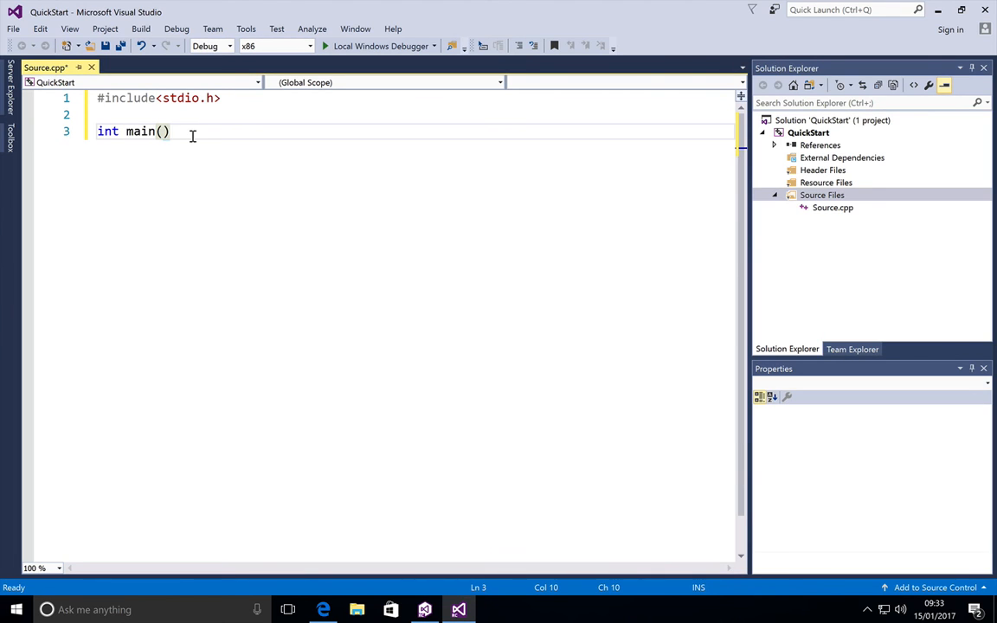
type("void")
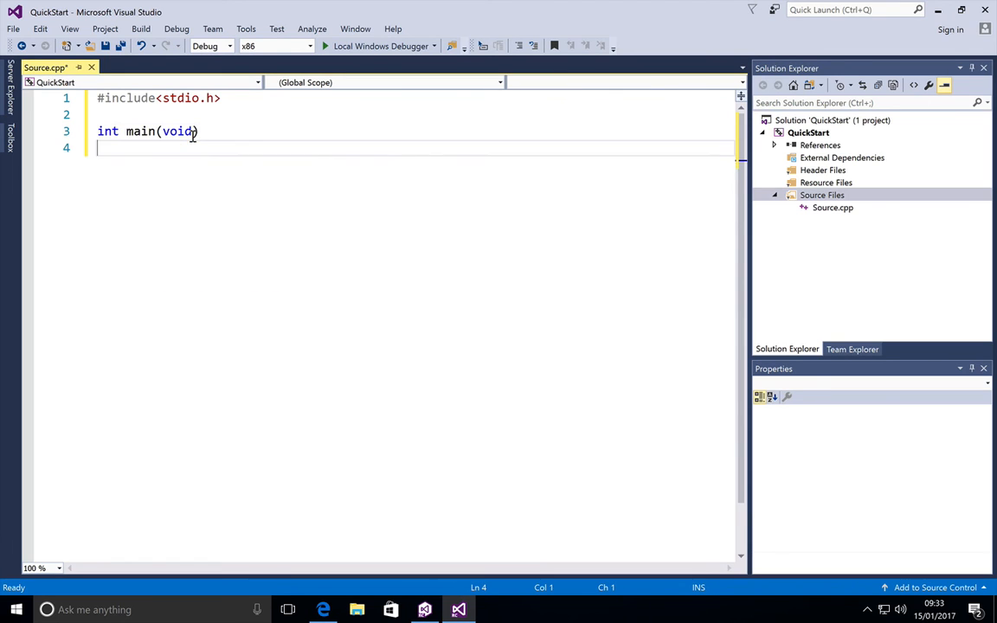
type("{")
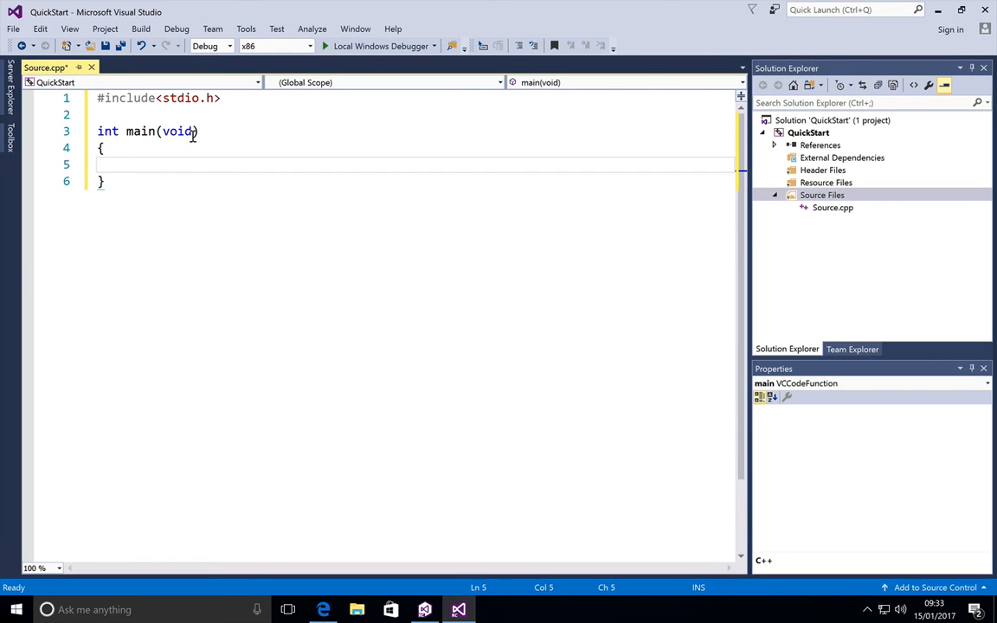
type("printf(")
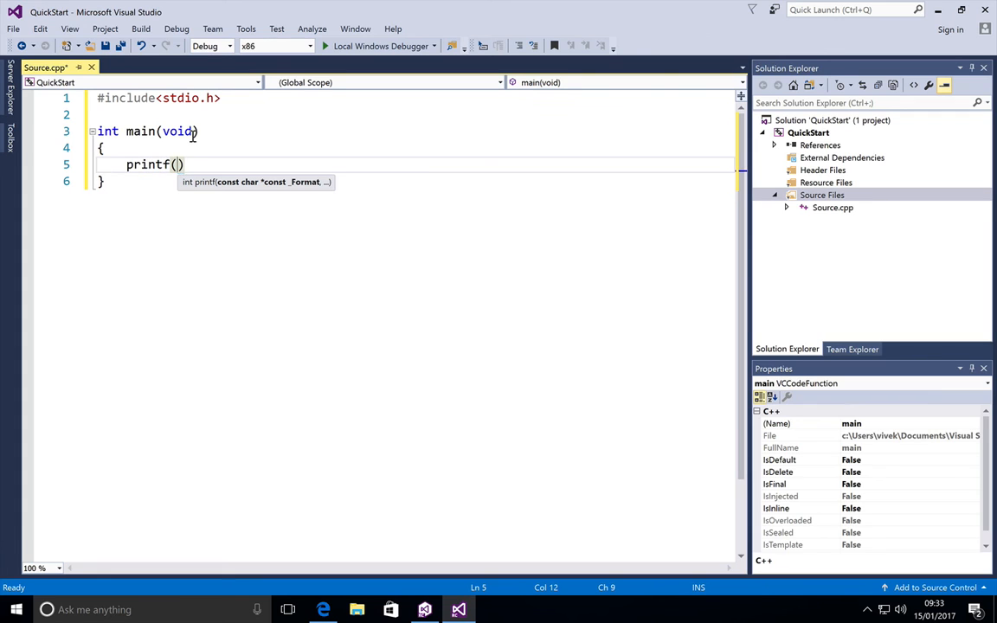
type("\"Hello \"")
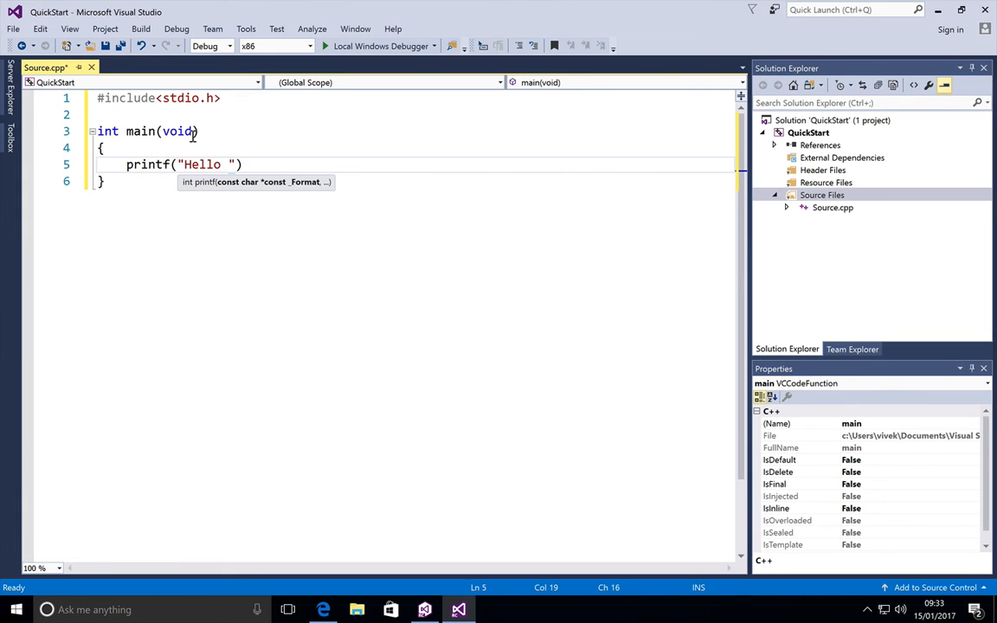
type("World")
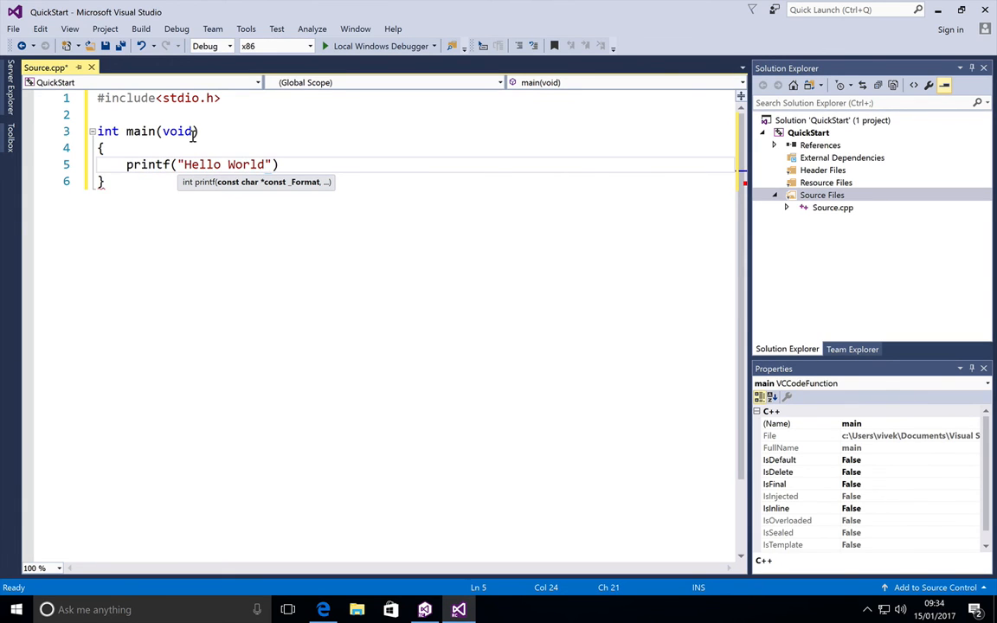
type("!\\n")
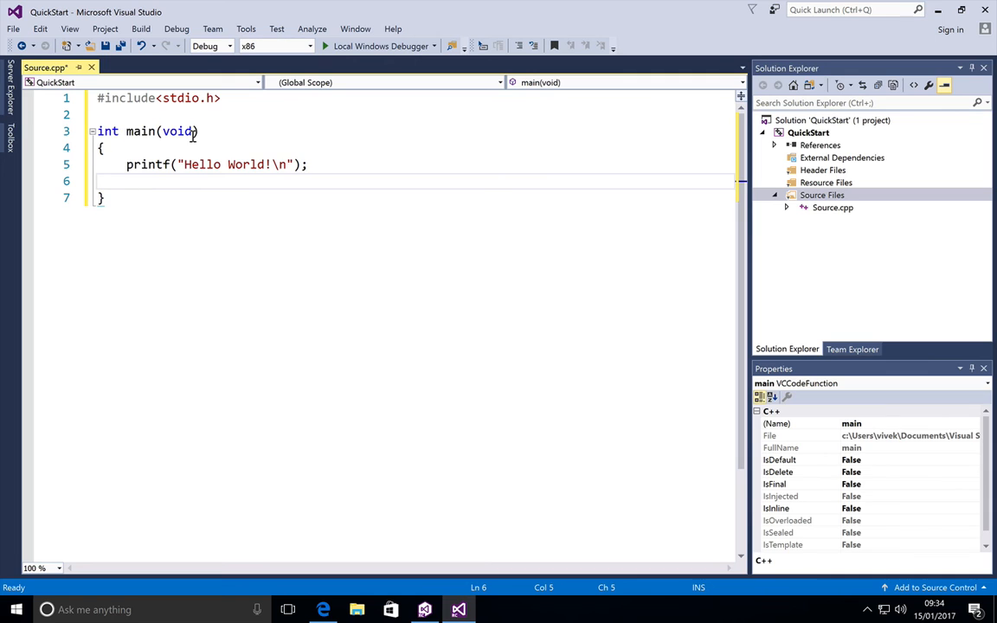
type("return 0;")
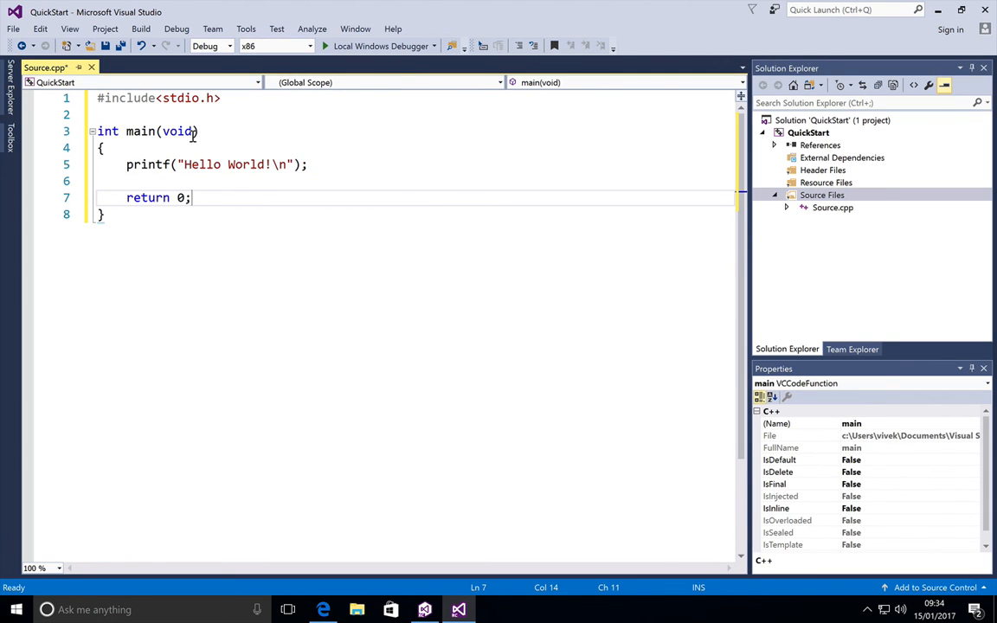
key("ctrl+s")
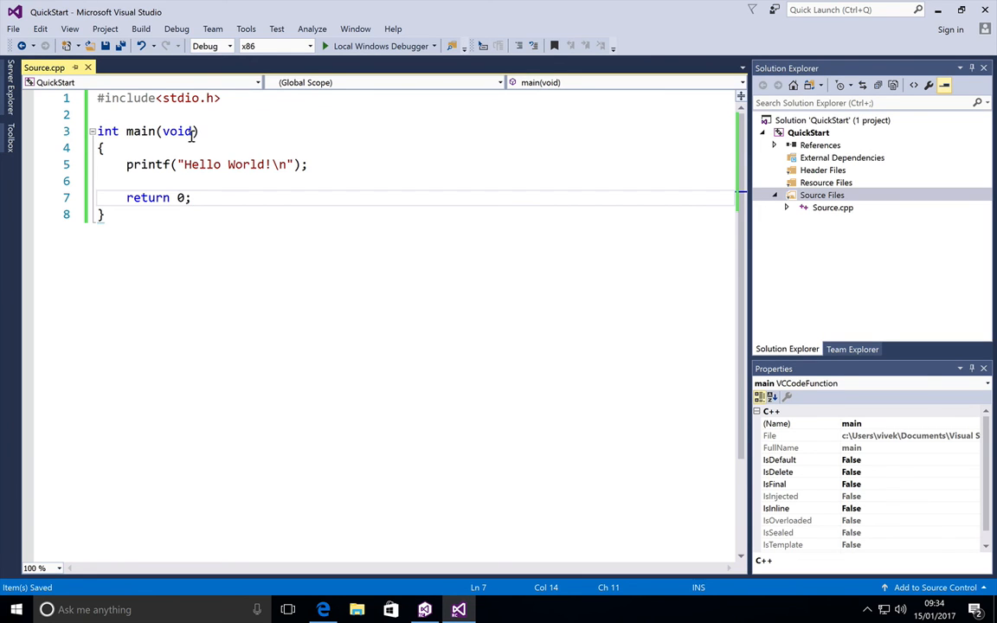
Browse the Debug and Team menus, then build the solution for 1 succeeded.
left_click(177, 29)
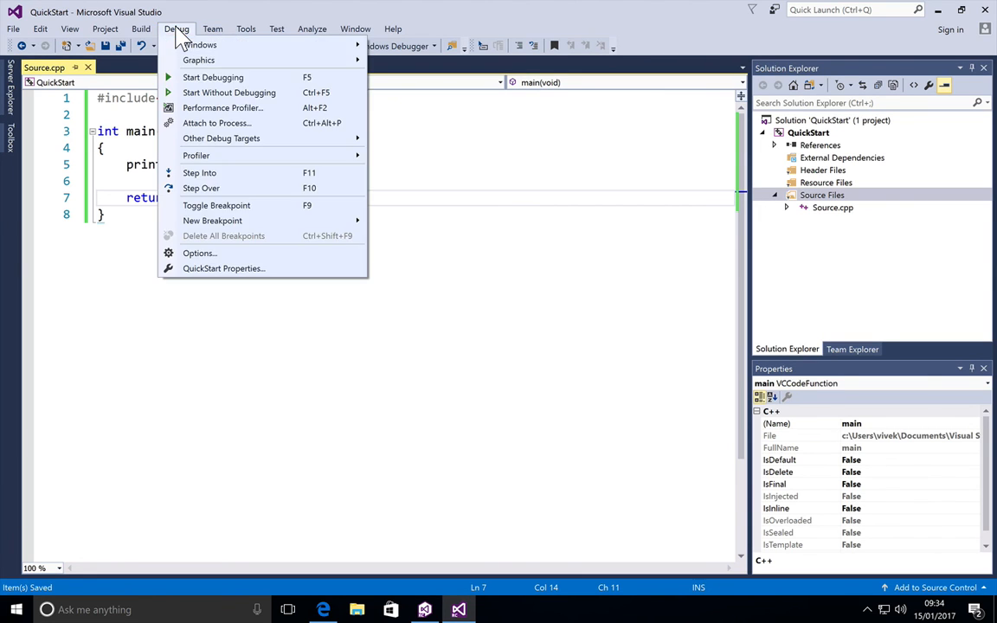
left_click(212, 29)
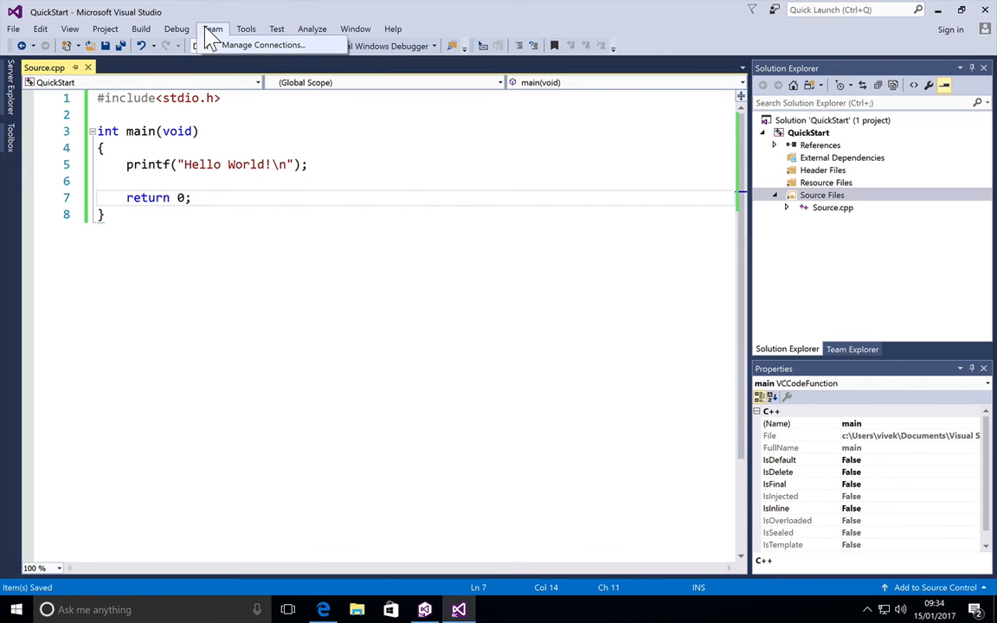
left_click(140, 28)
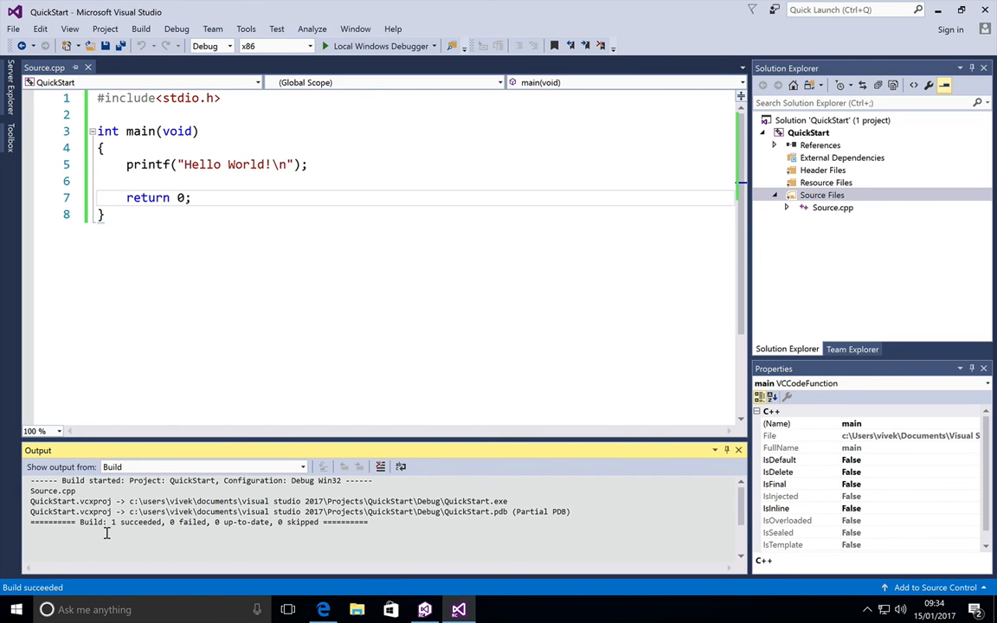
mouse_move(167, 528)
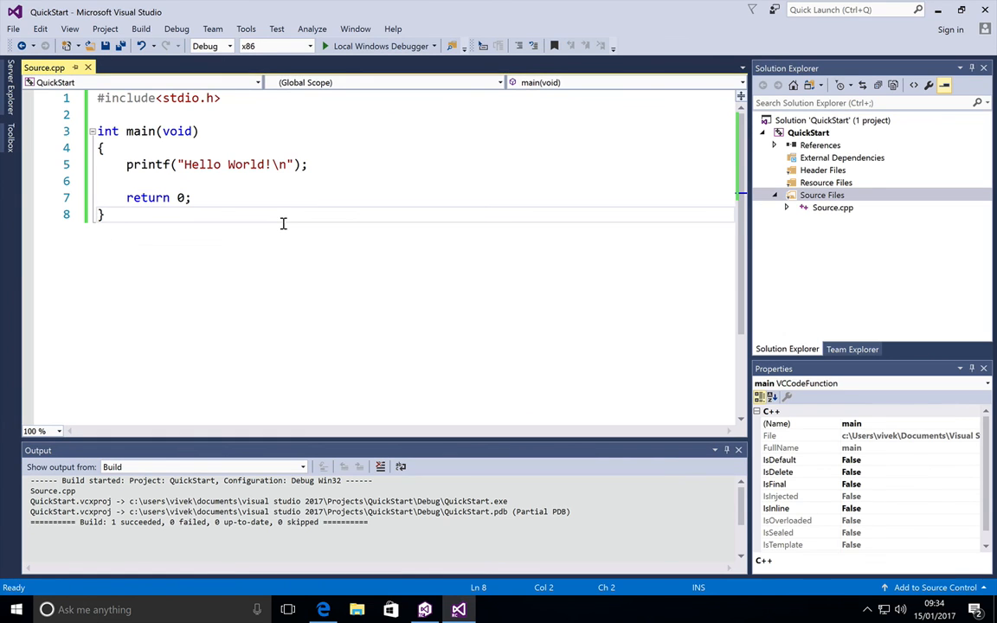
mouse_move(238, 68)
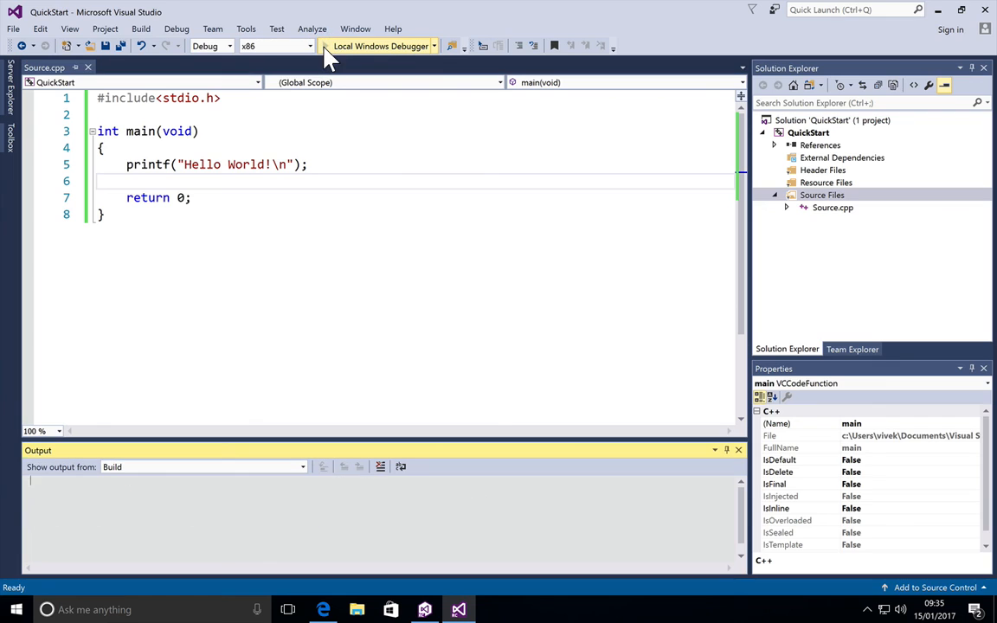
Launch QuickStart.exe with the Local Windows Debugger toolbar button.
left_click(381, 46)
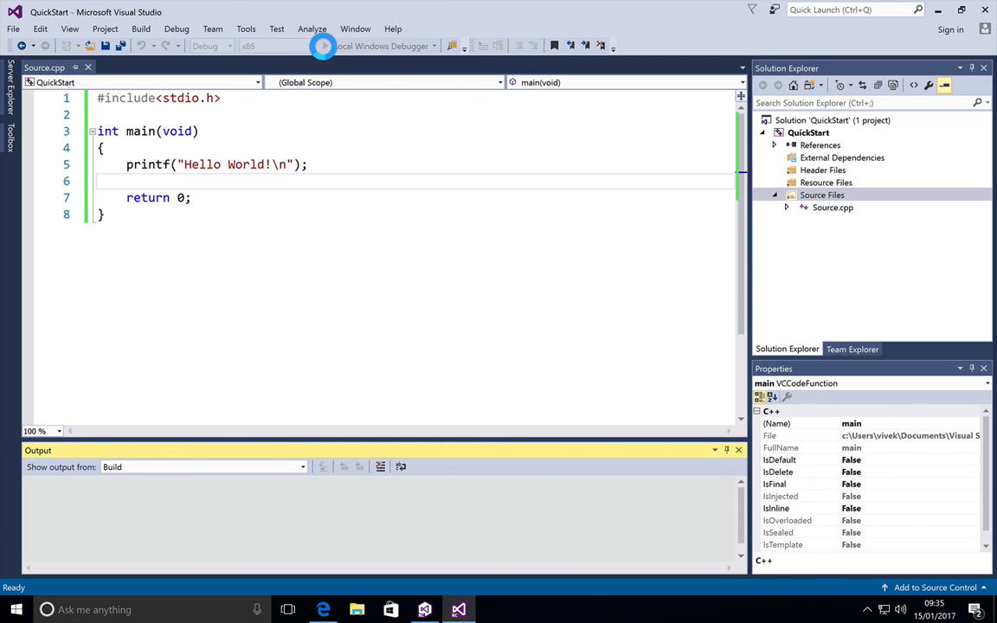
left_click(324, 46)
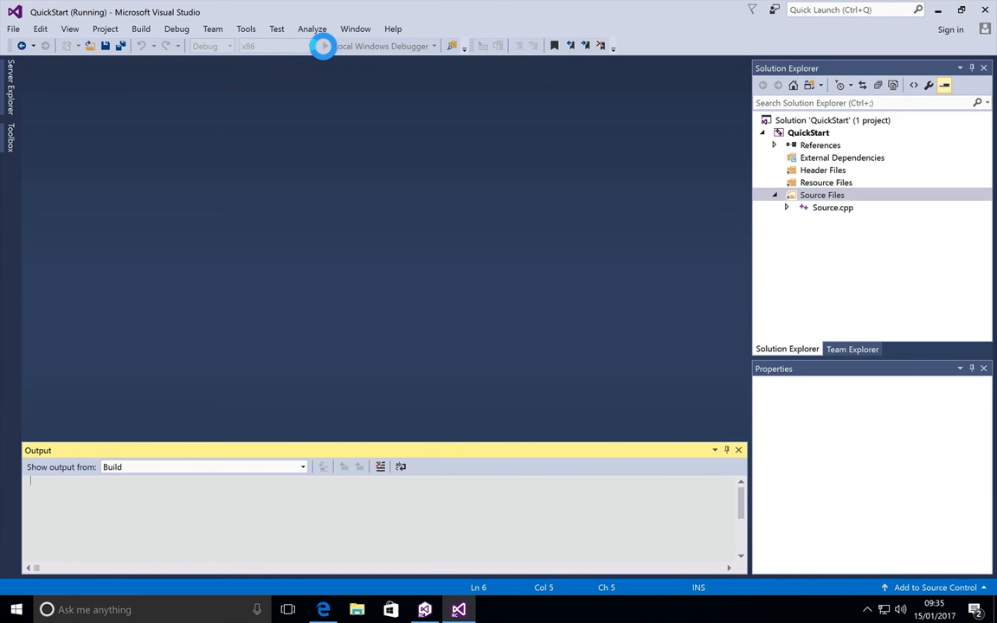
left_click(323, 46)
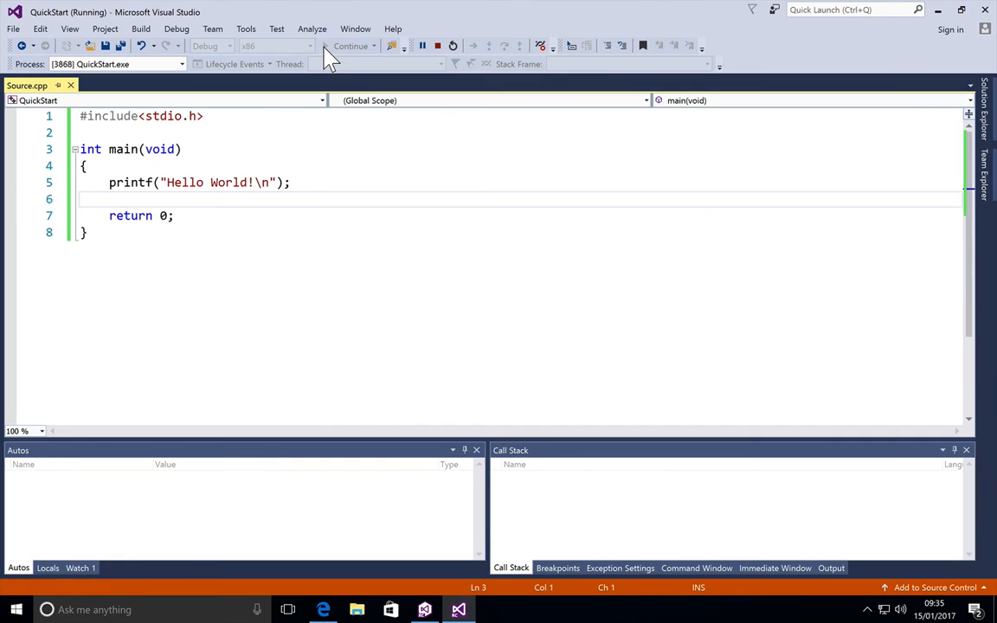